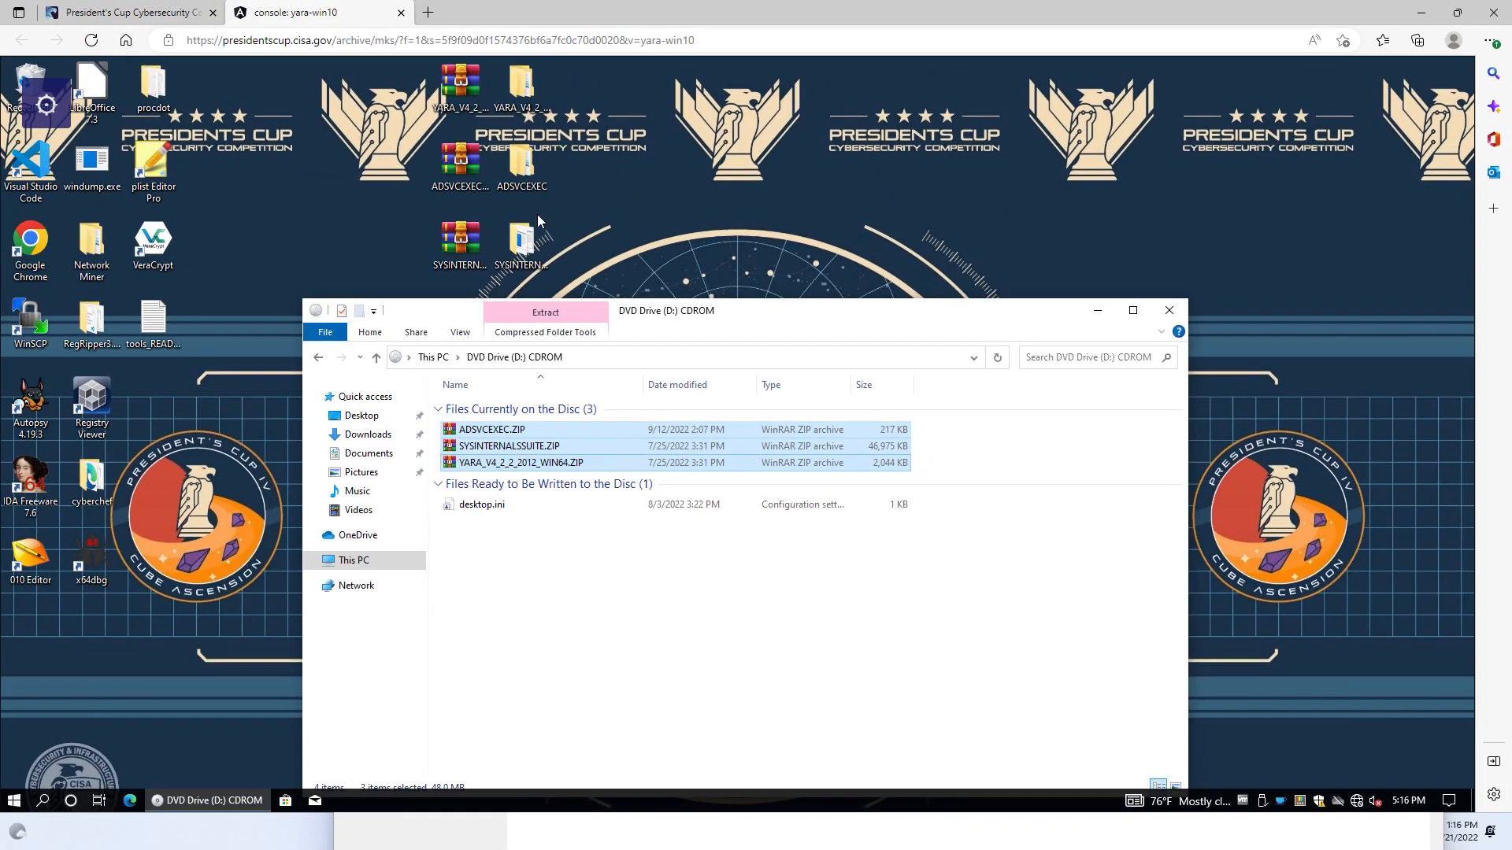
- Launch procexp64.exe from the SYSINTERNALSSUITE folder and bring Process Explorer forward
click(521, 163)
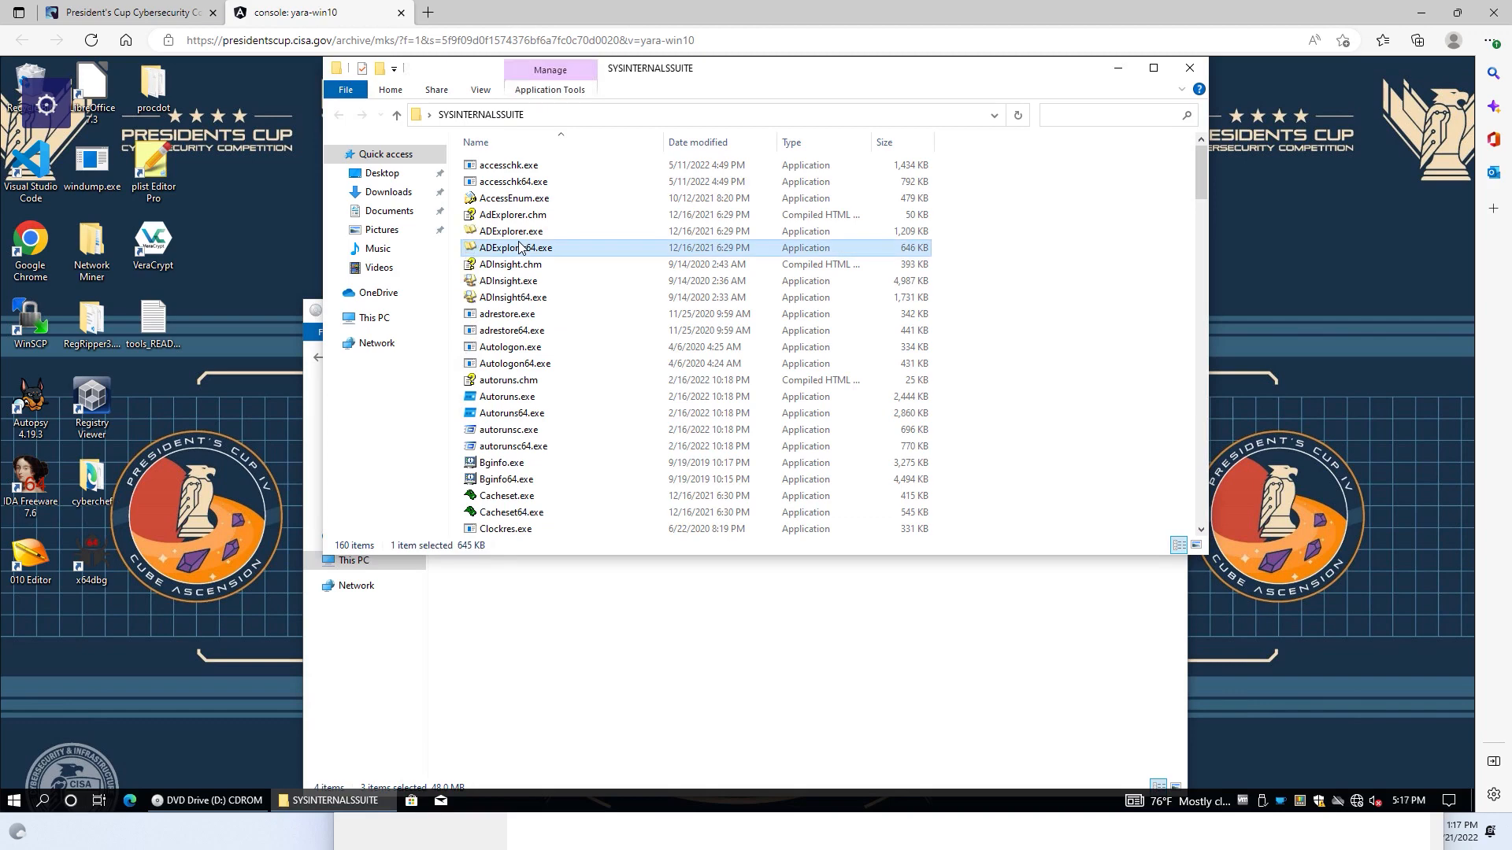
scroll(down, 3)
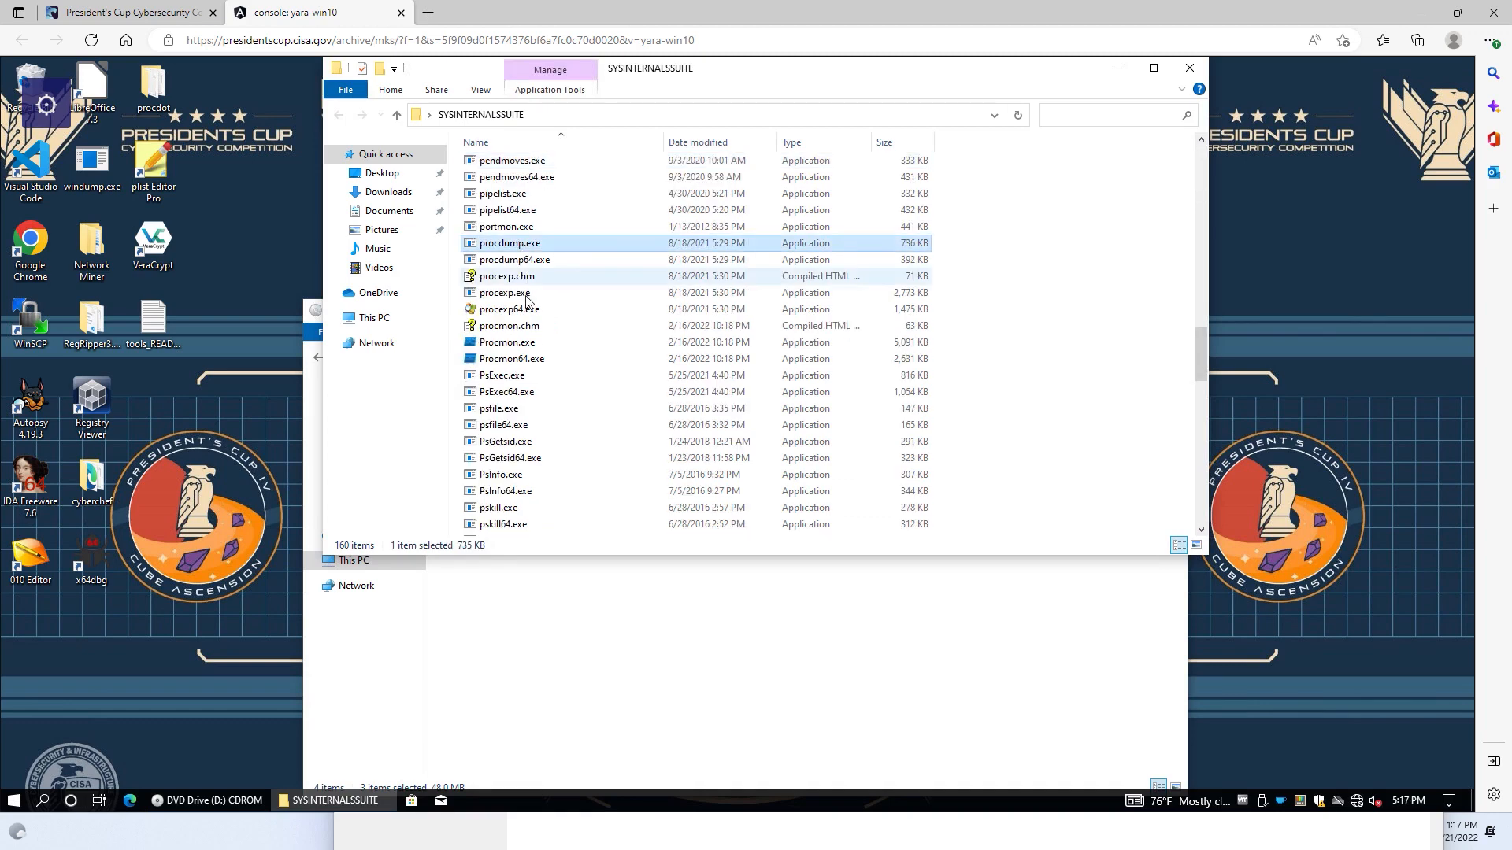
double_click(505, 309)
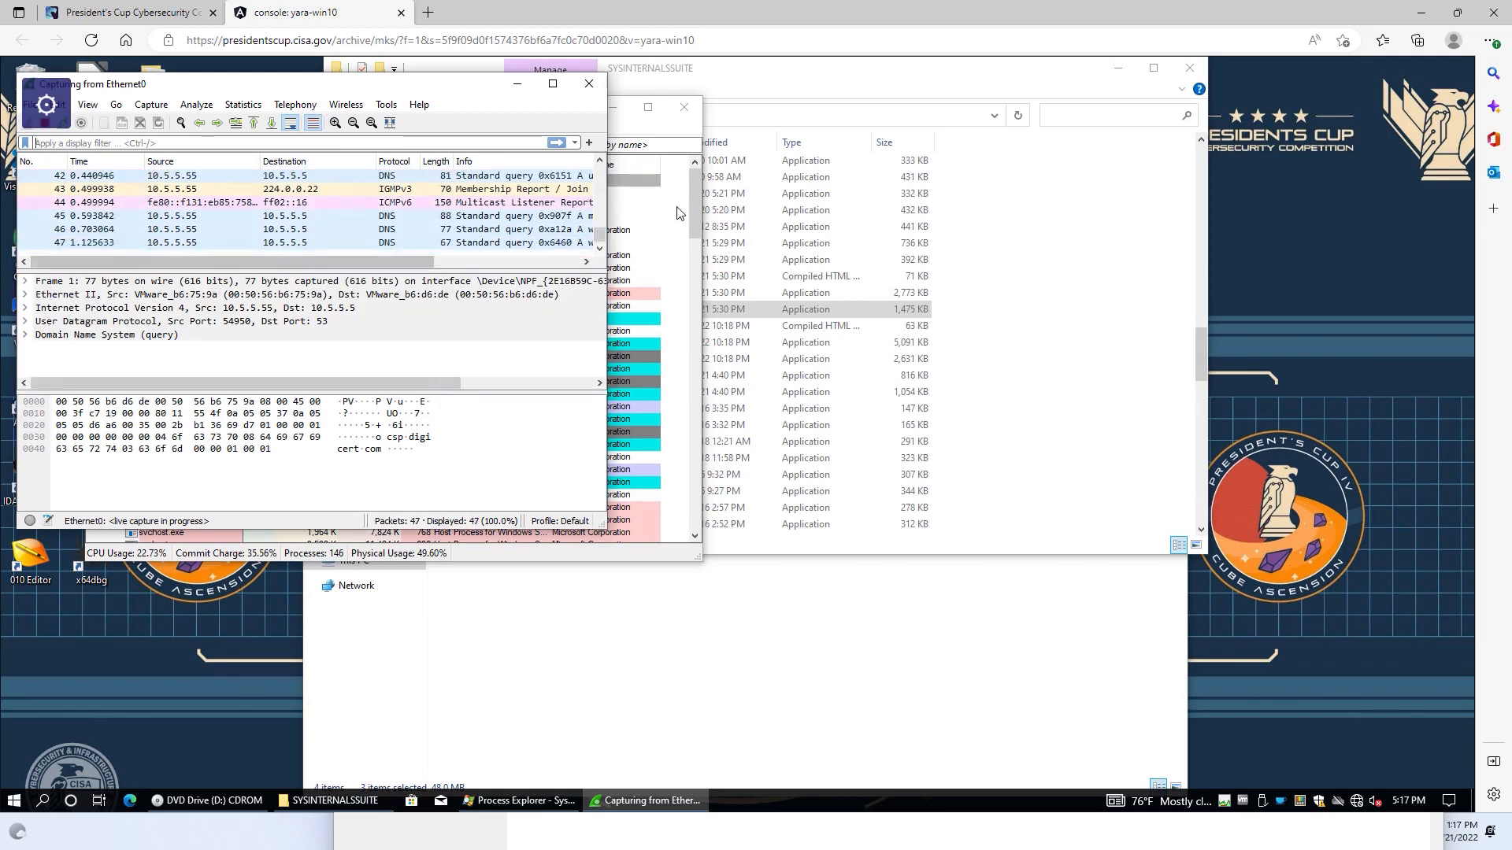
click(518, 800)
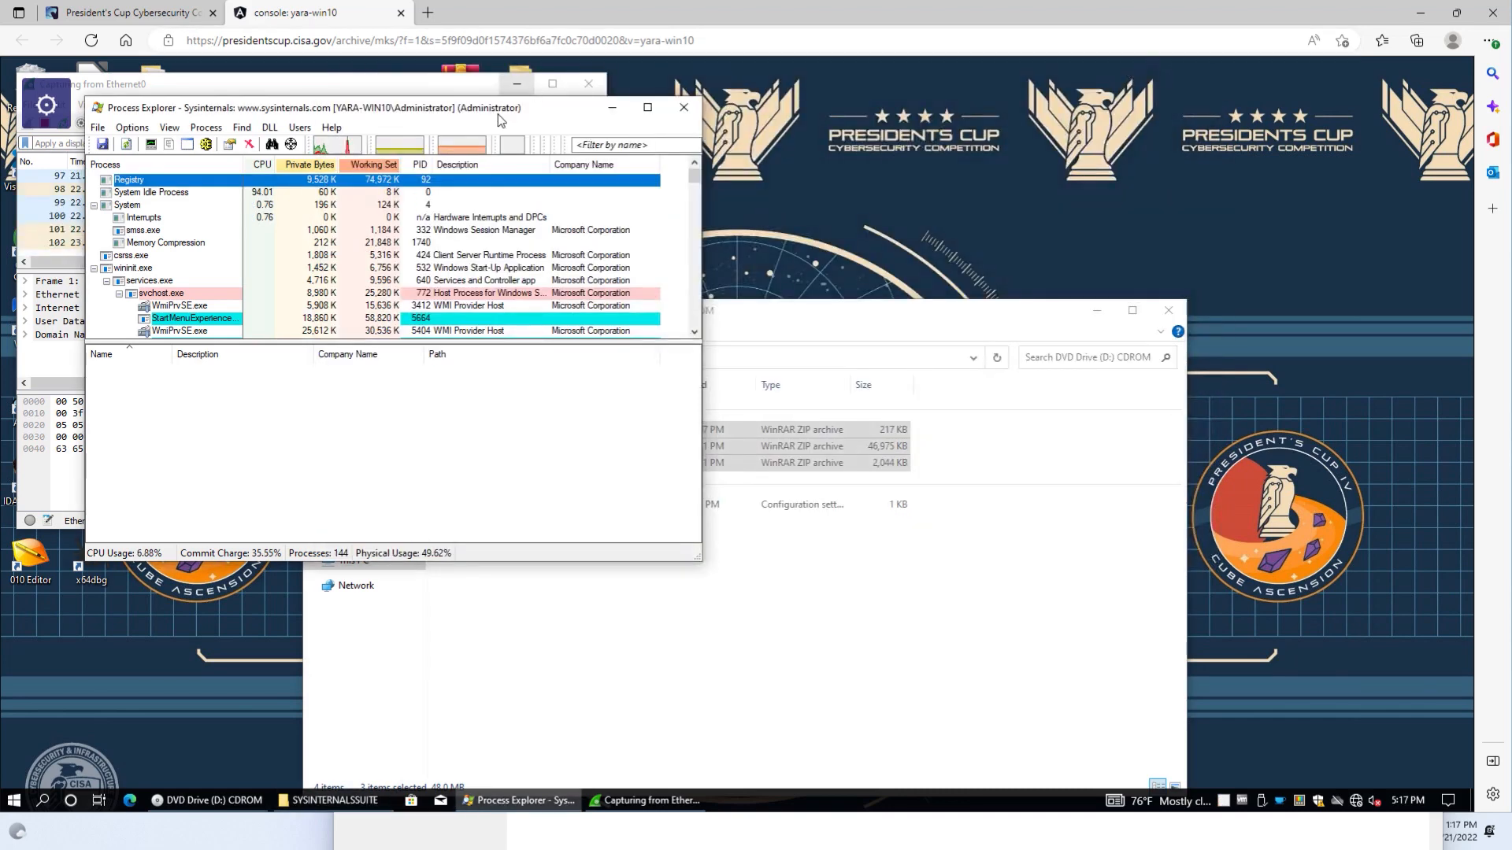
- Run Adsvcexec.exe from the desktop ADSVCEXEC folder and show its loaded DLLs in a maximized Process Explorer
click(654, 800)
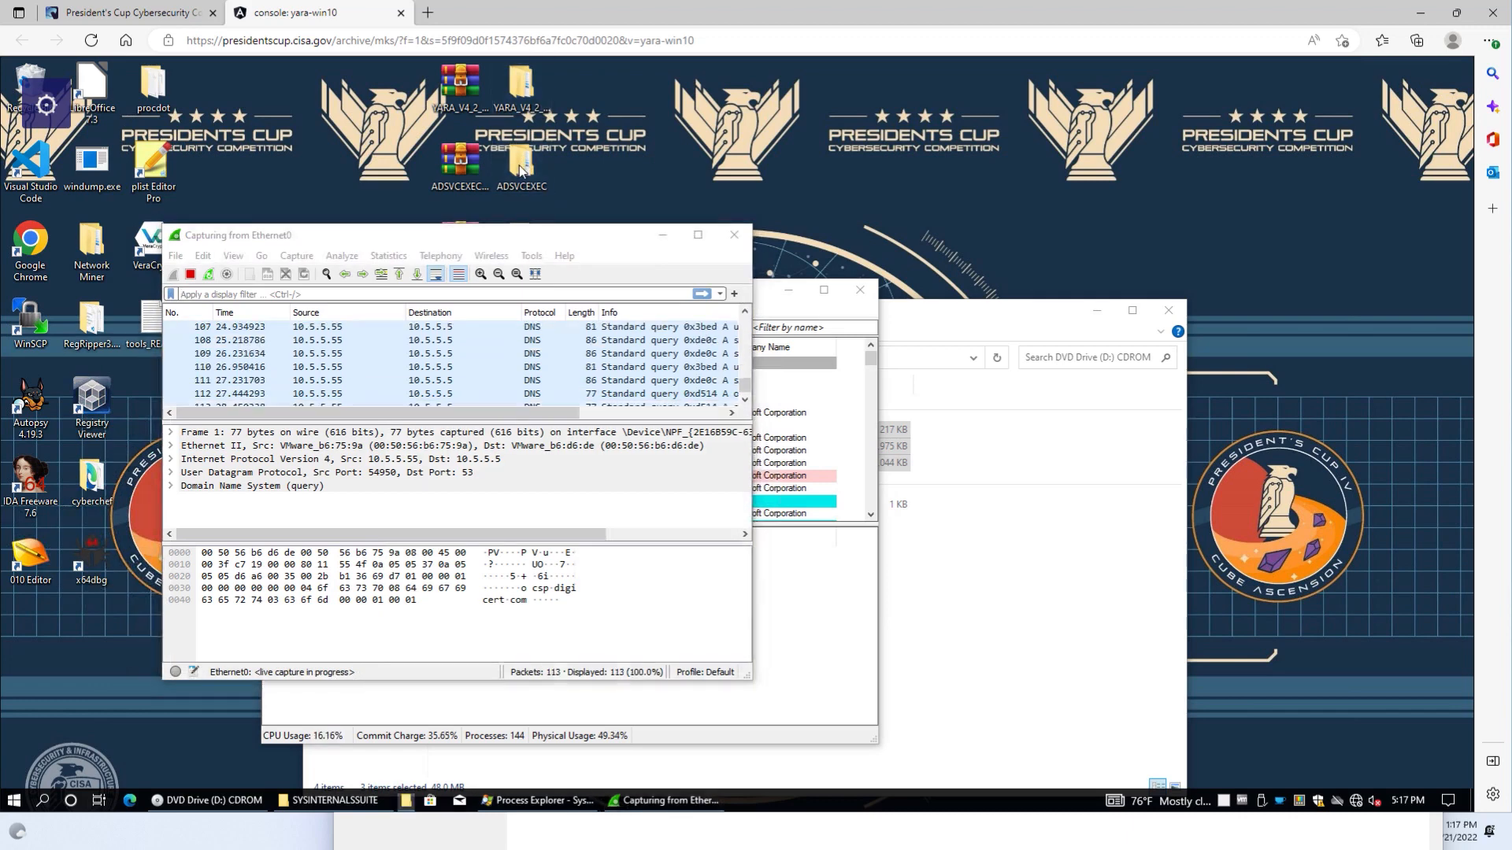
double_click(522, 164)
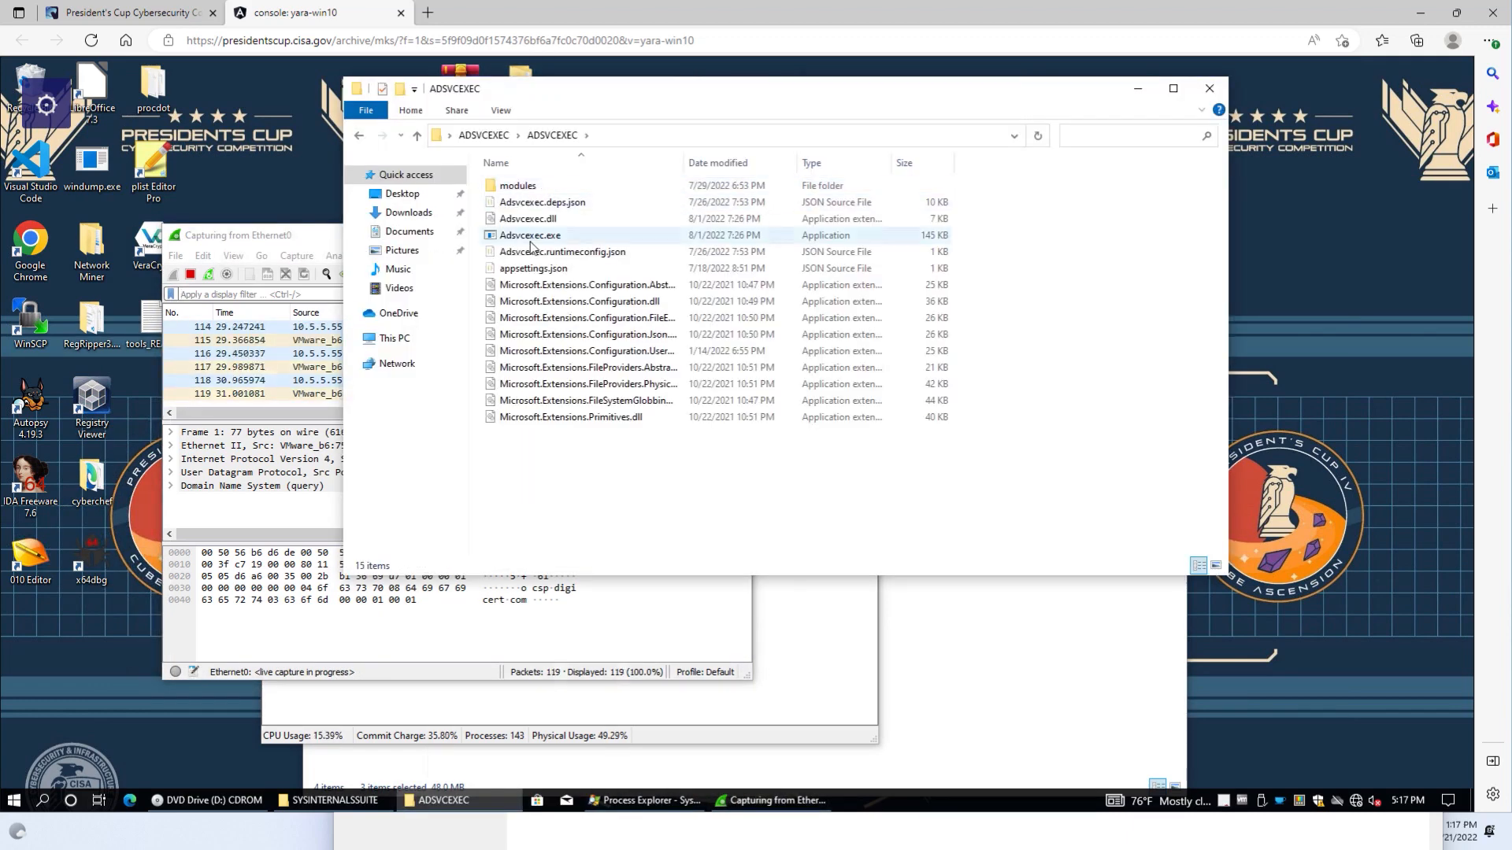
double_click(529, 234)
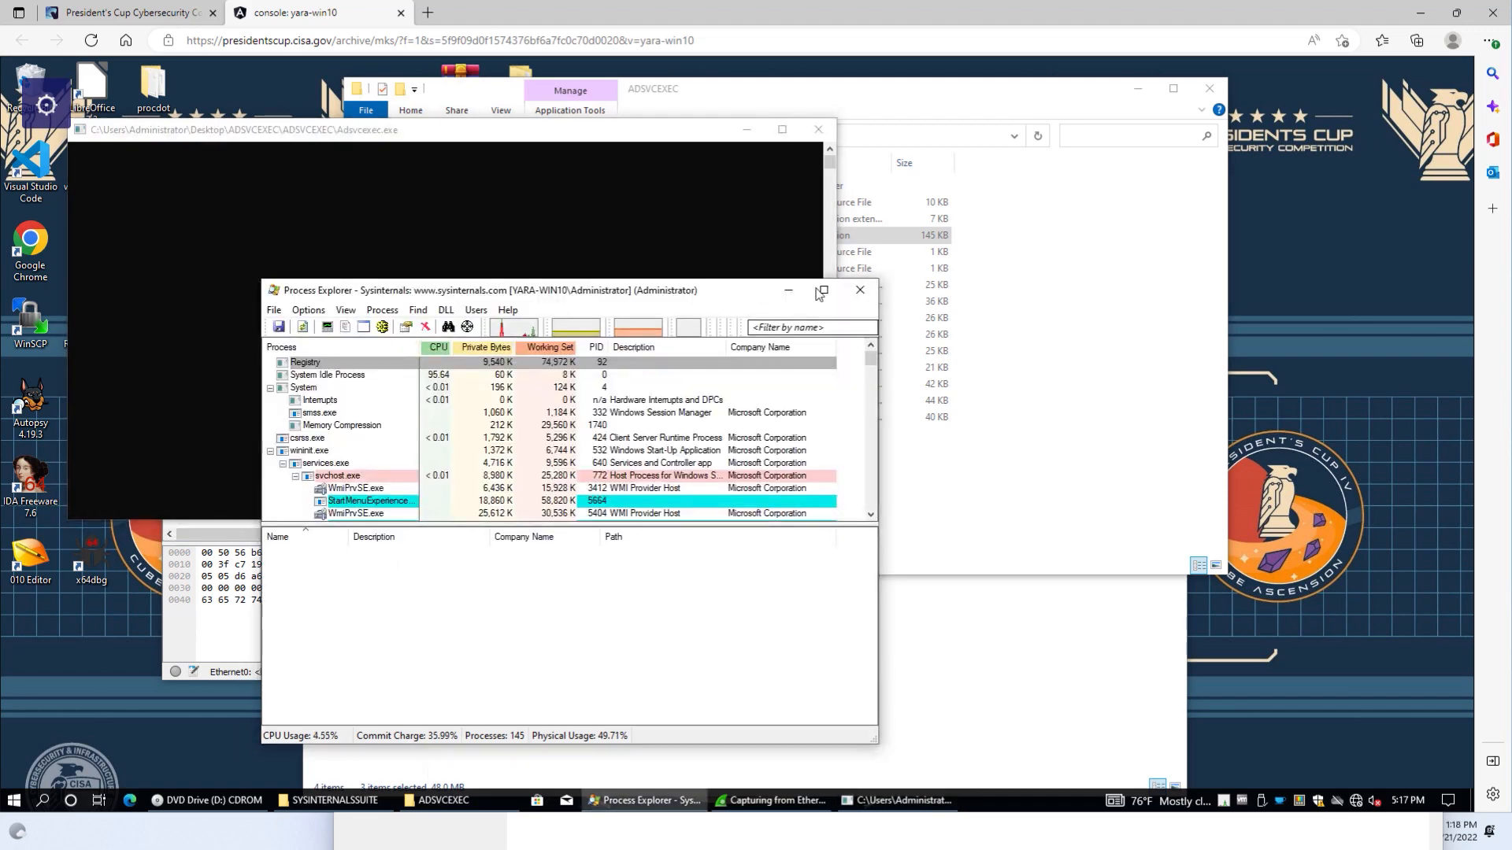
click(821, 289)
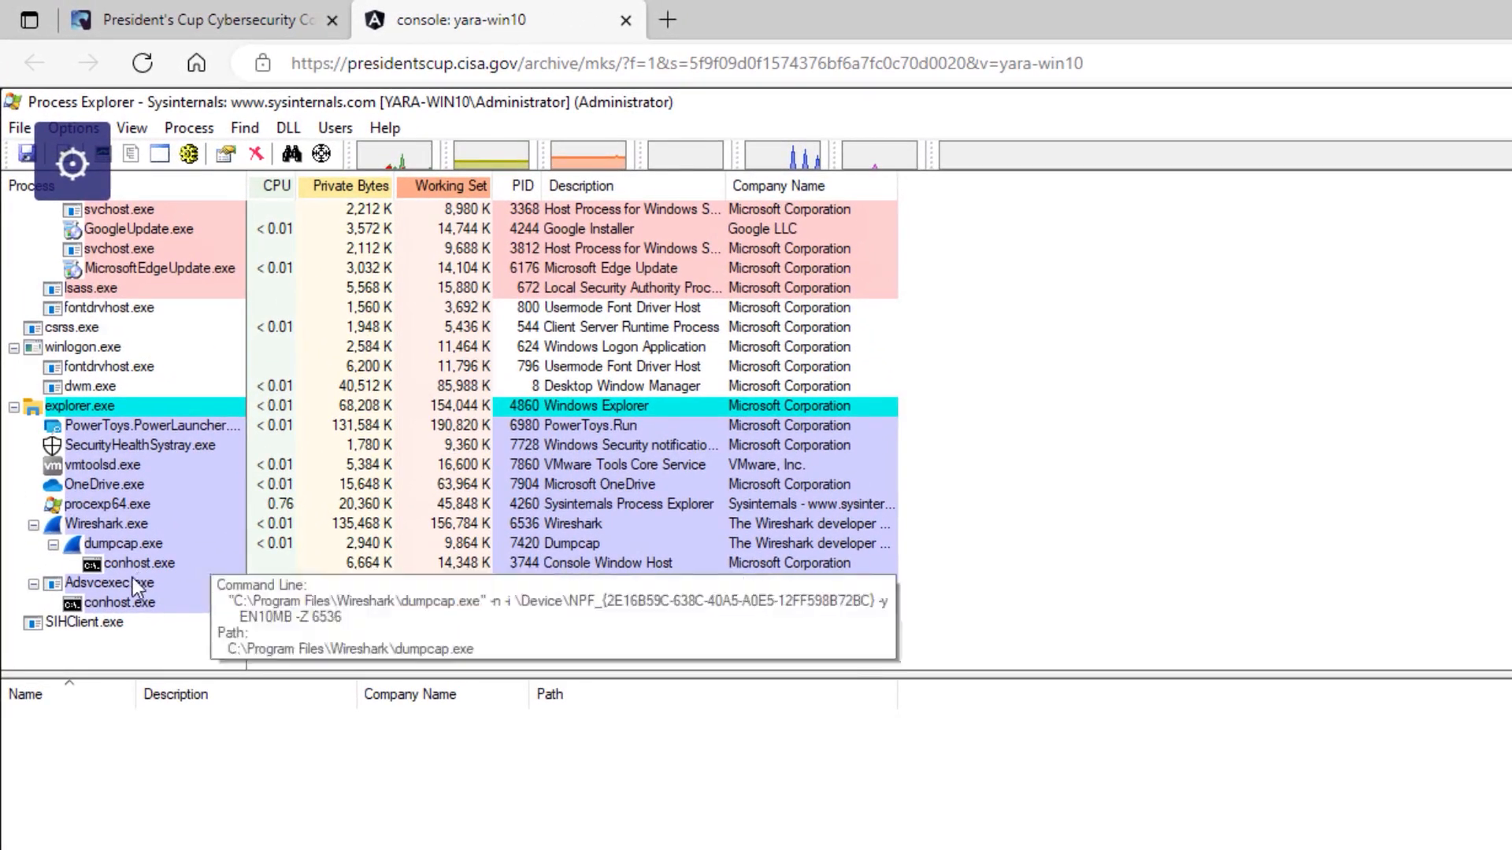
click(106, 583)
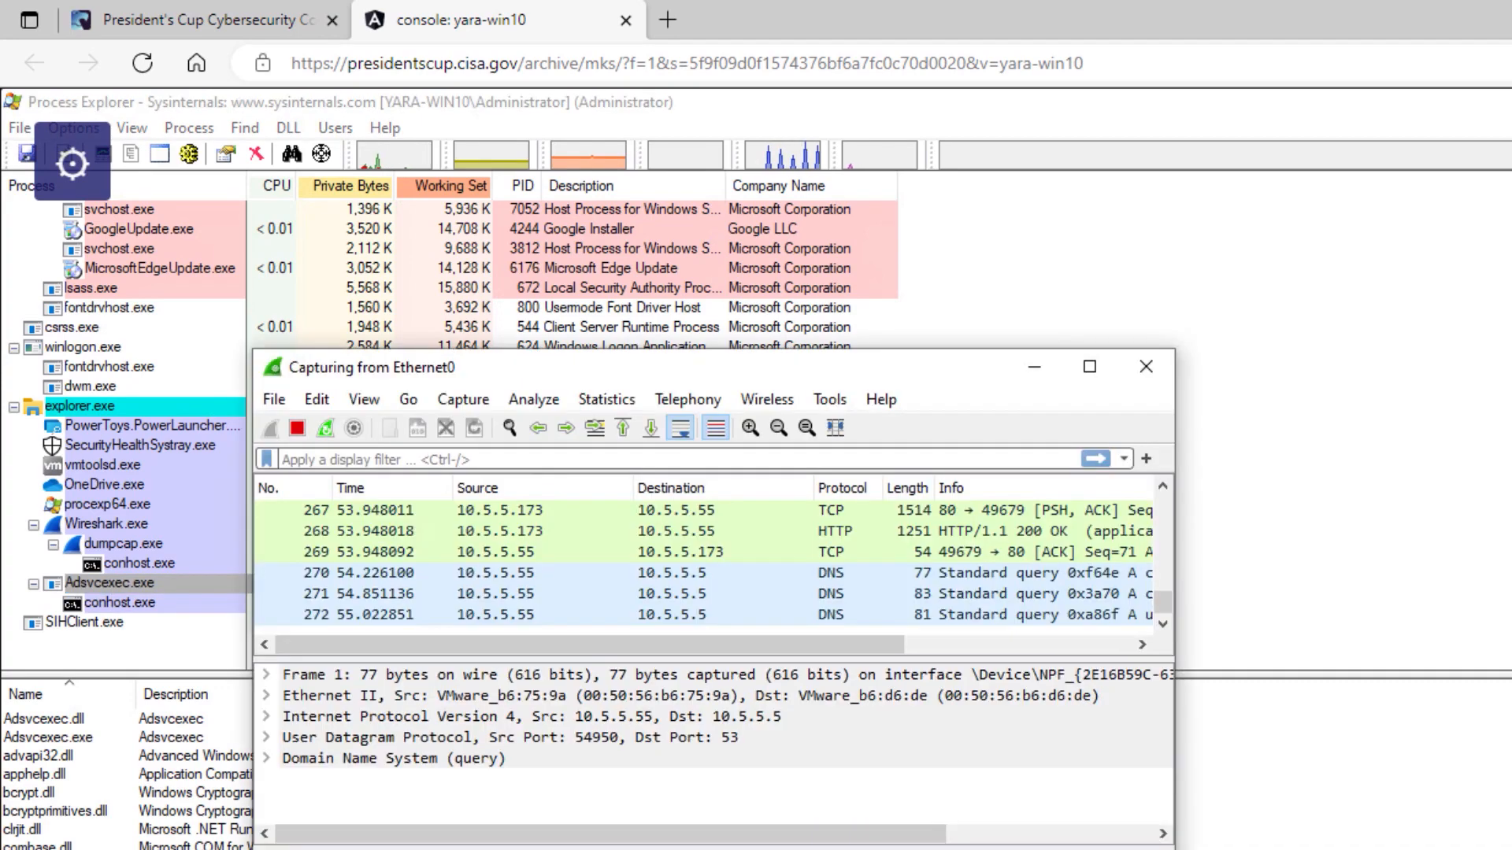
- Filter the Wireshark capture to http, browse the GET requests, and allow ncat.exe through the firewall
click(1088, 367)
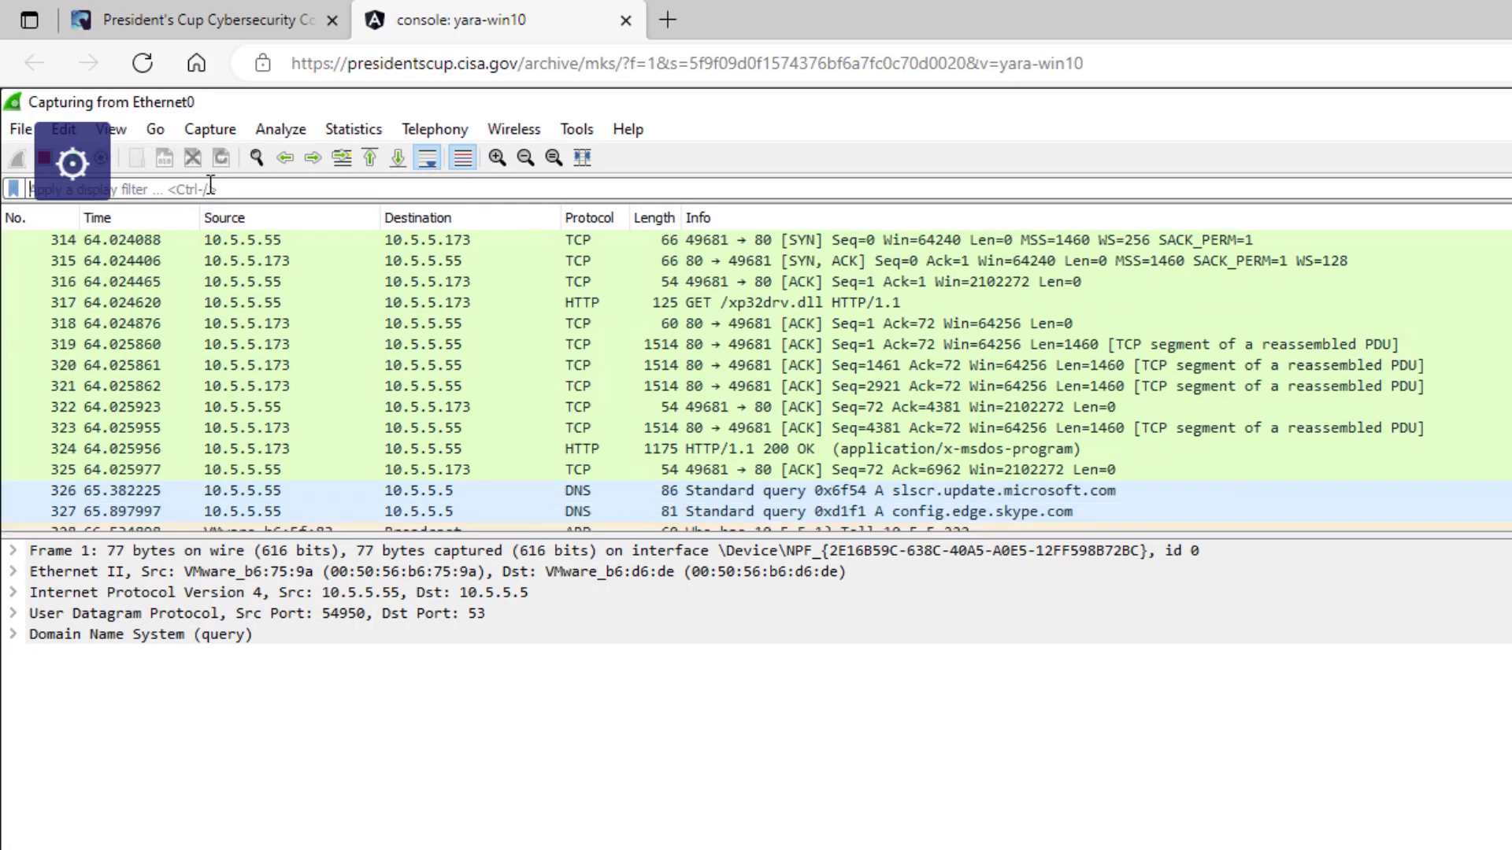
scroll(down, 3)
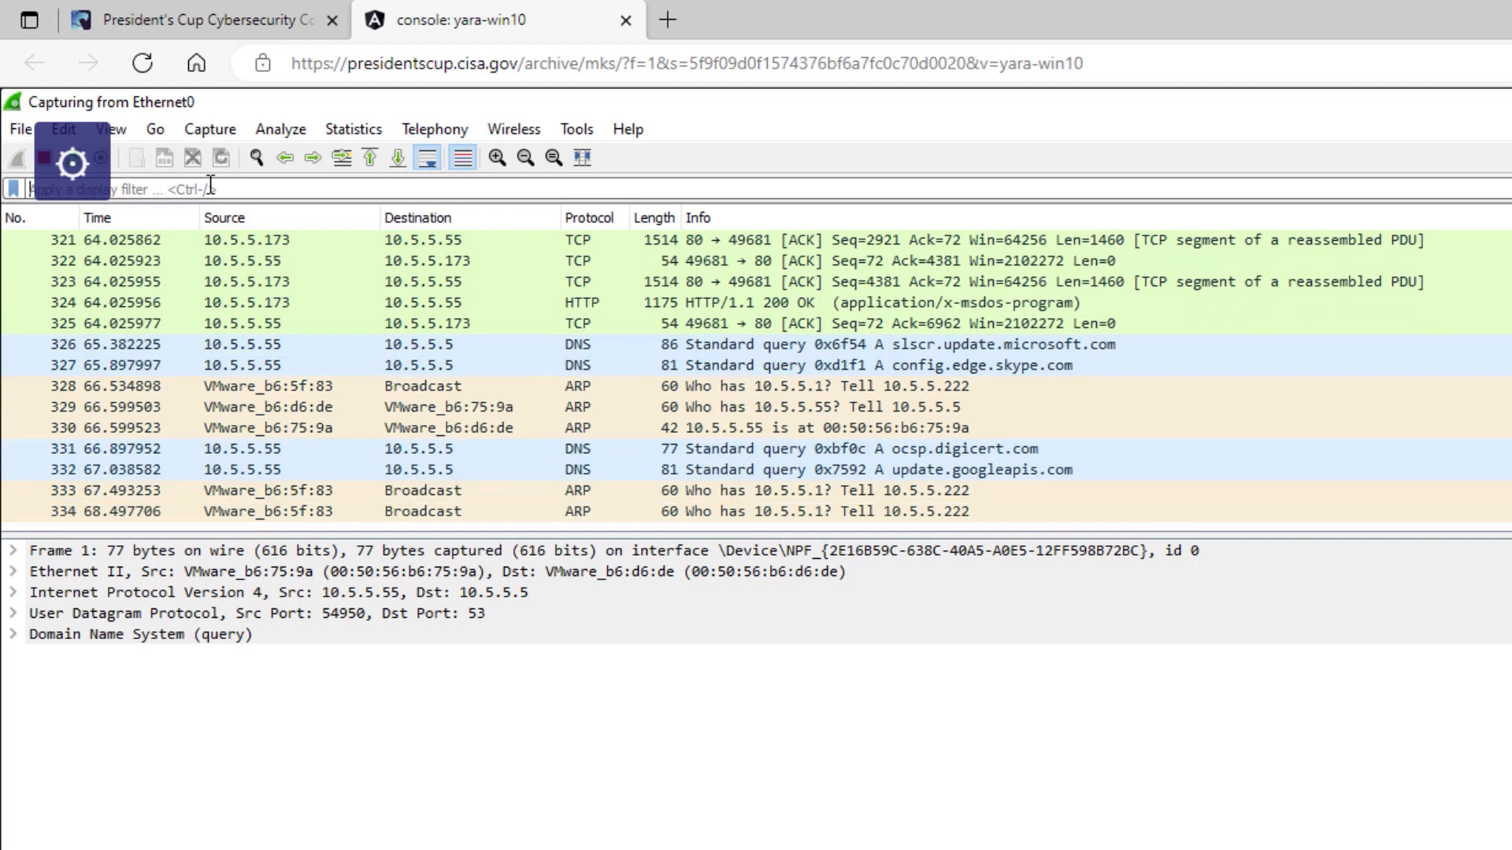
text(http)
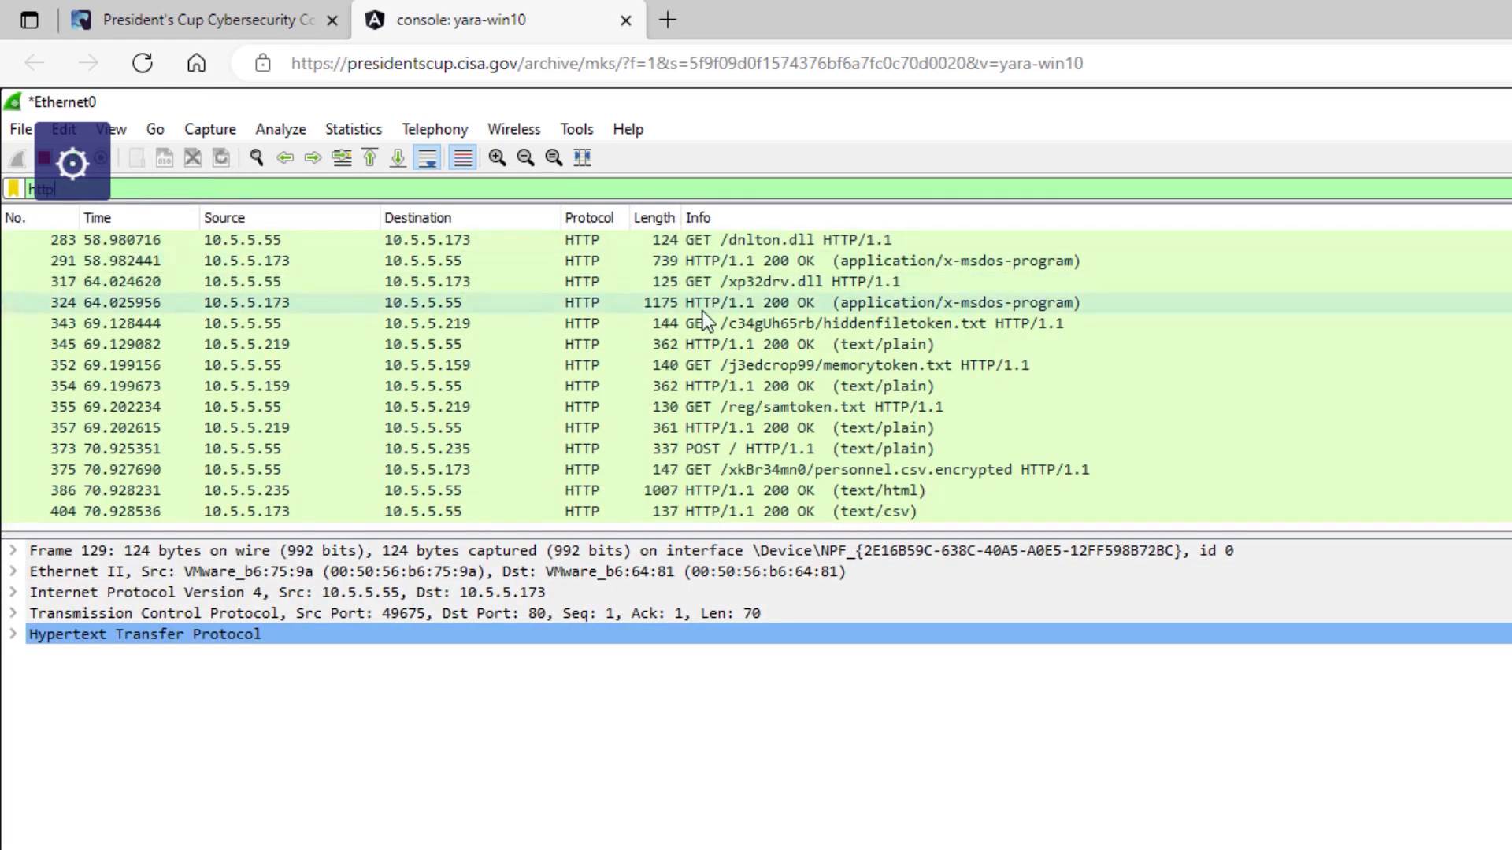
scroll(down, 3)
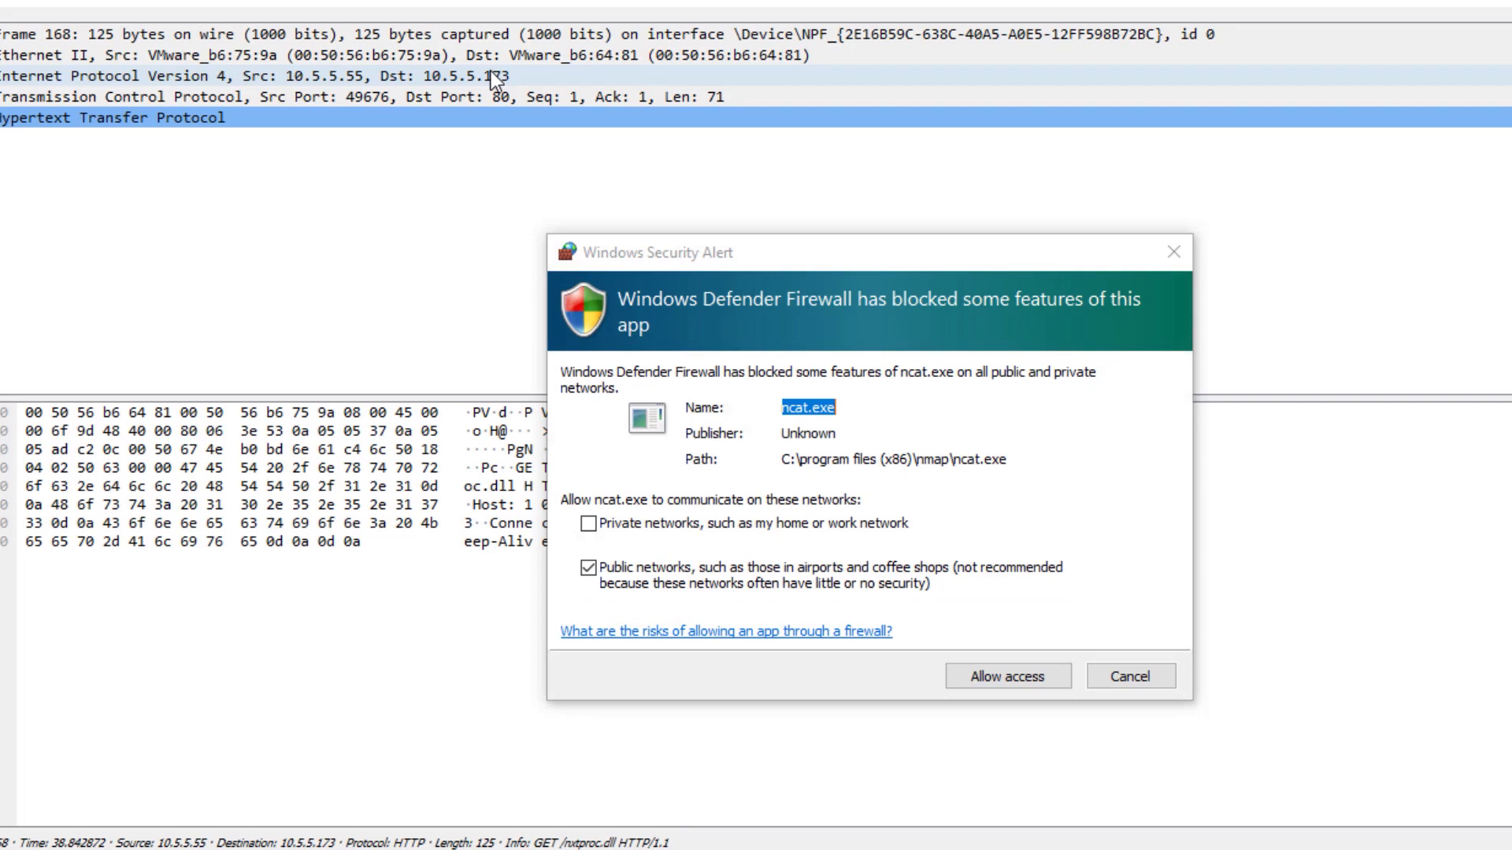
mouse_move(873, 377)
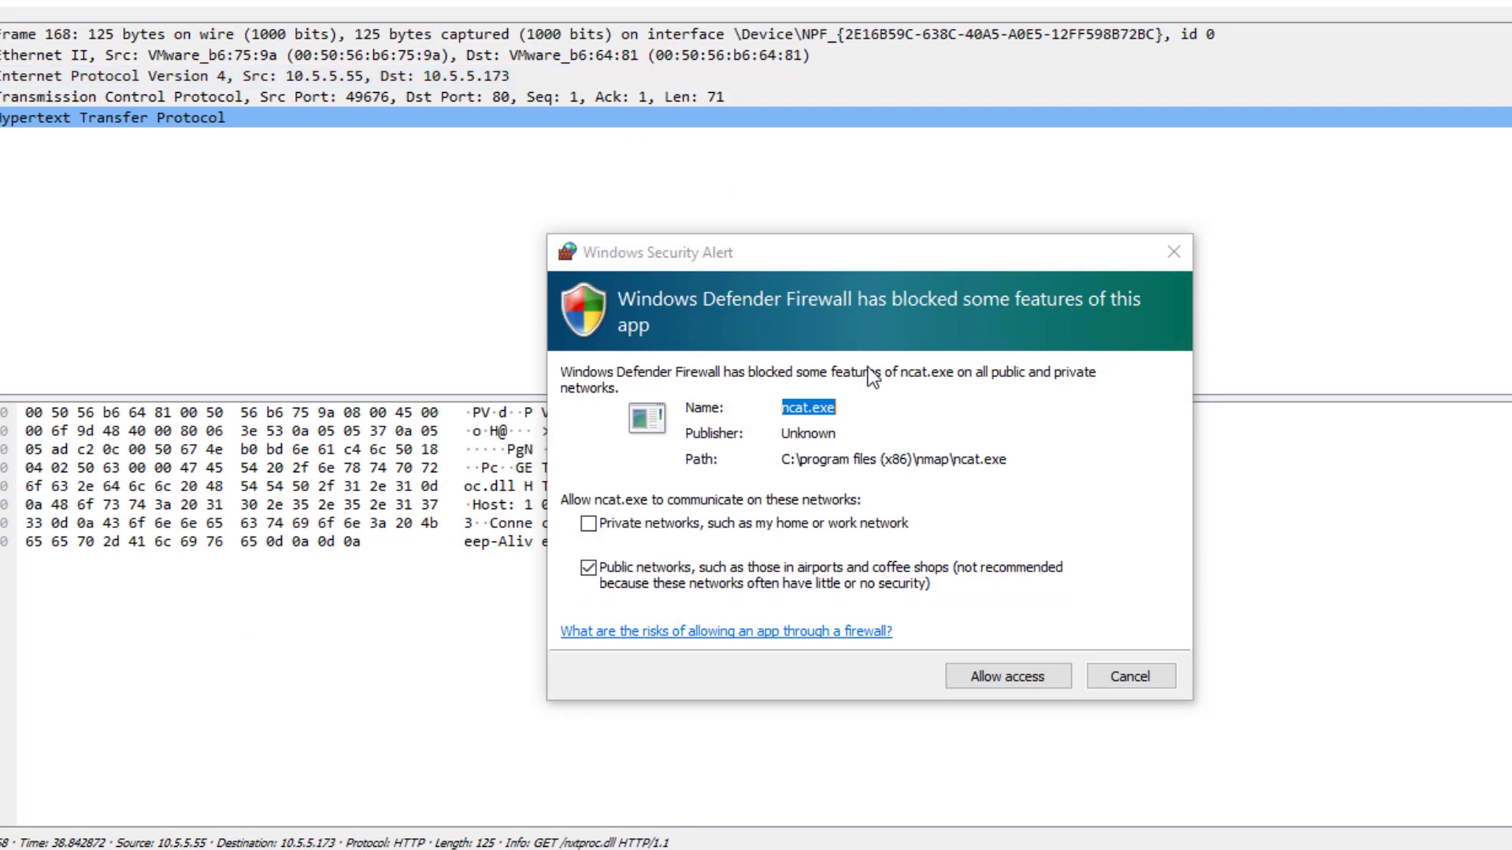
mouse_move(1059, 603)
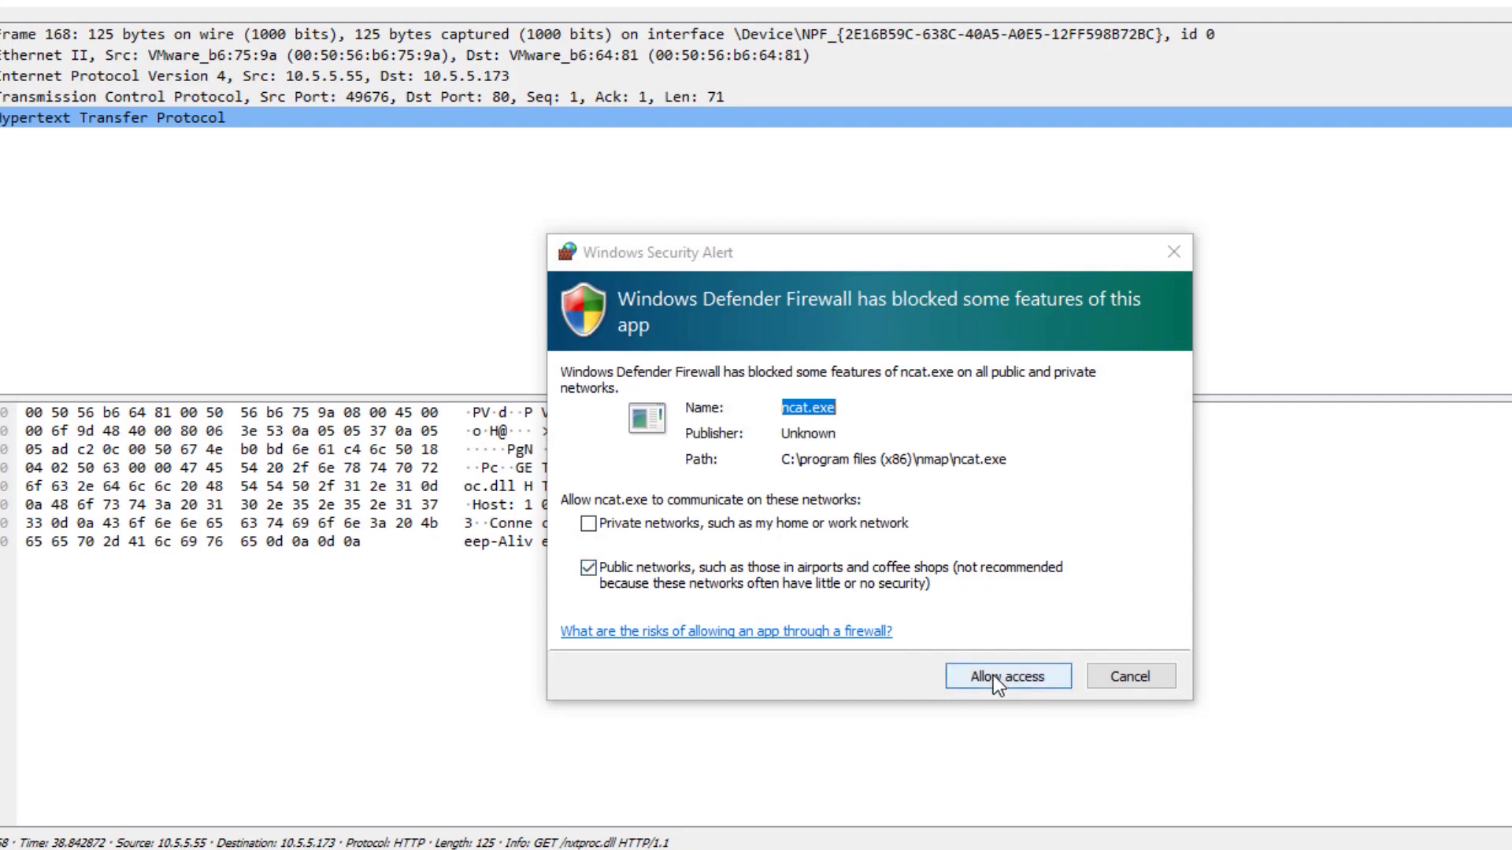
click(1006, 676)
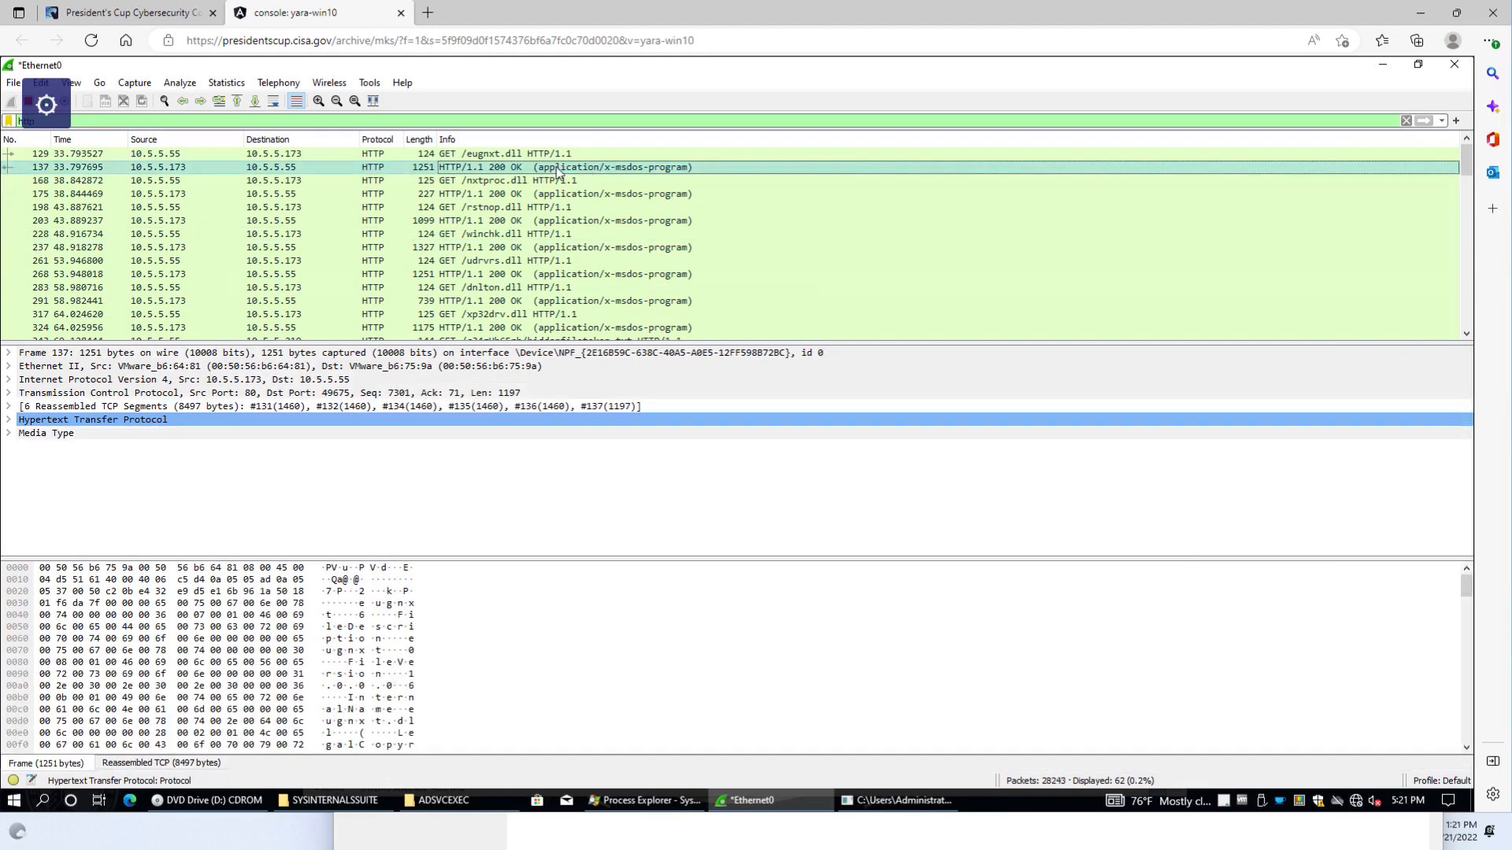
mouse_move(550, 171)
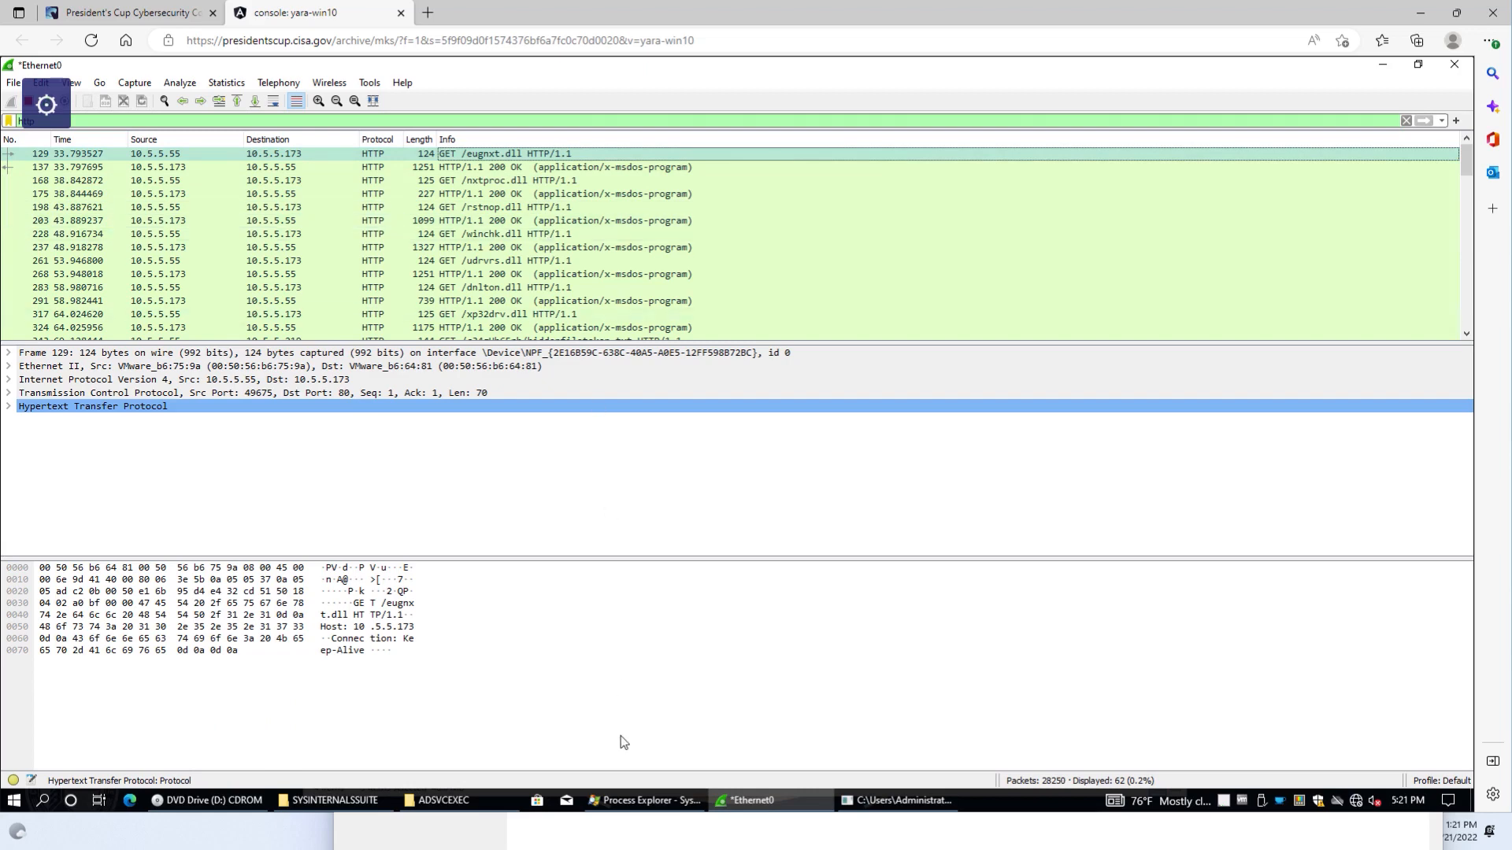
- Select eugnxt.dll in Process Explorer's DLL pane, then bring the ADSVCEXEC folder window forward
click(644, 800)
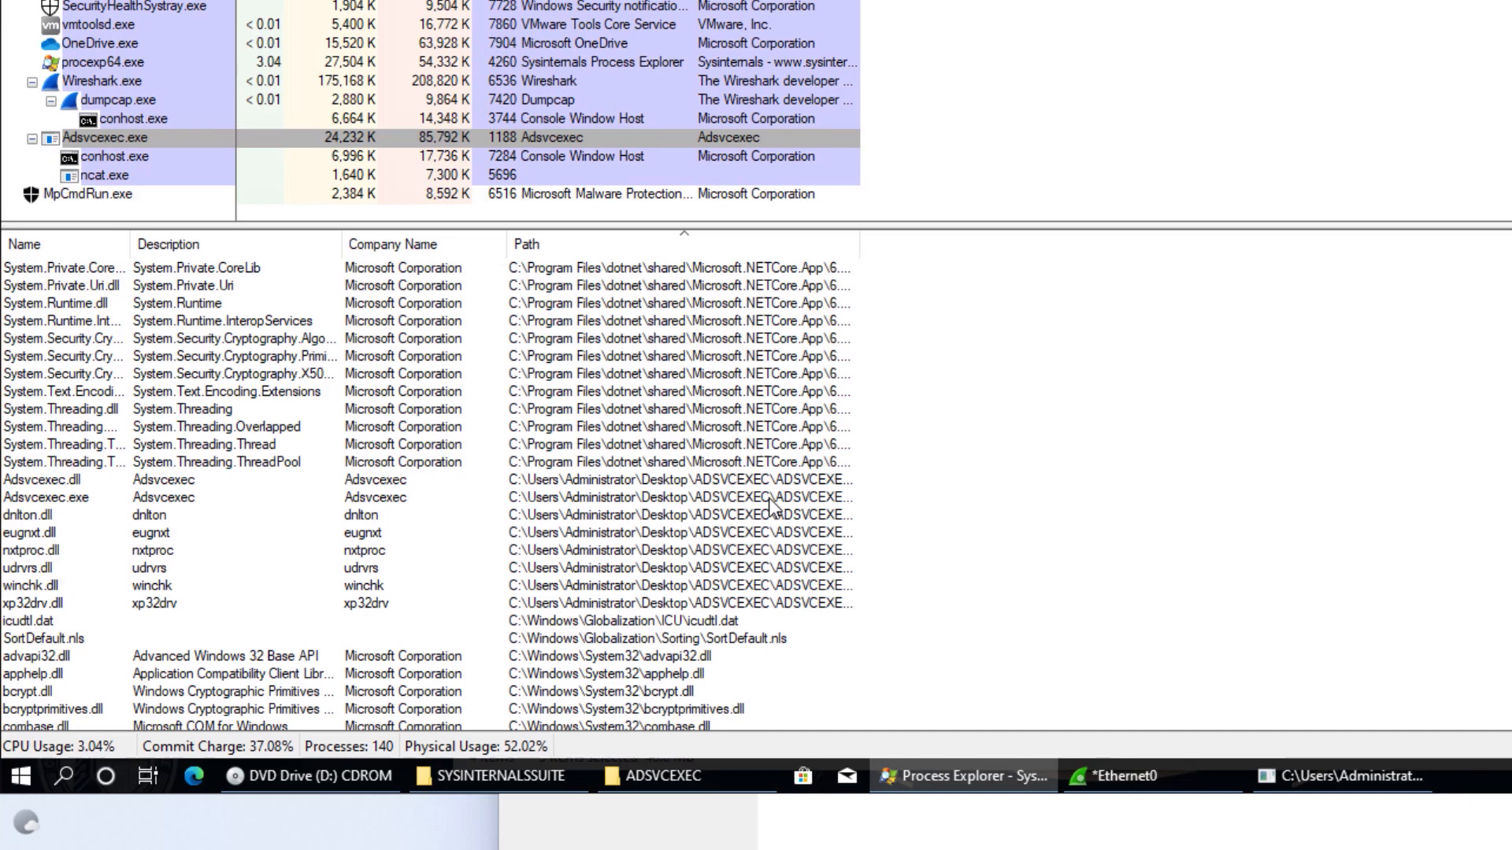
click(63, 515)
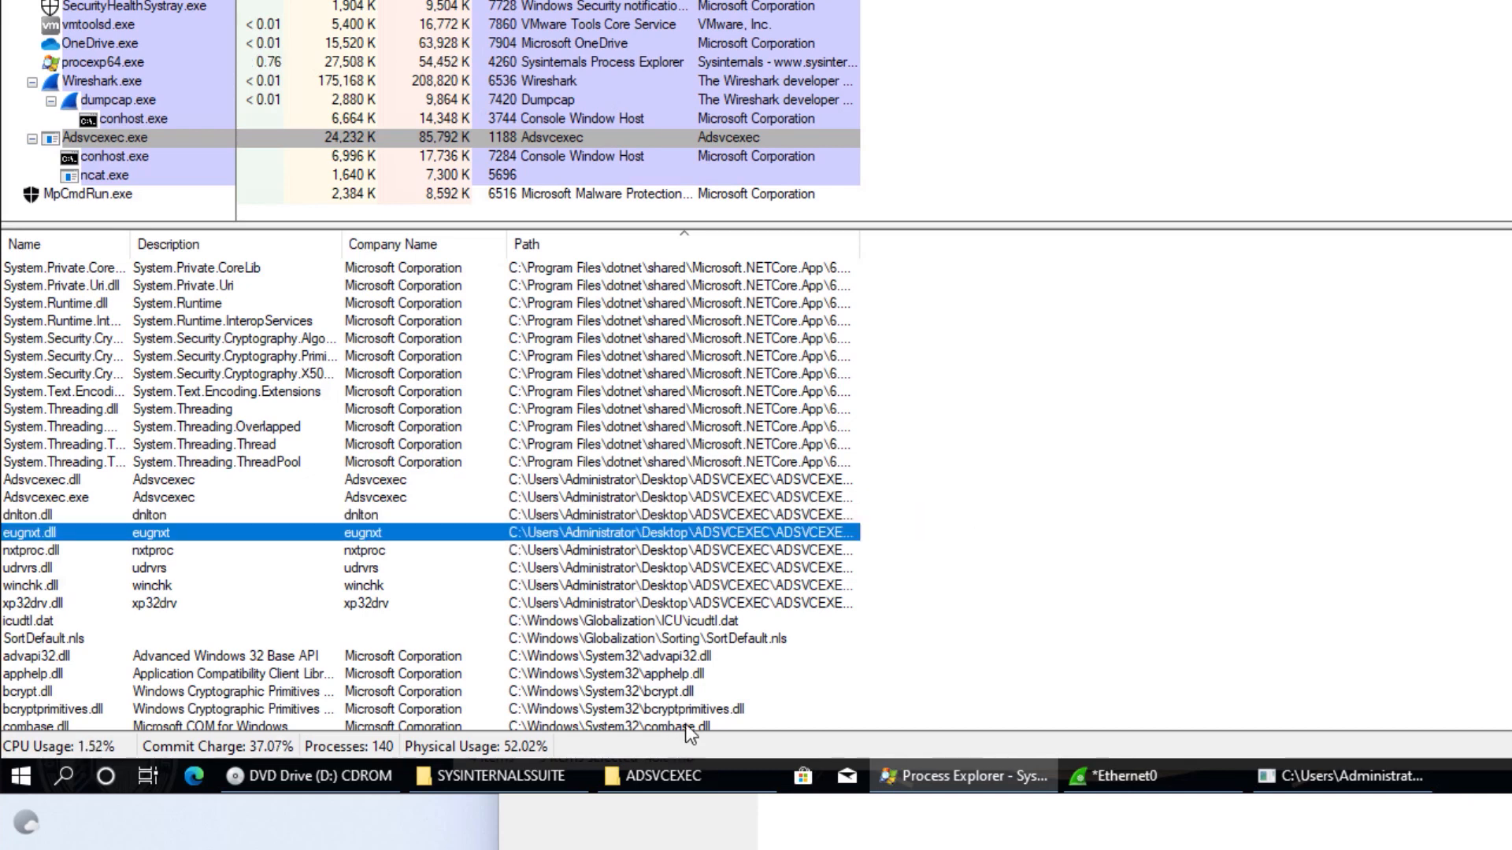
mouse_move(914, 238)
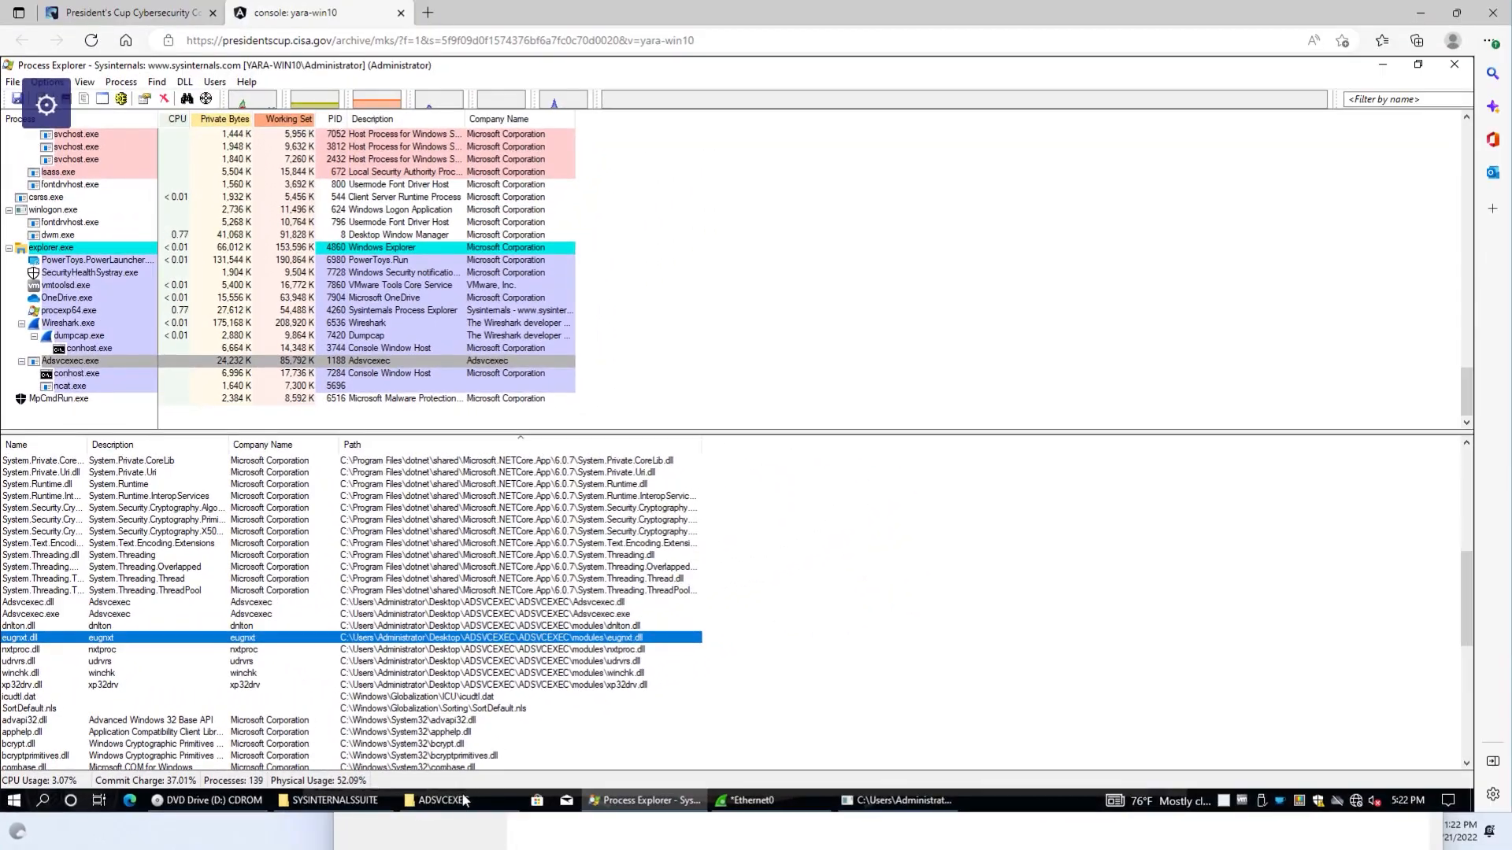
click(444, 800)
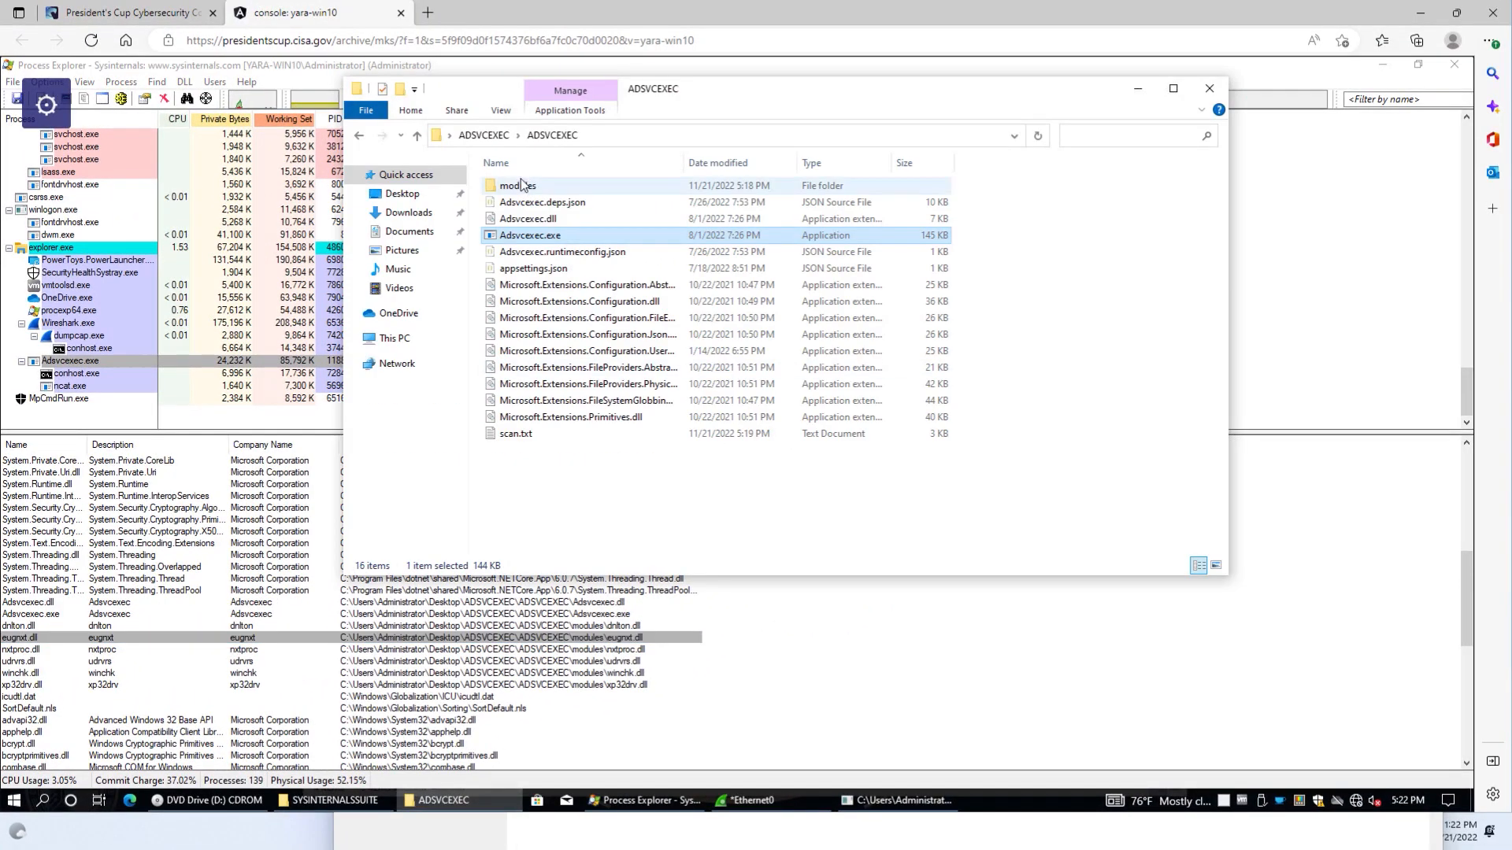
- Browse the modules folder and single out rstnop.dll as the DLL never loaded
double_click(518, 186)
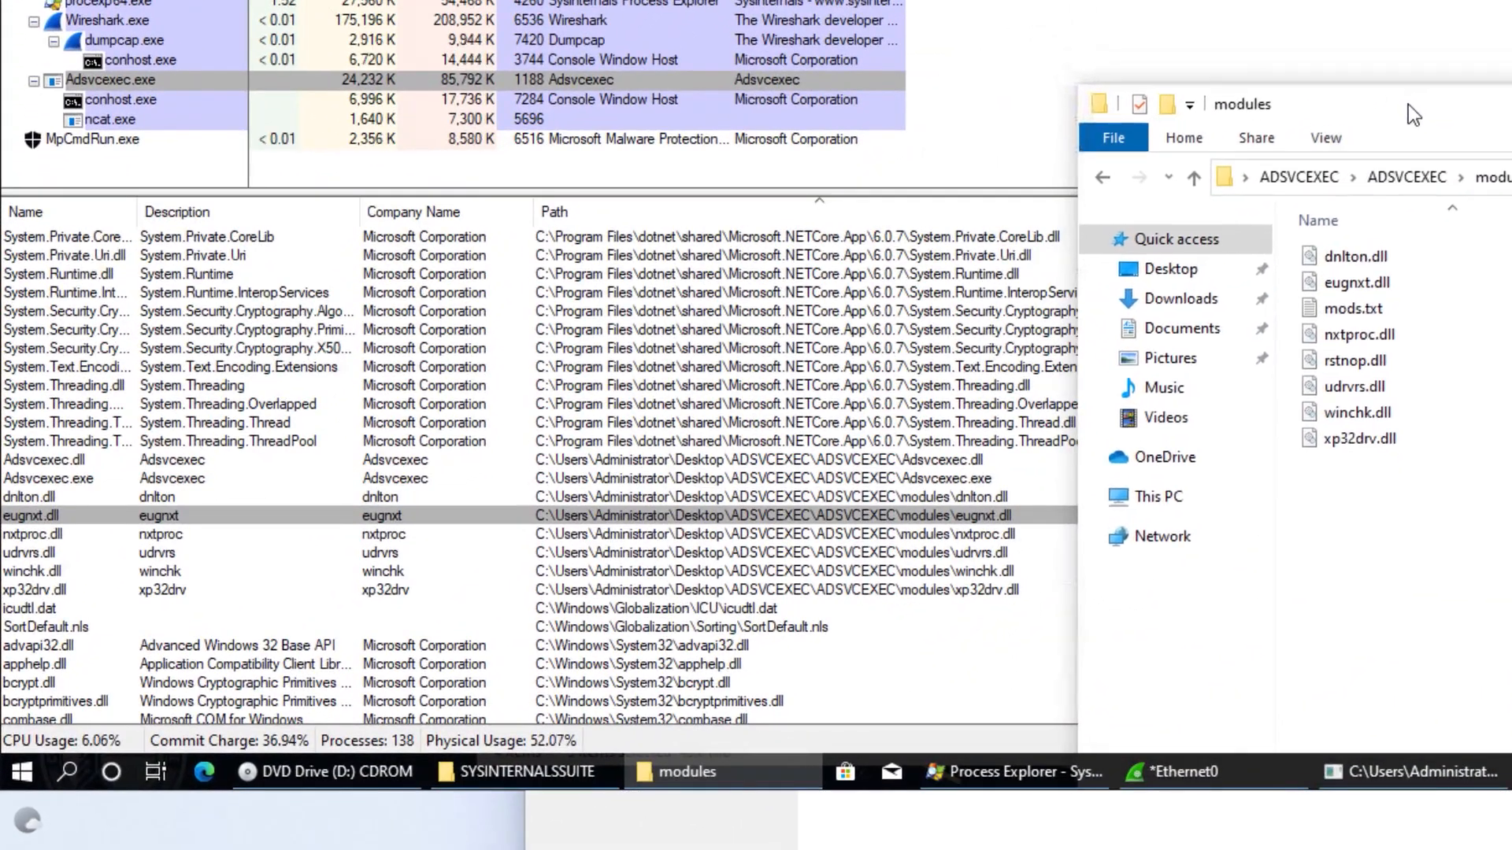
click(1354, 346)
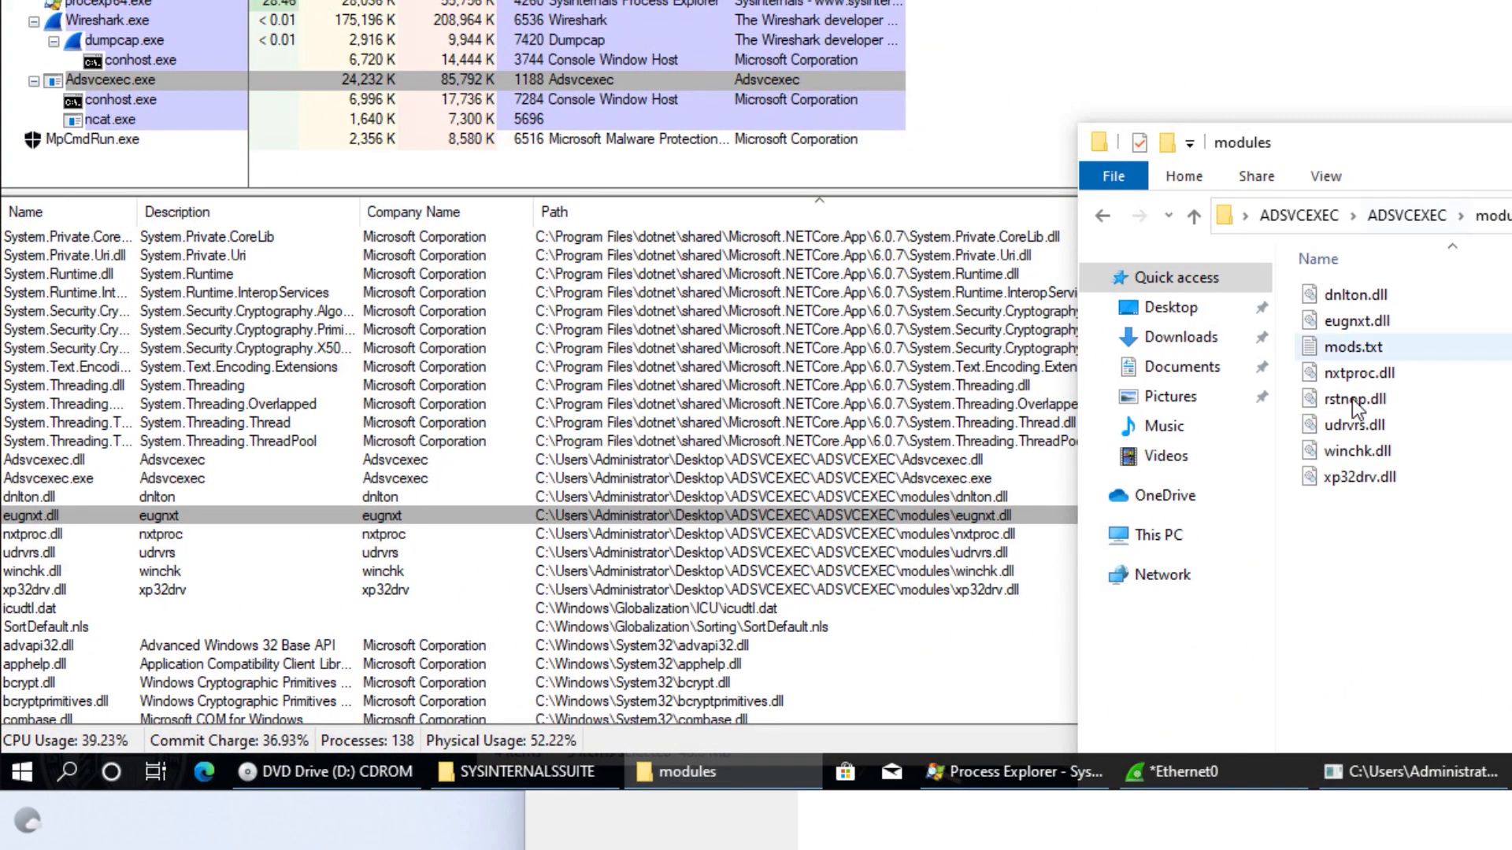
click(1355, 398)
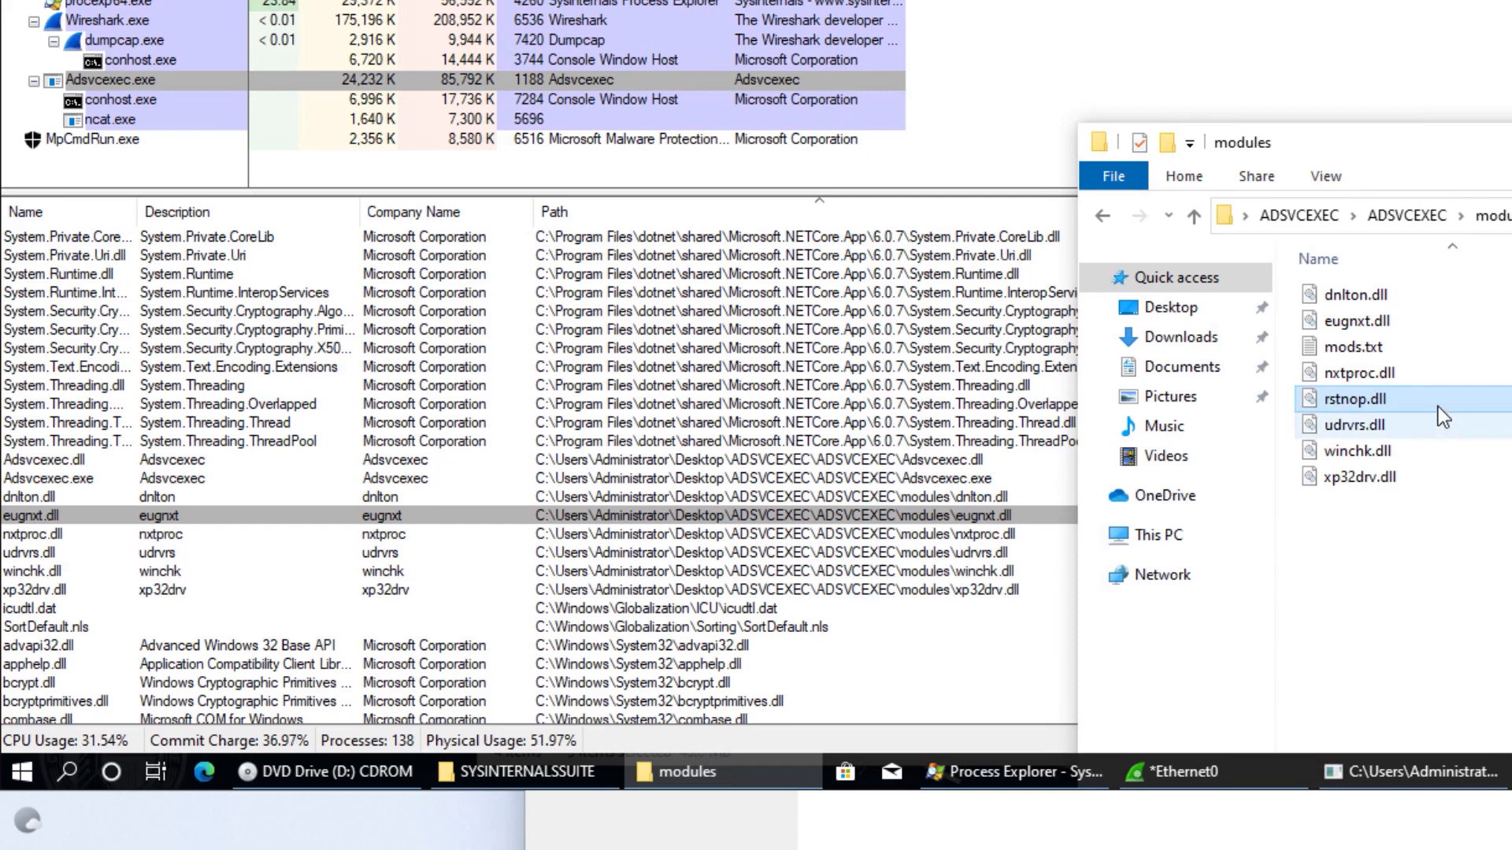
mouse_move(1357, 398)
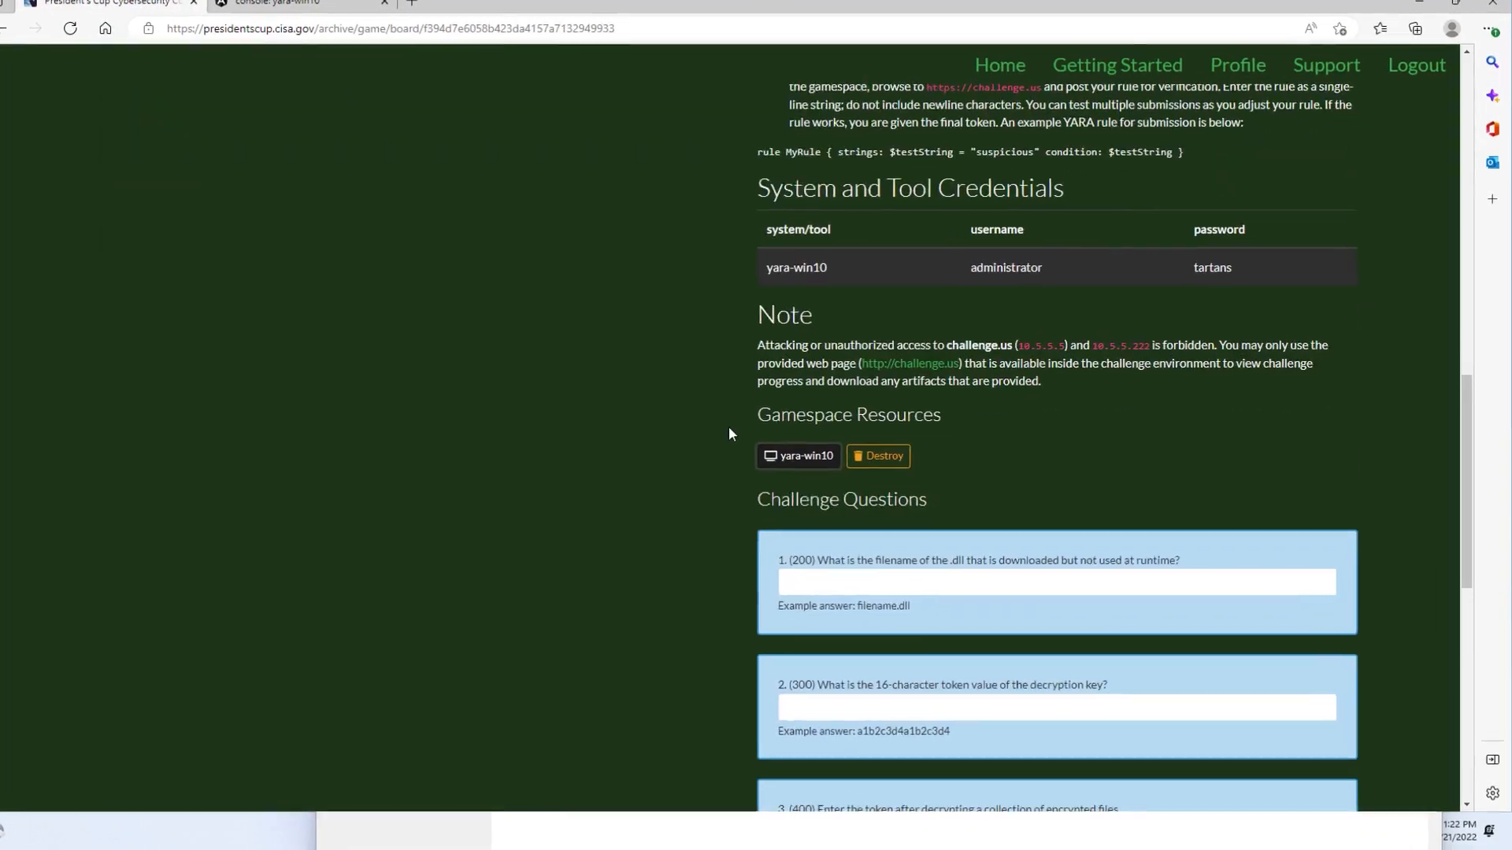
- Enter rstnop.dll as the answer to challenge question 1
text(rs)
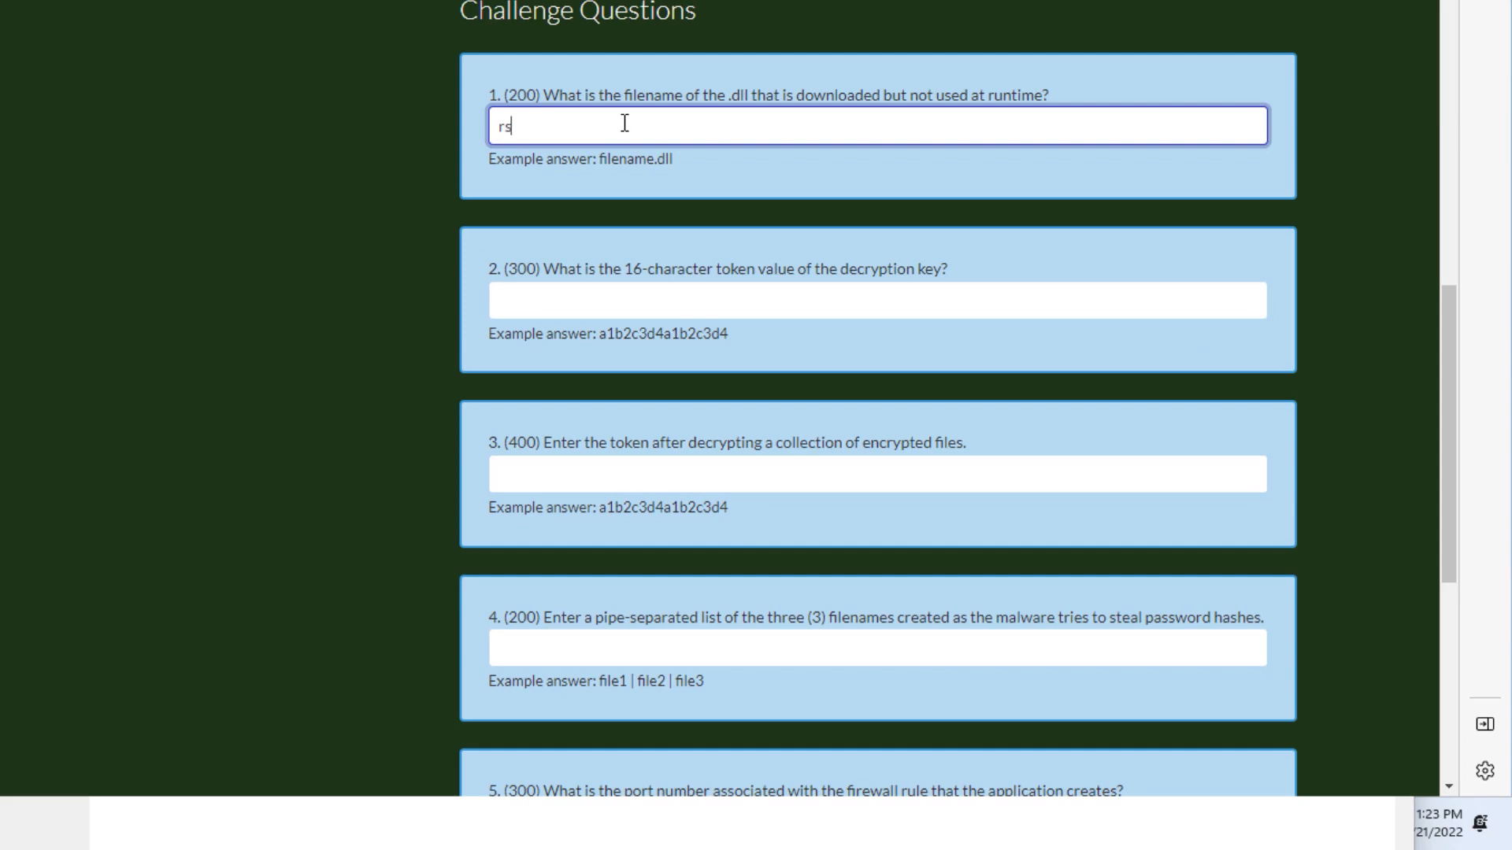
text(t)
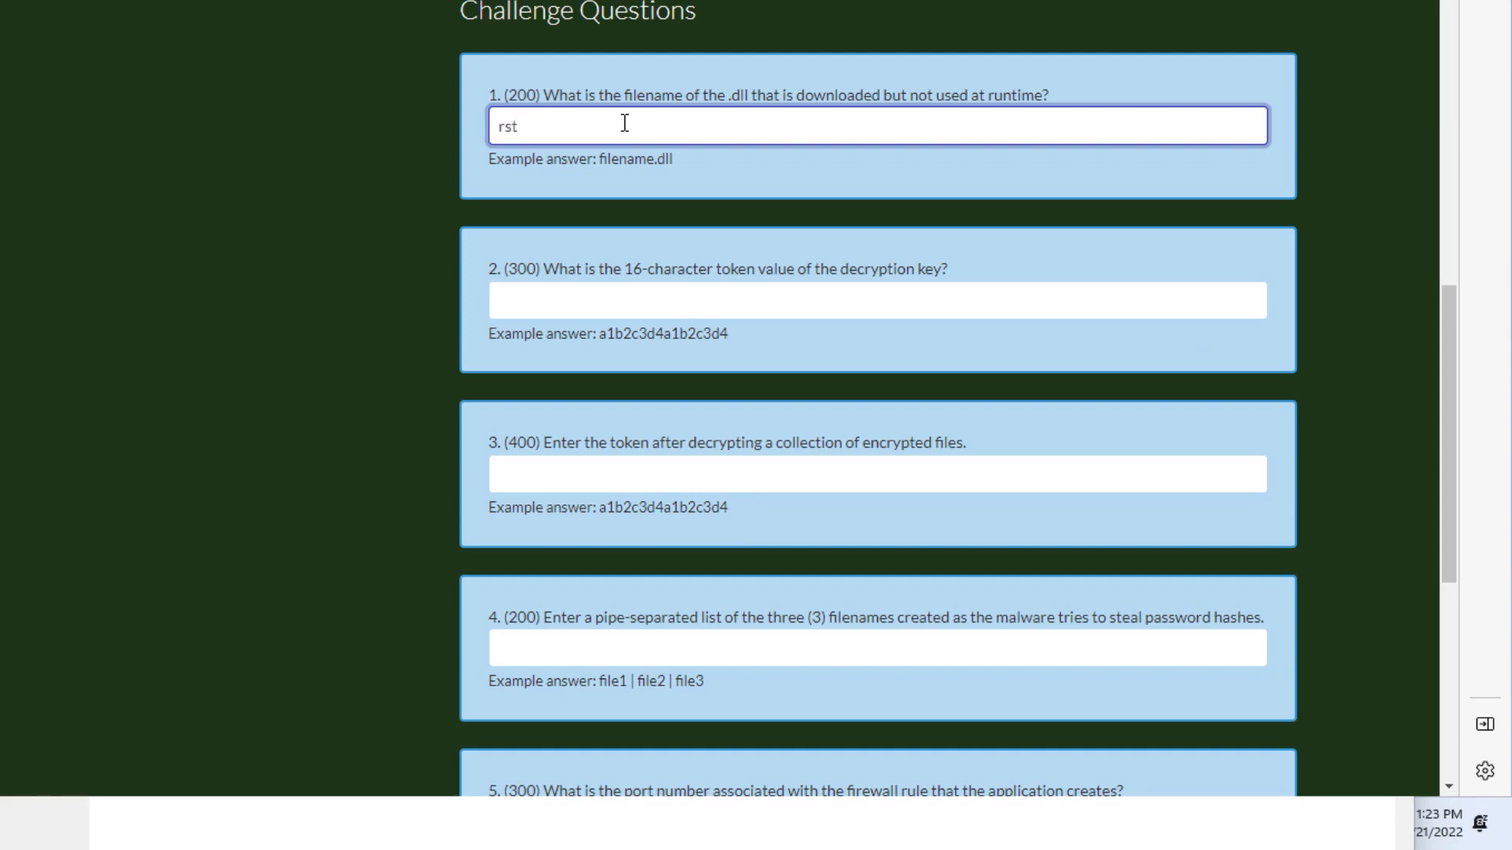
text(nop.d)
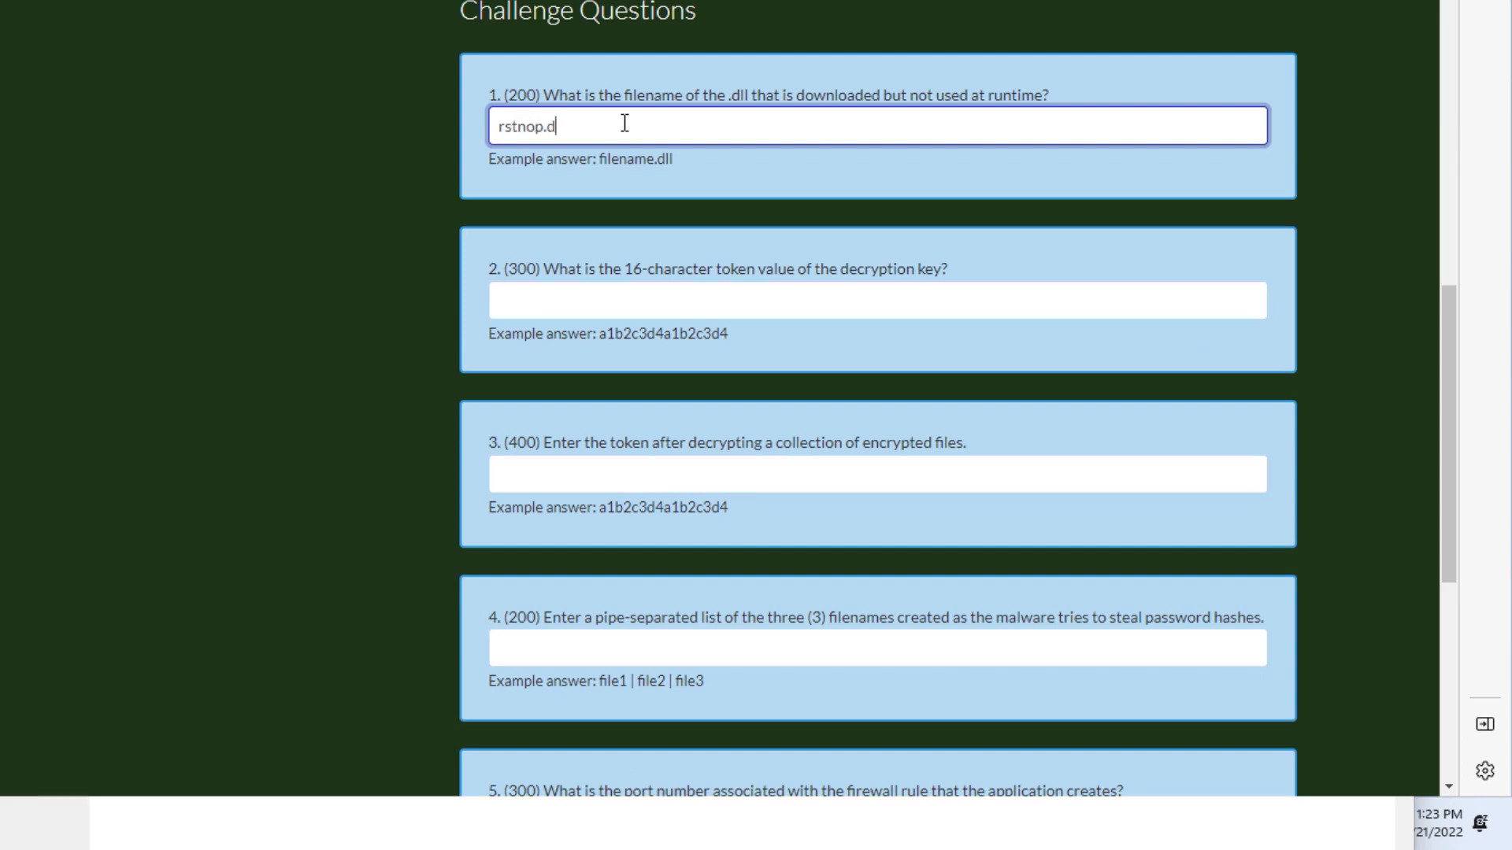
text(ll)
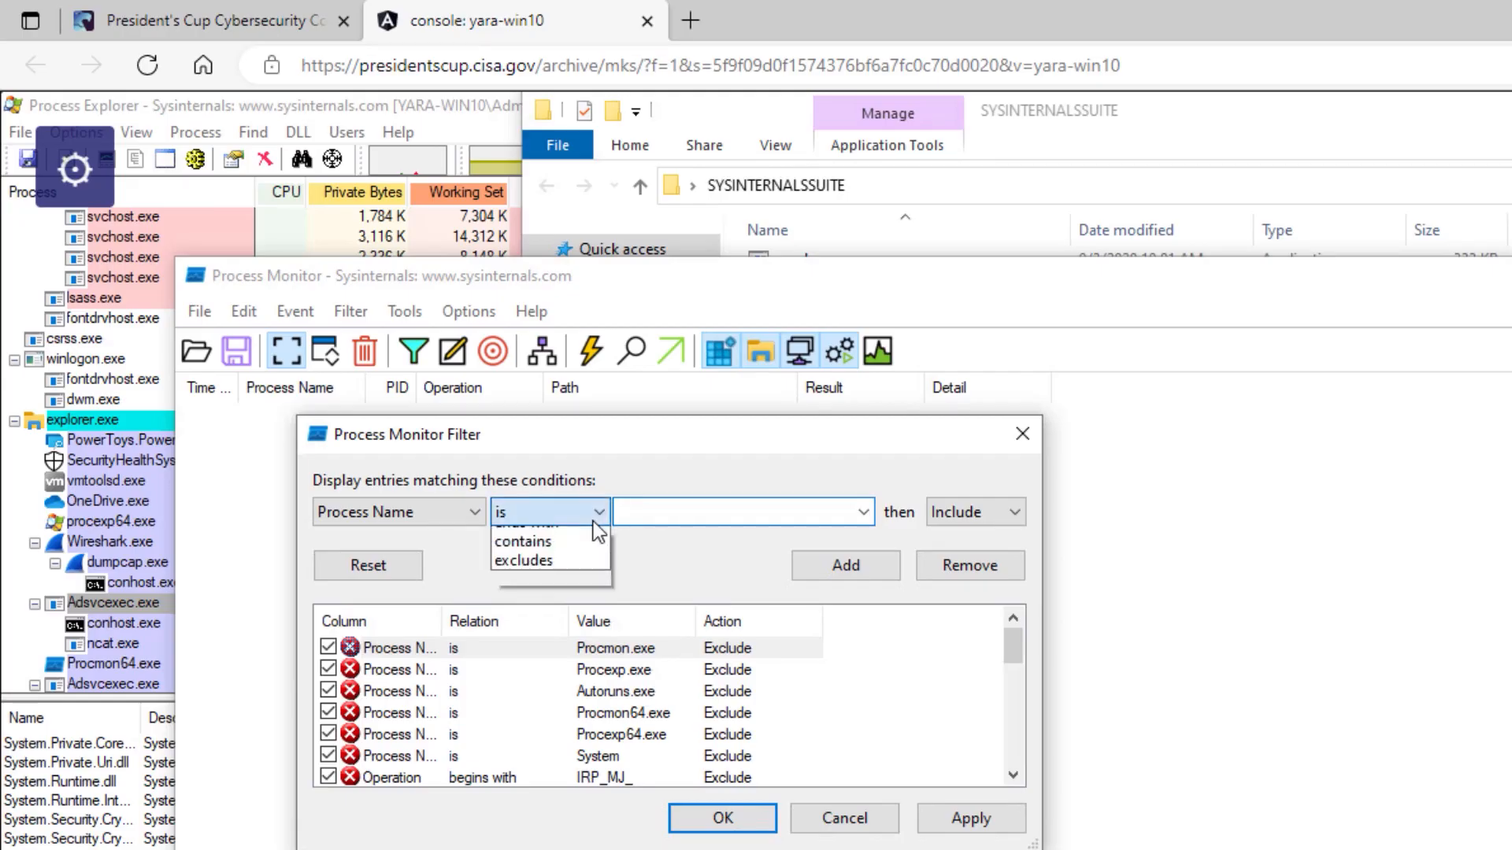
- Add filter conditions Process Name contains adsvcexec and Event Class is Registry
click(523, 540)
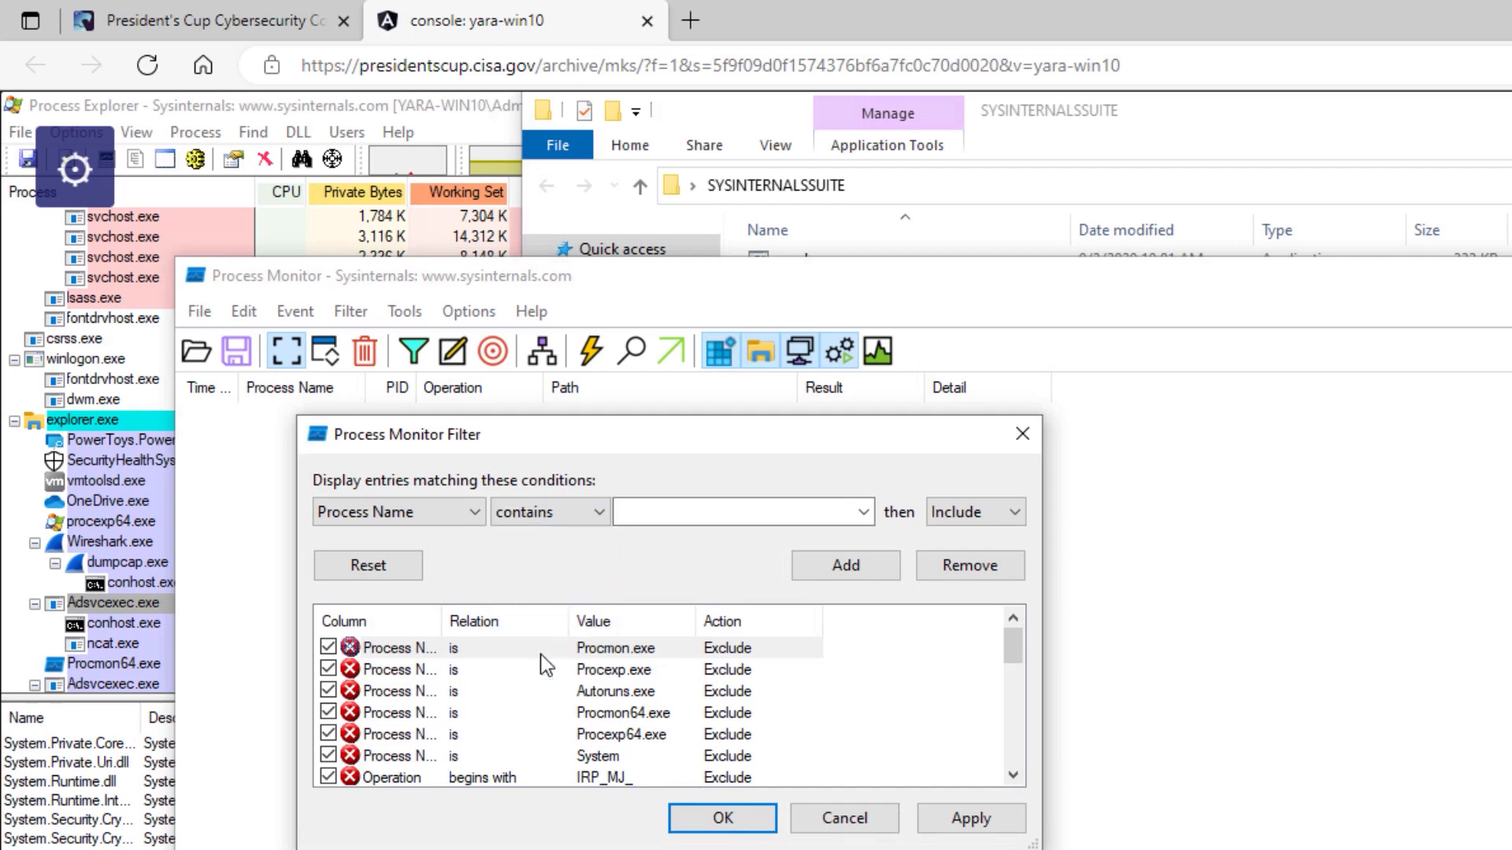
text(a)
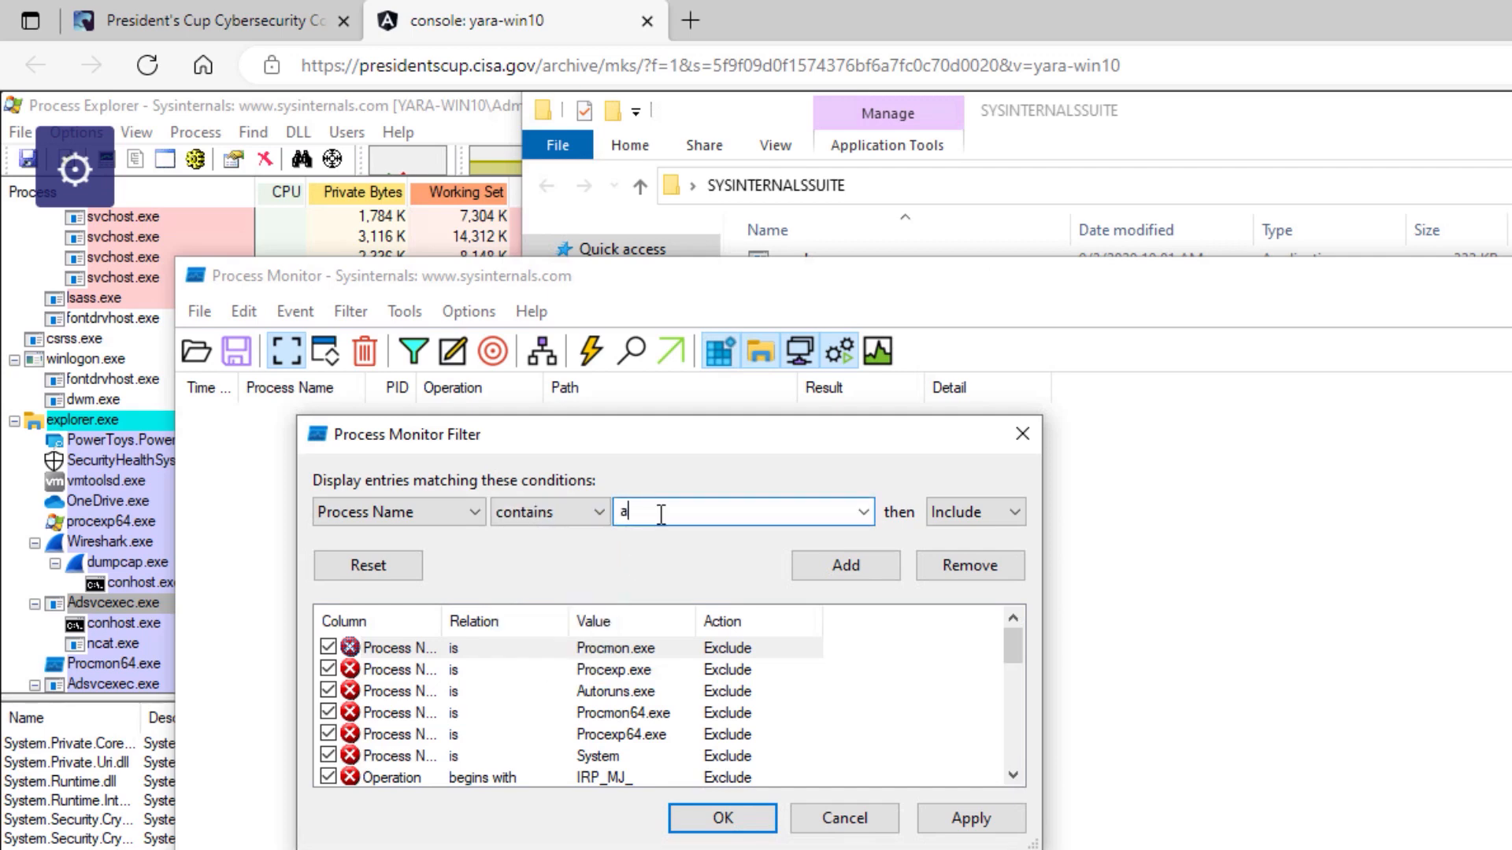
text(dsvc)
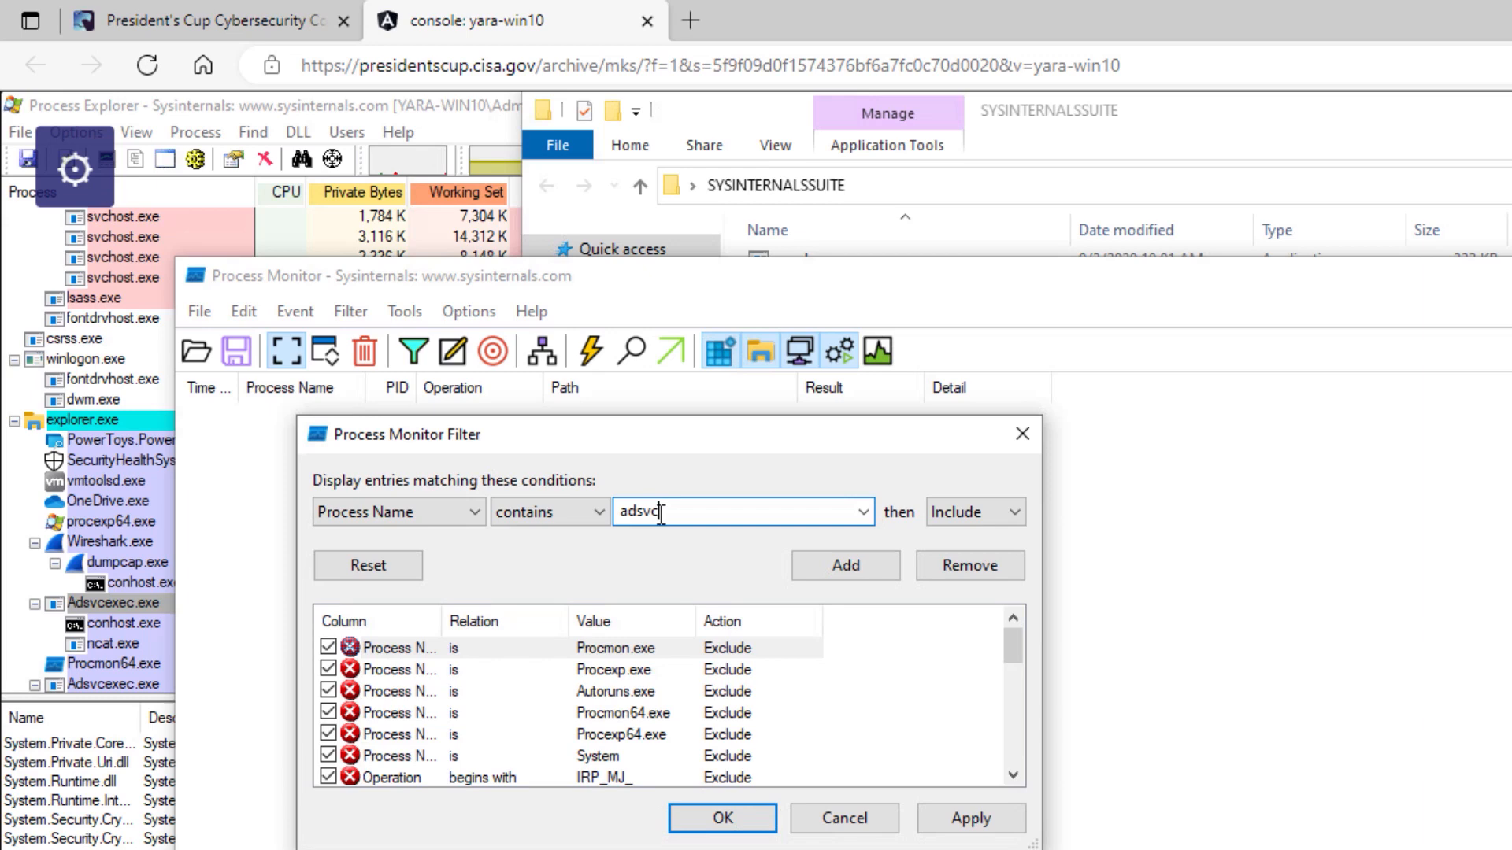
text(exec)
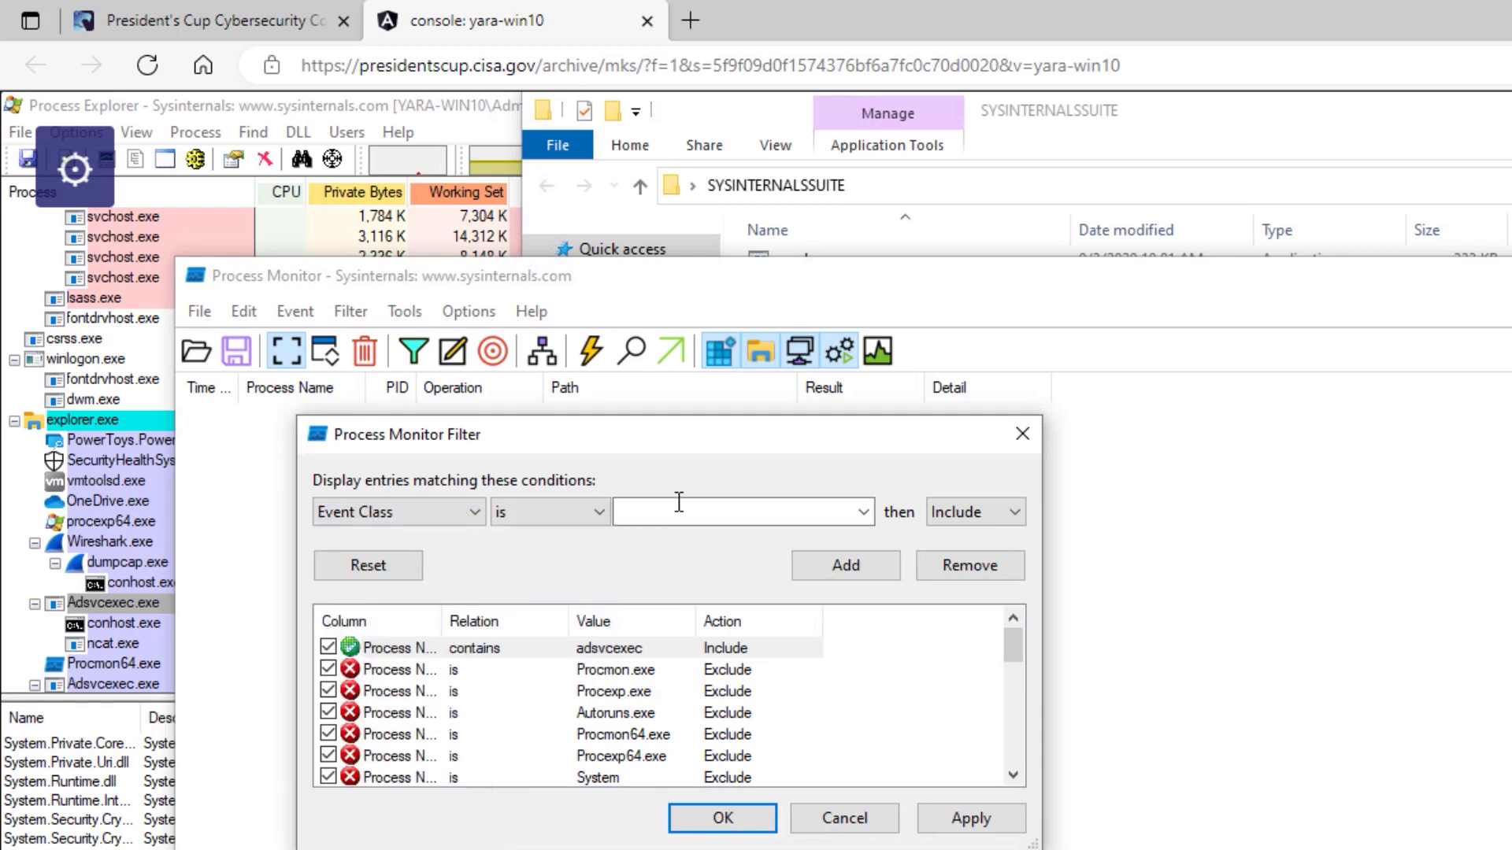
text(regs)
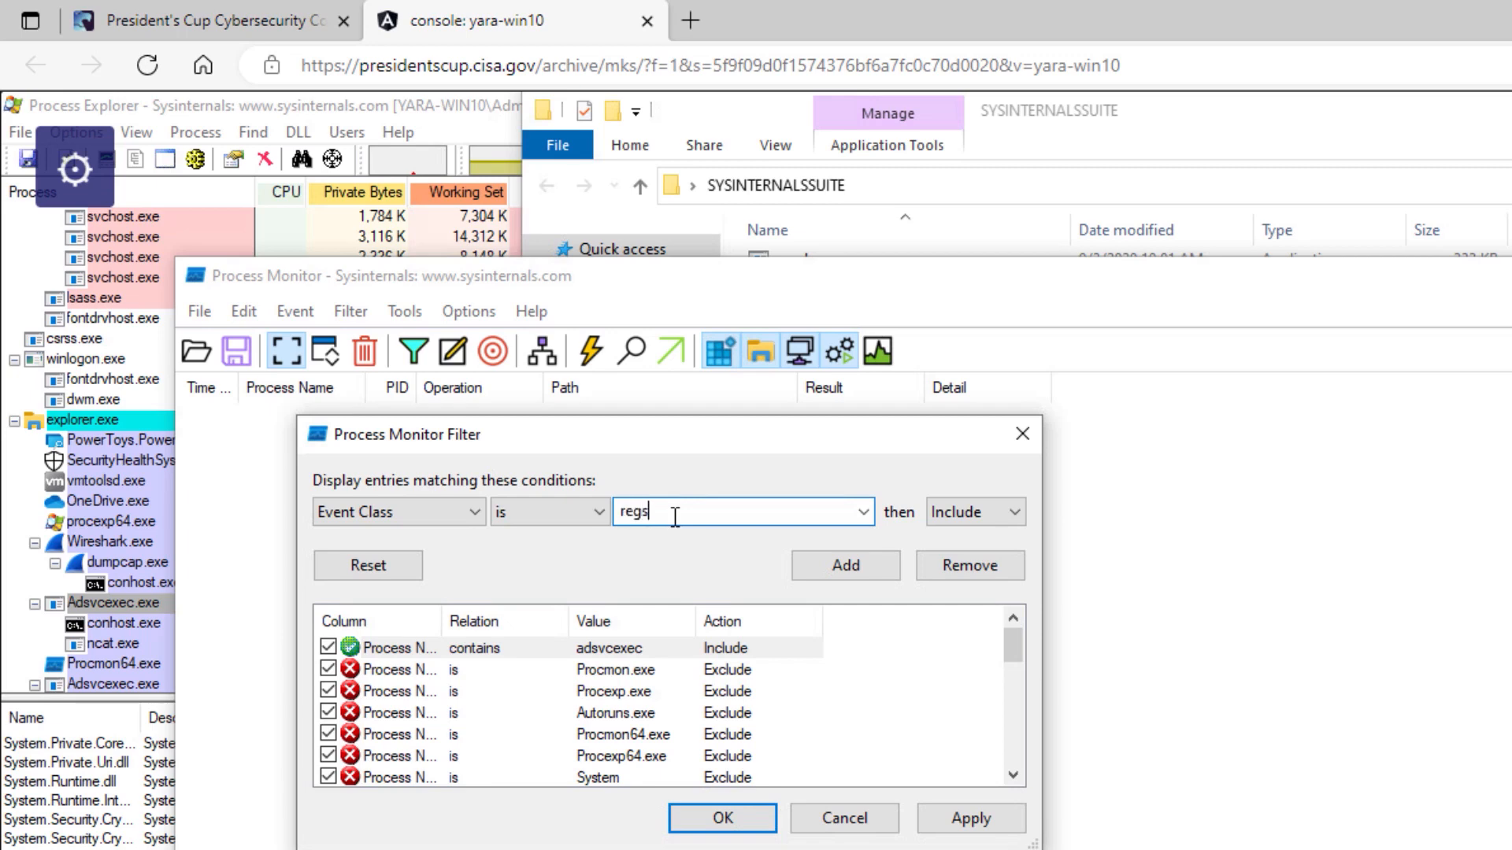
click(844, 566)
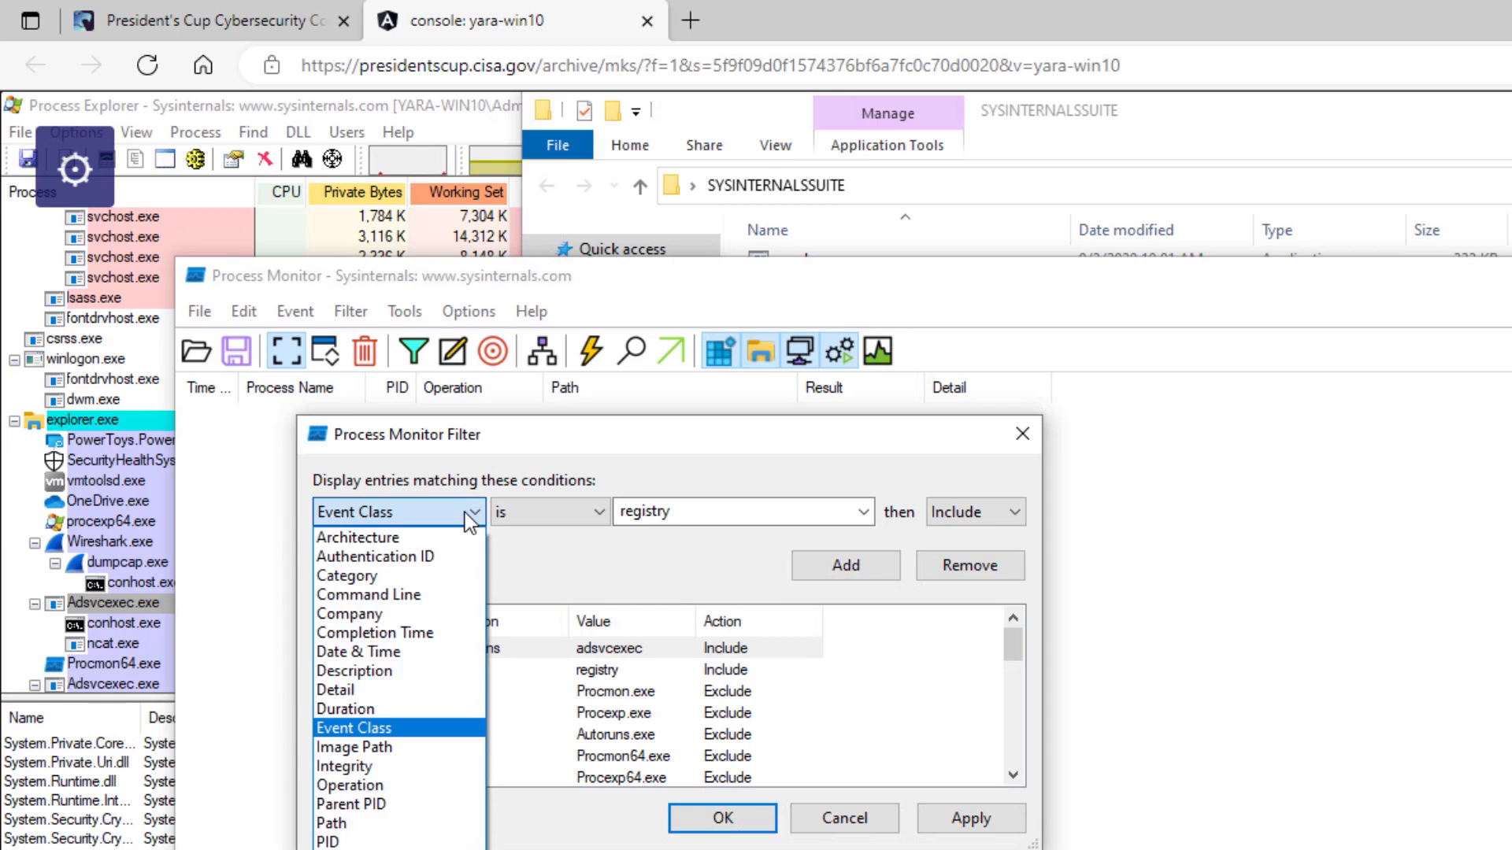
- Add an Operation is RegSetValue condition and apply the filter rules
click(350, 784)
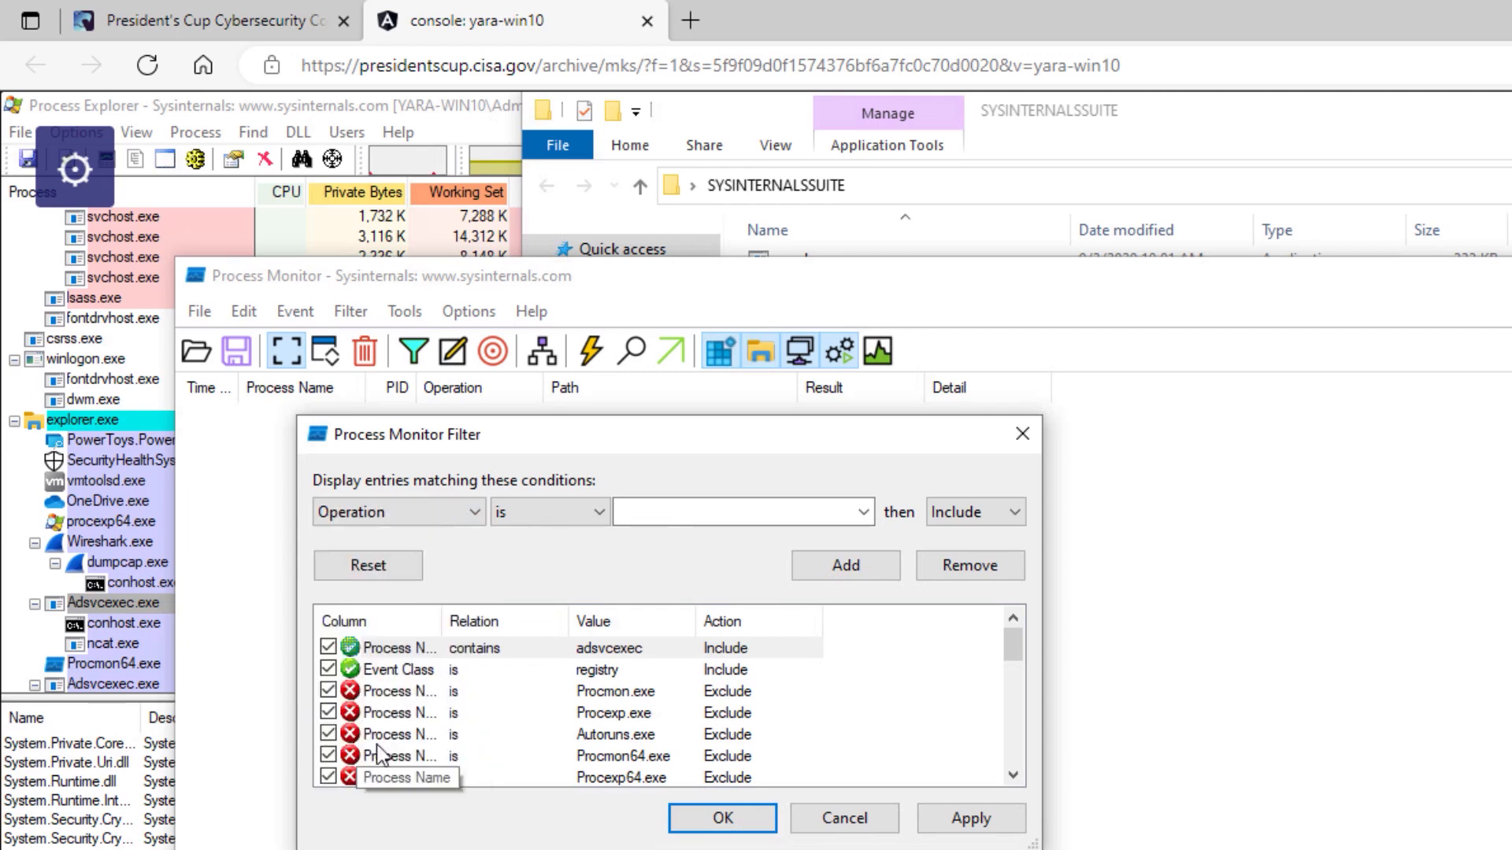
text(r)
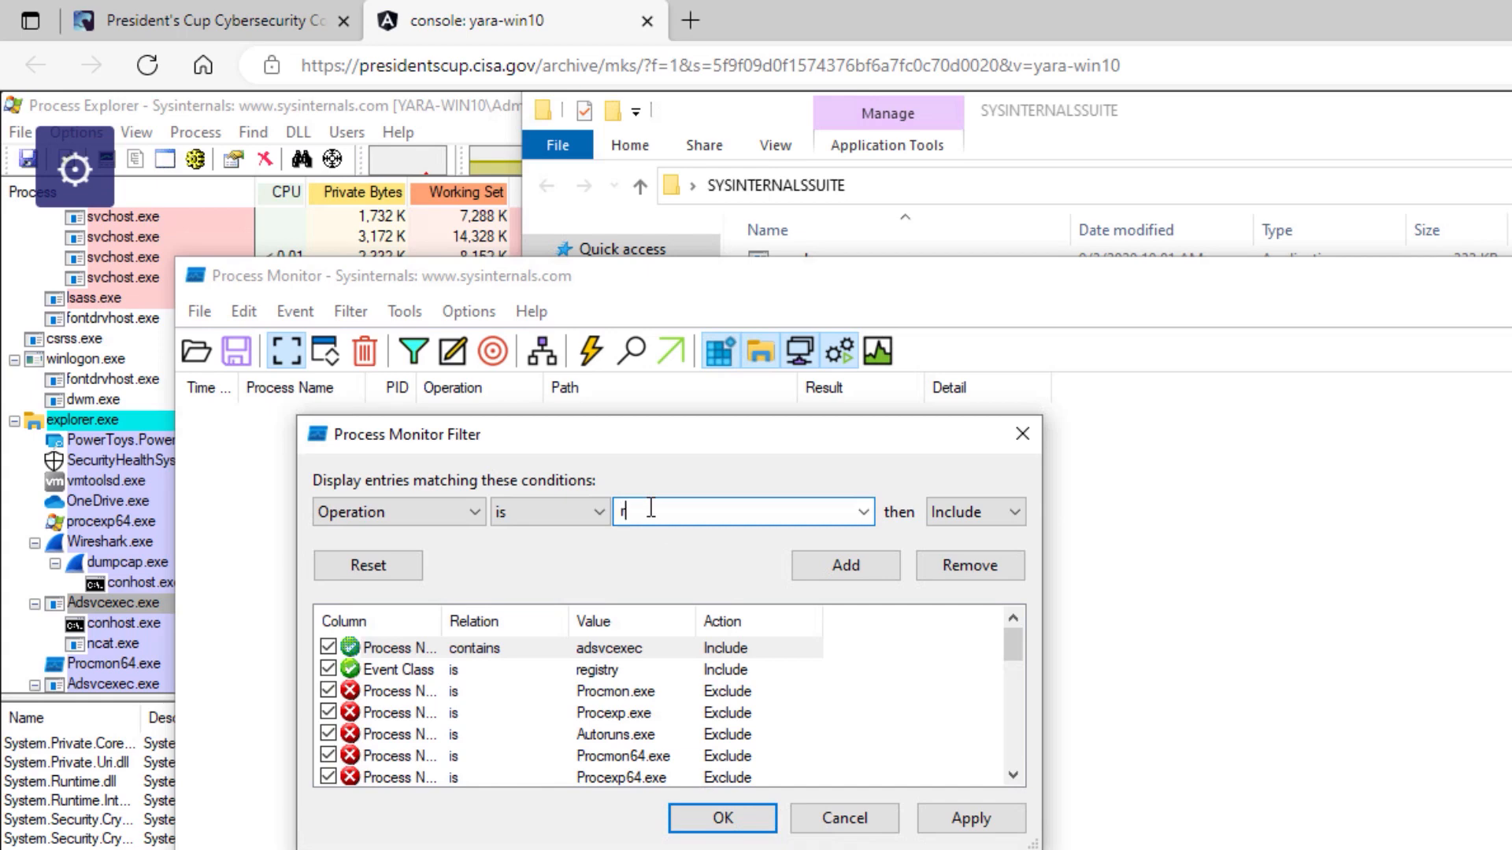
text(egsetva)
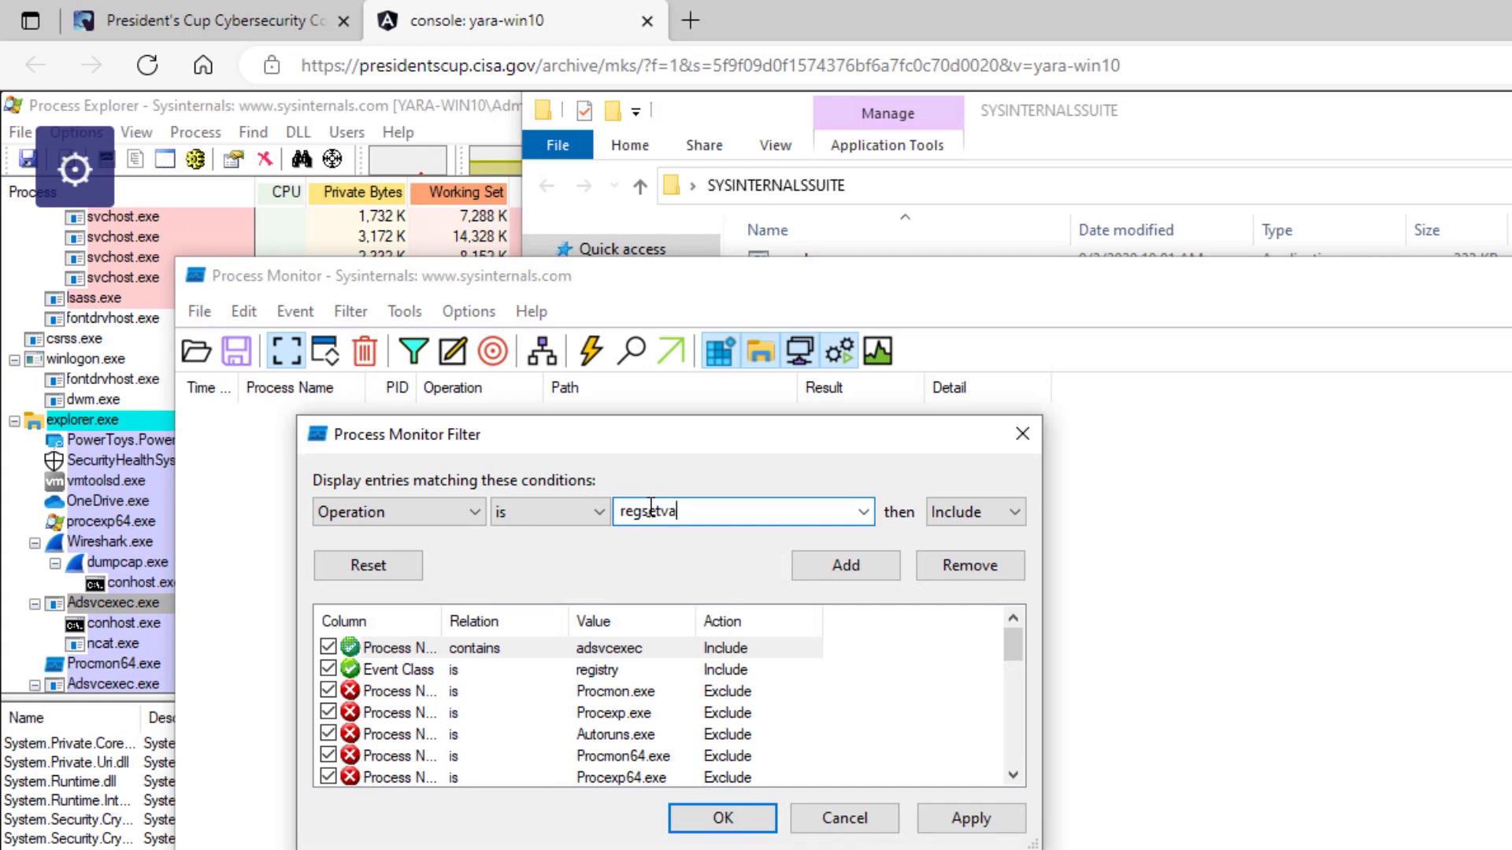
click(845, 565)
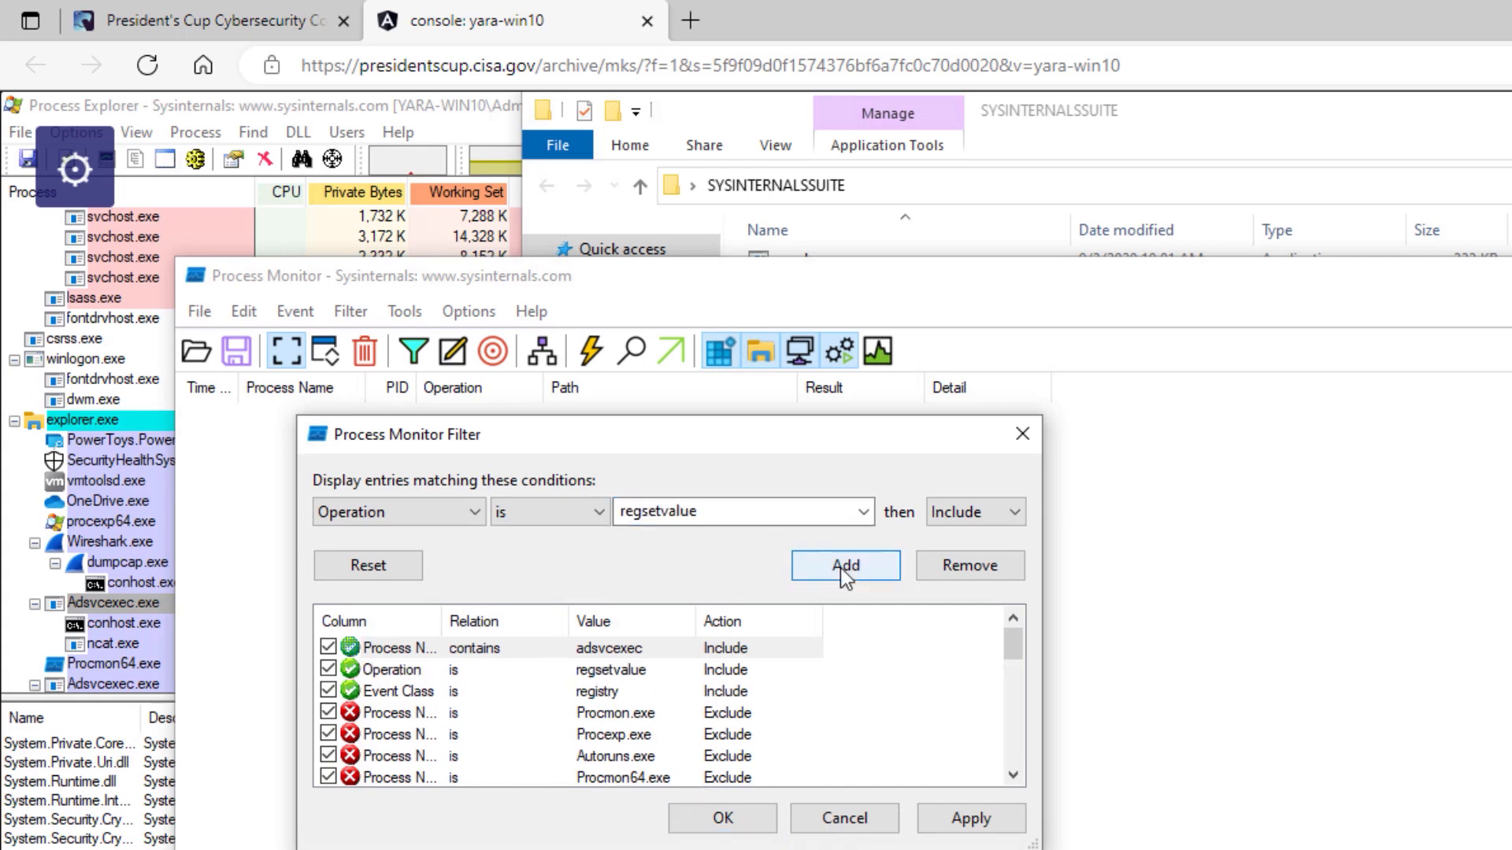
click(723, 817)
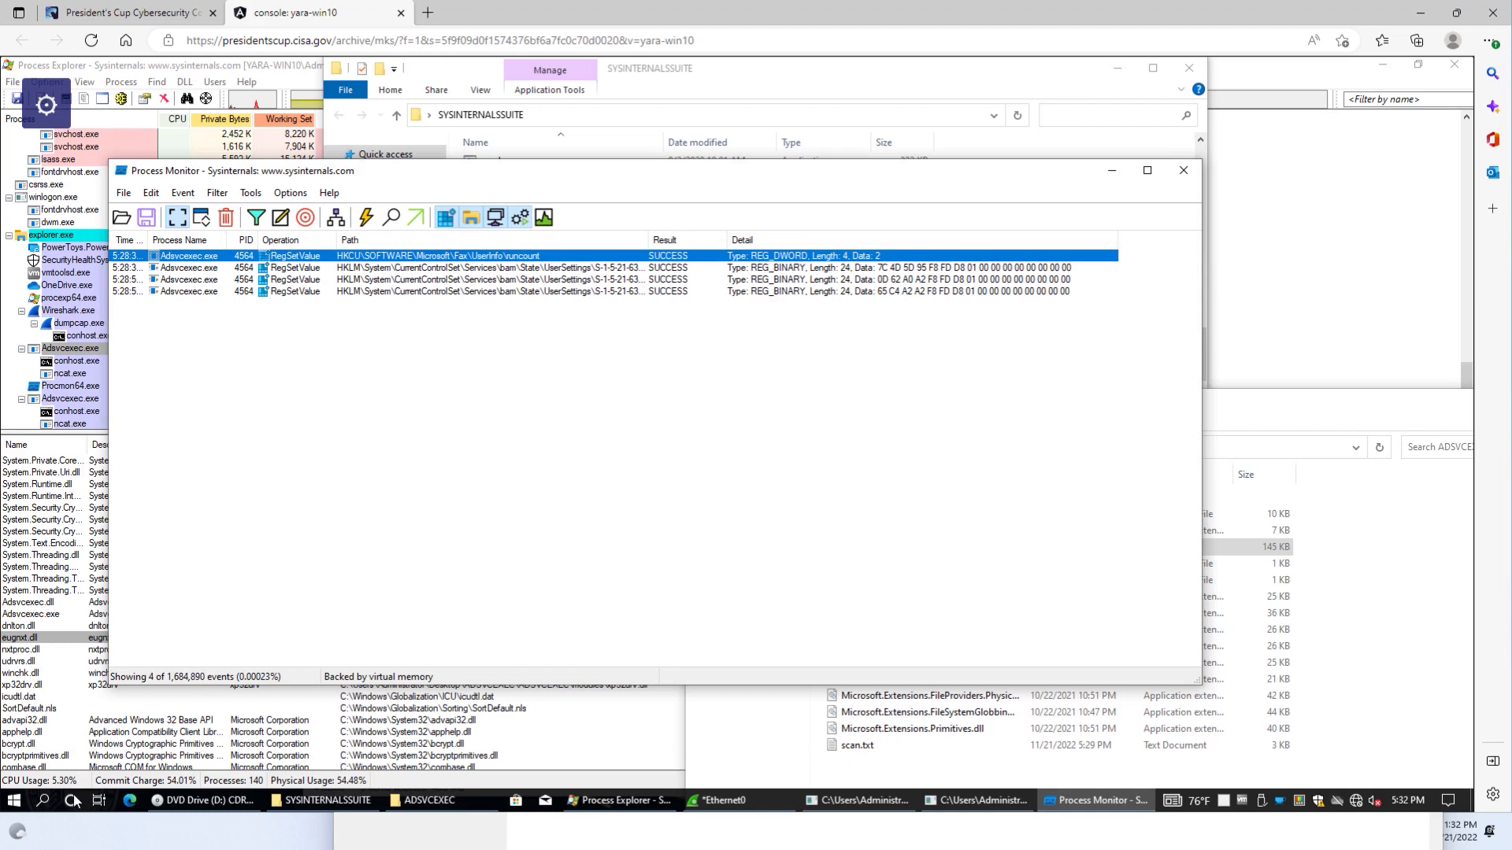
- Bring up Windows system search to launch another tool
click(14, 800)
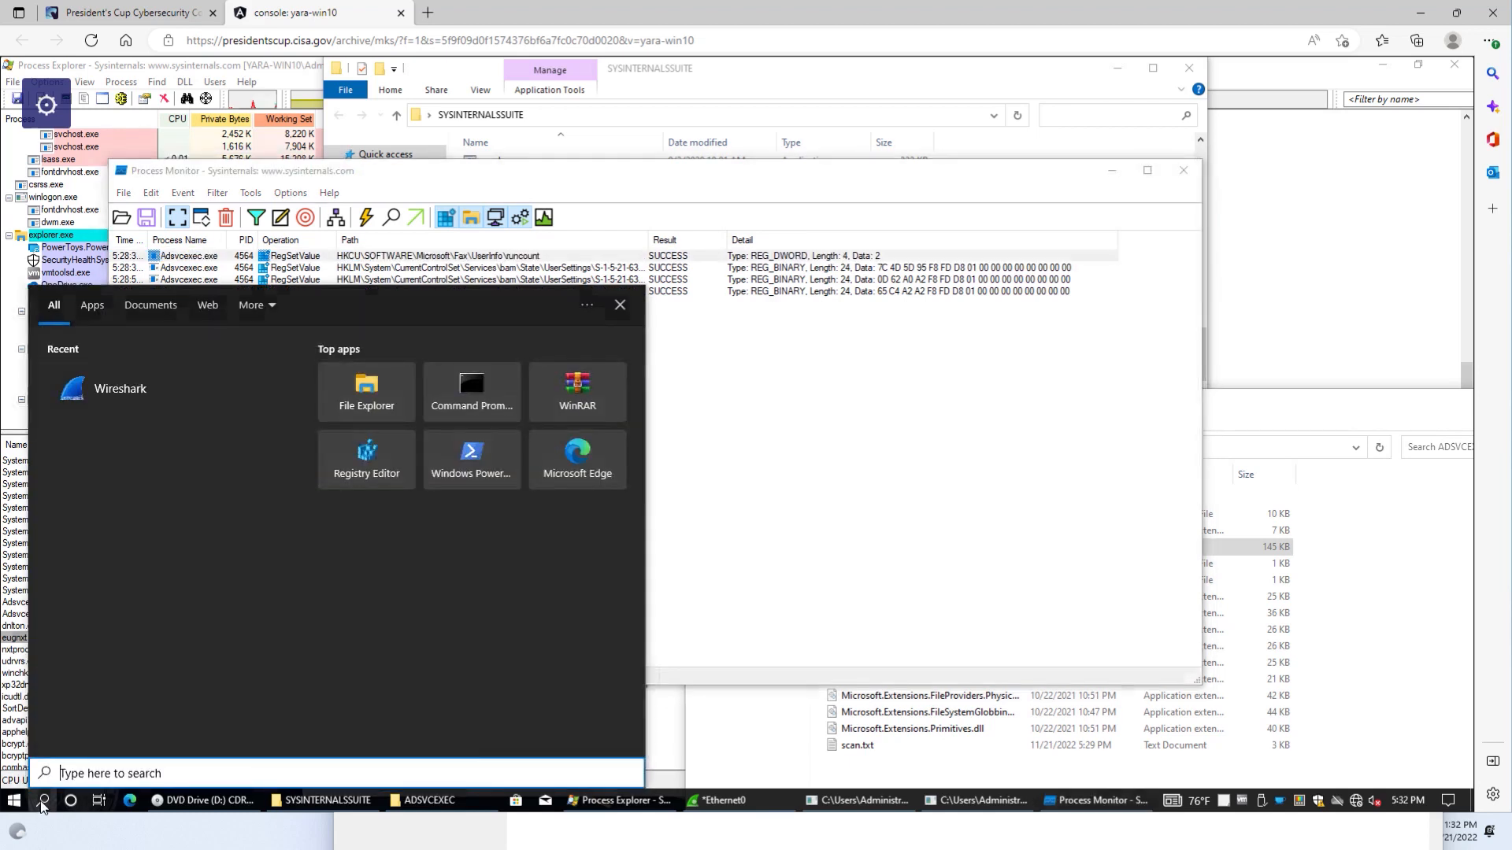
- Launch Registry Editor via search and navigate to HKCU\SOFTWARE\Microsoft\Fax\UserInfo showing runcount
text(reg)
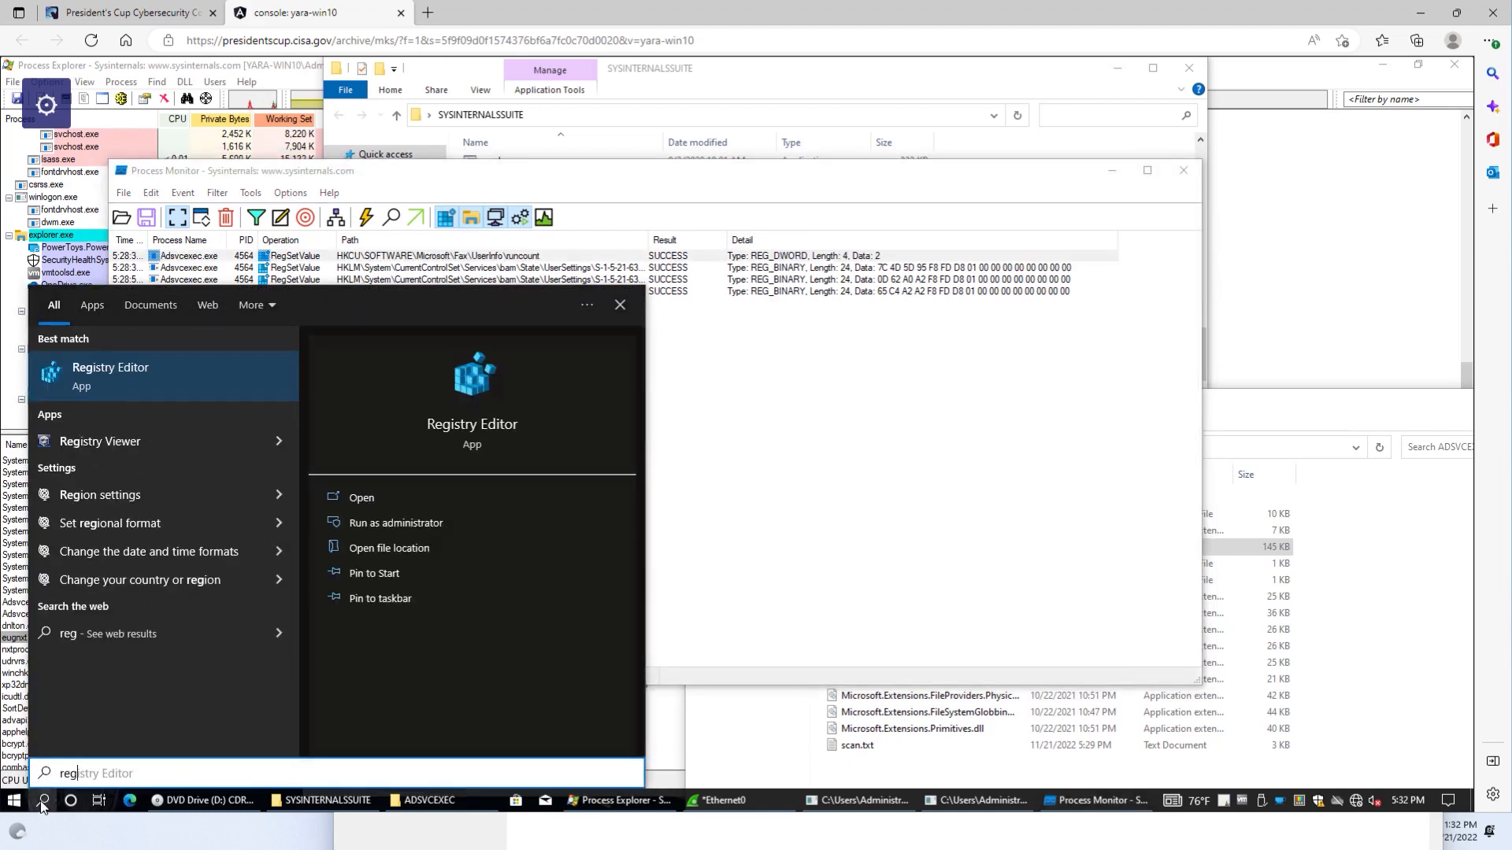
click(110, 377)
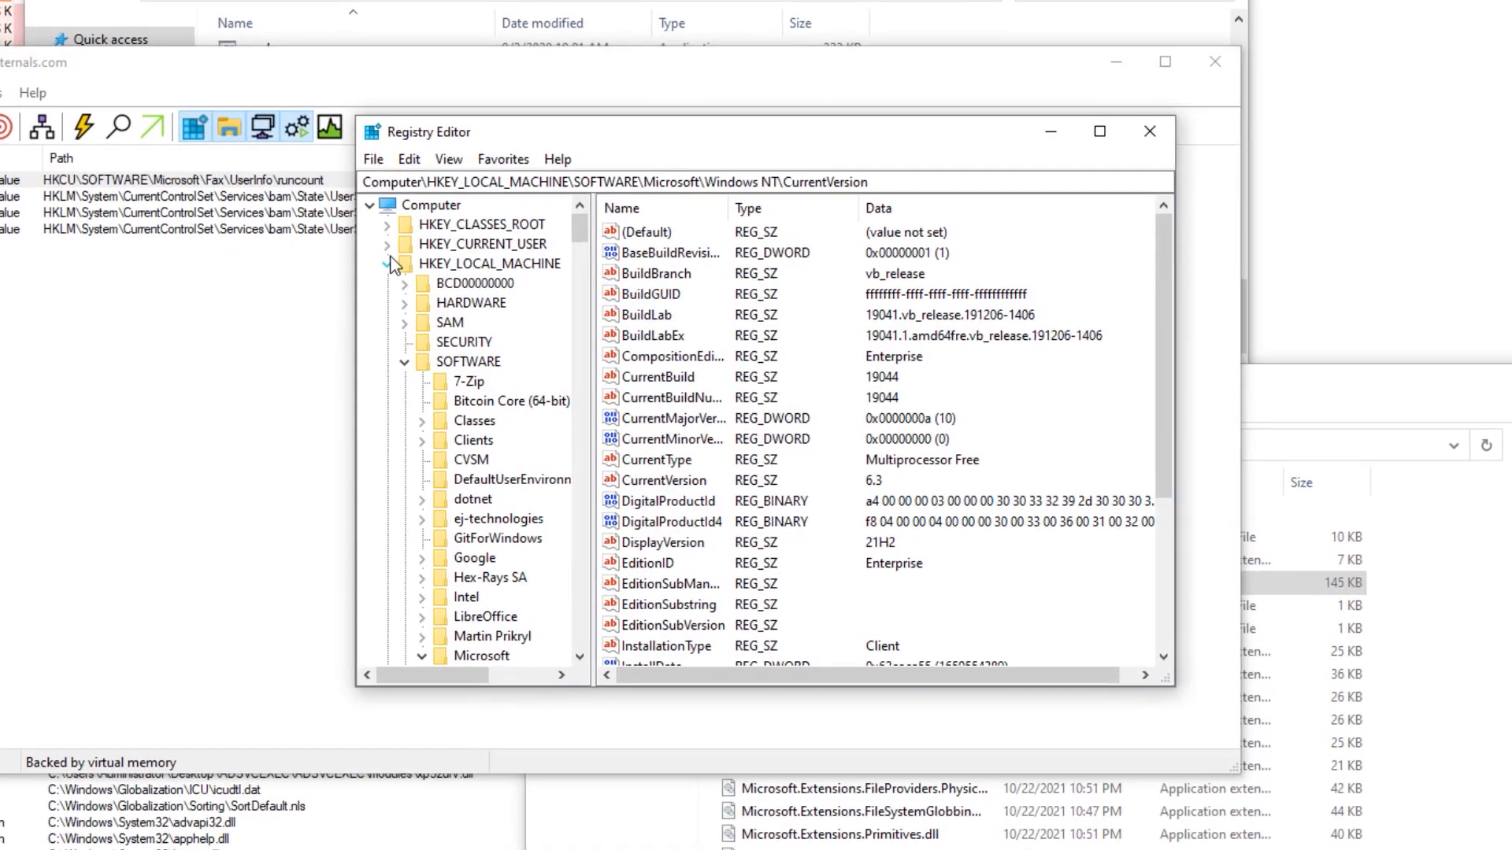
click(387, 244)
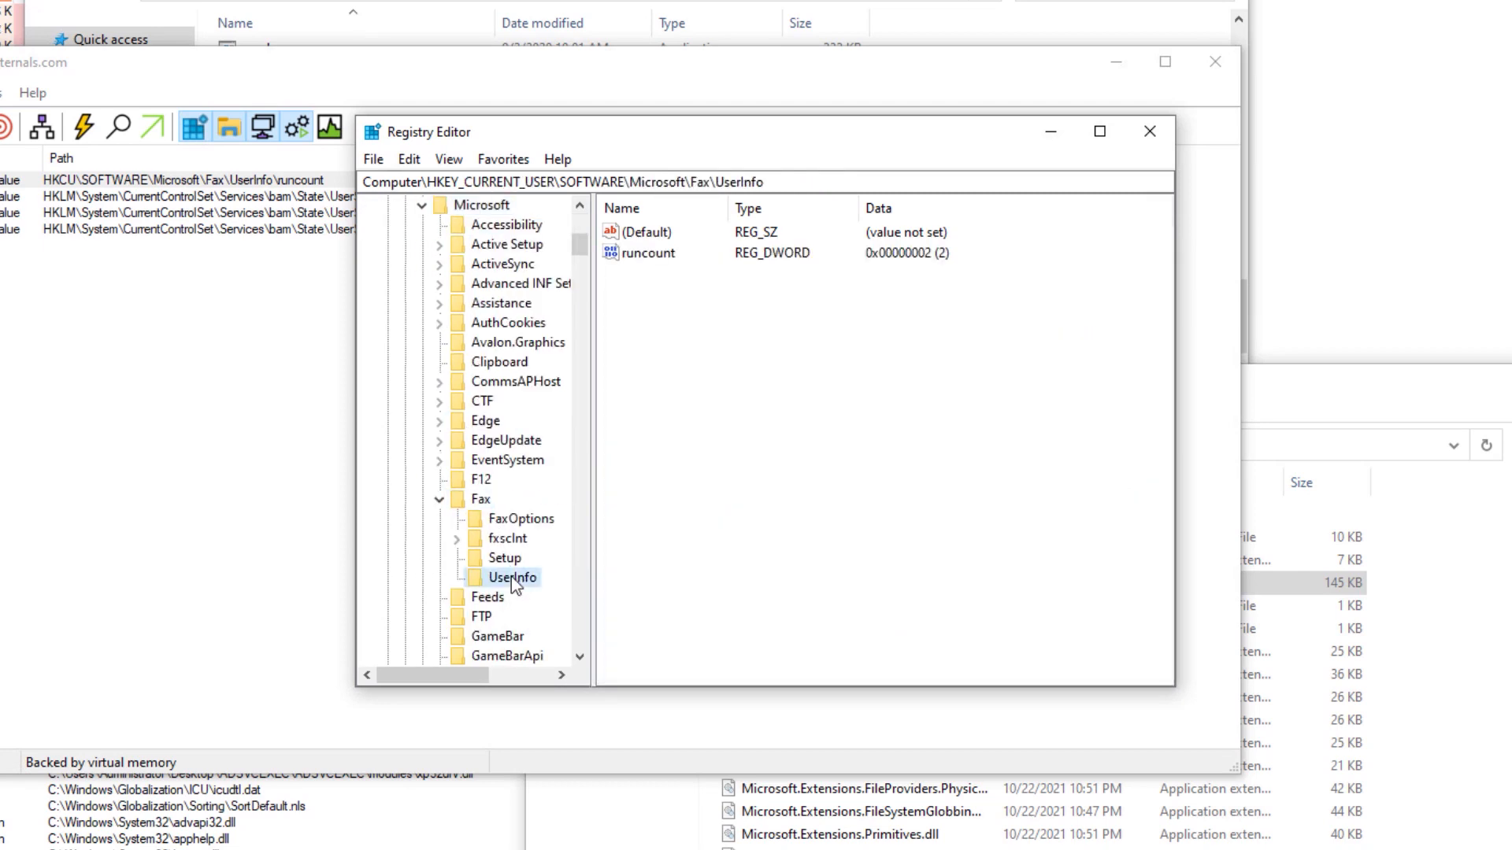
click(650, 252)
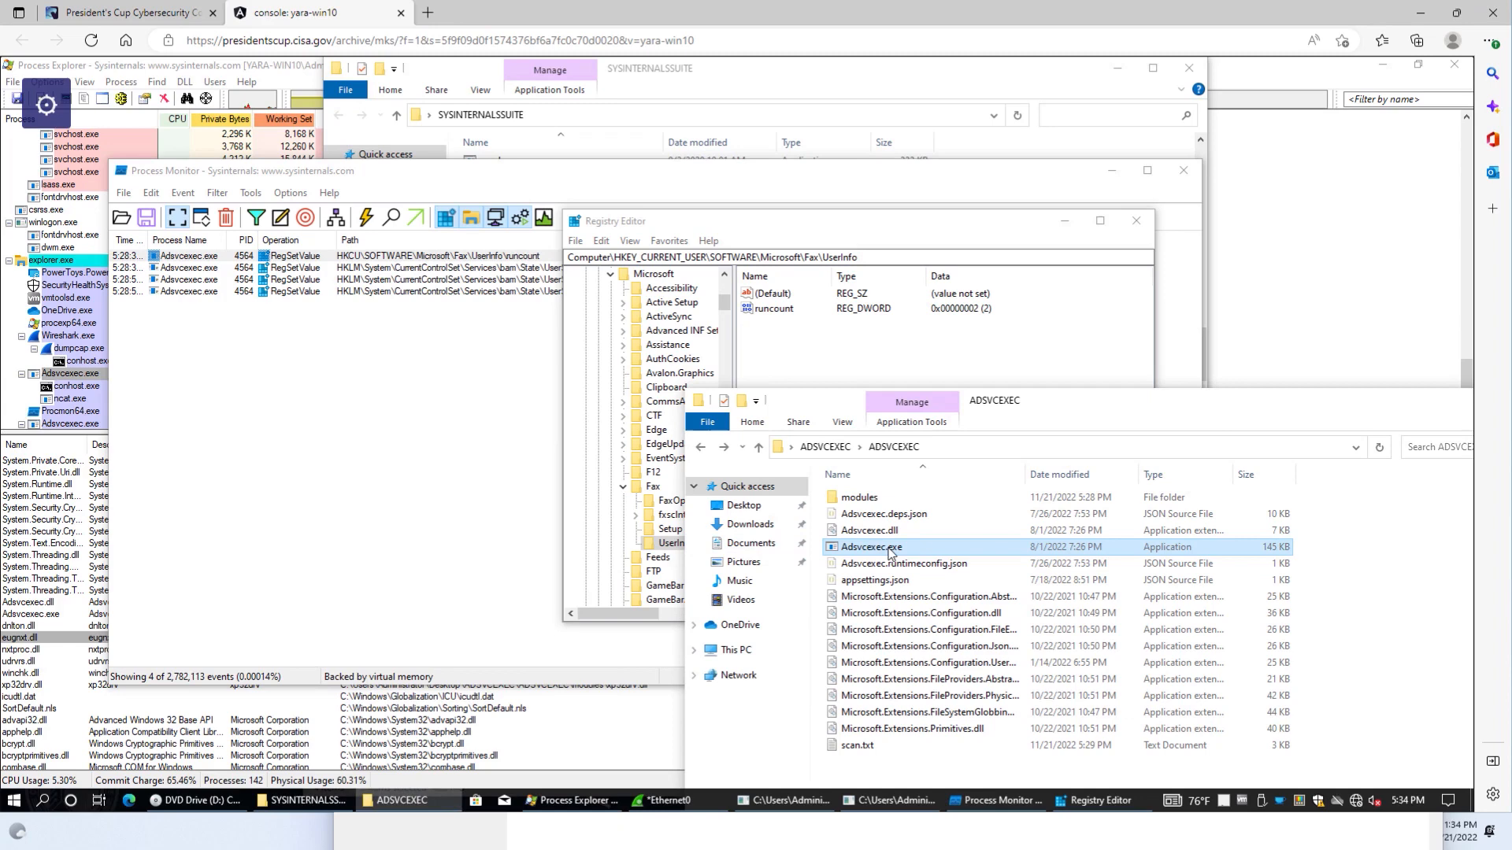
- Rerun Adsvcexec.exe and refresh the UserInfo key to see the updated values
double_click(869, 547)
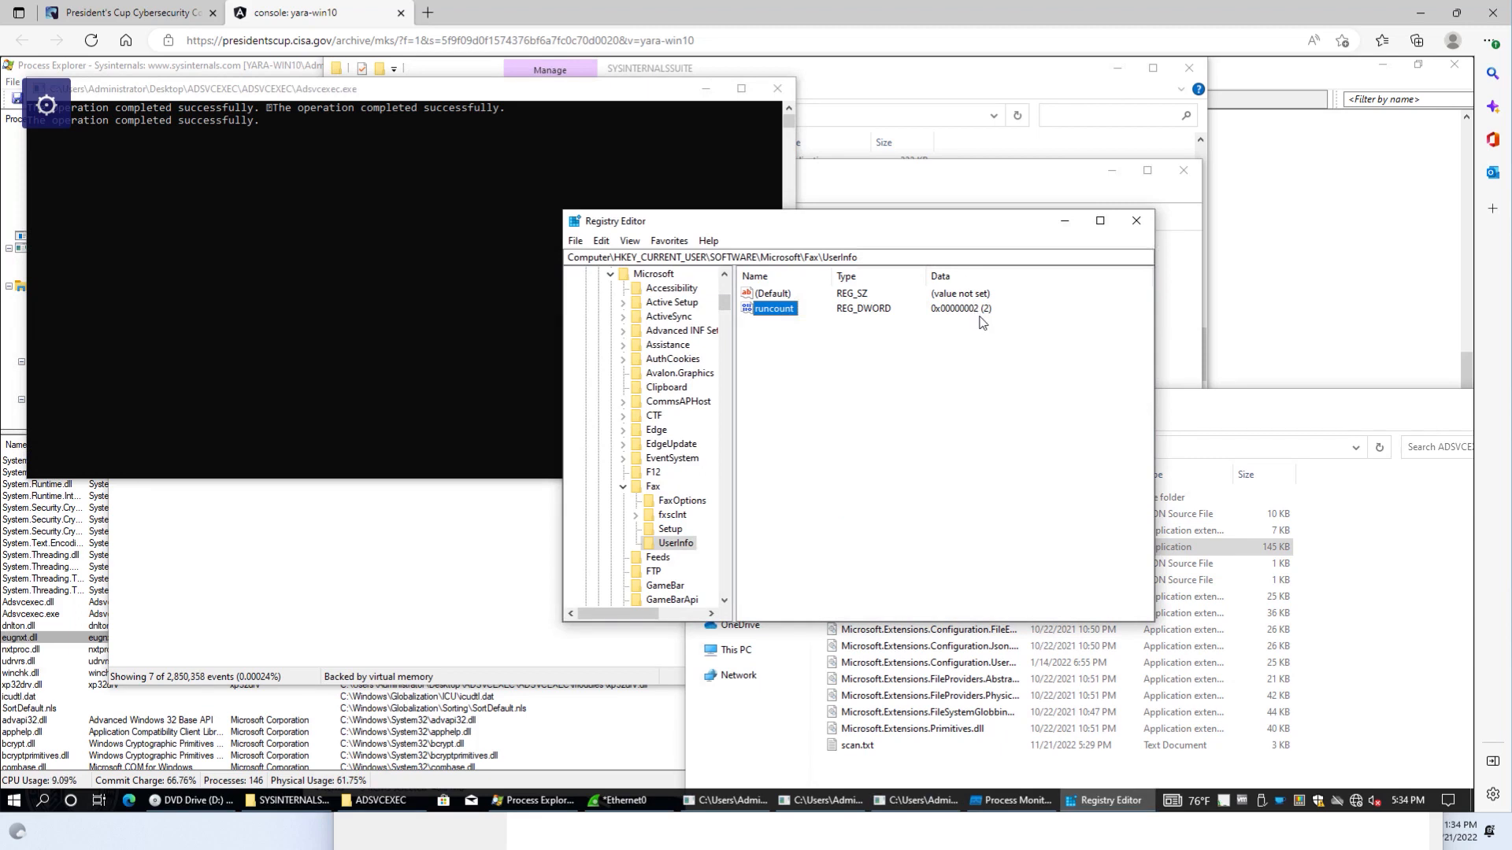
click(600, 240)
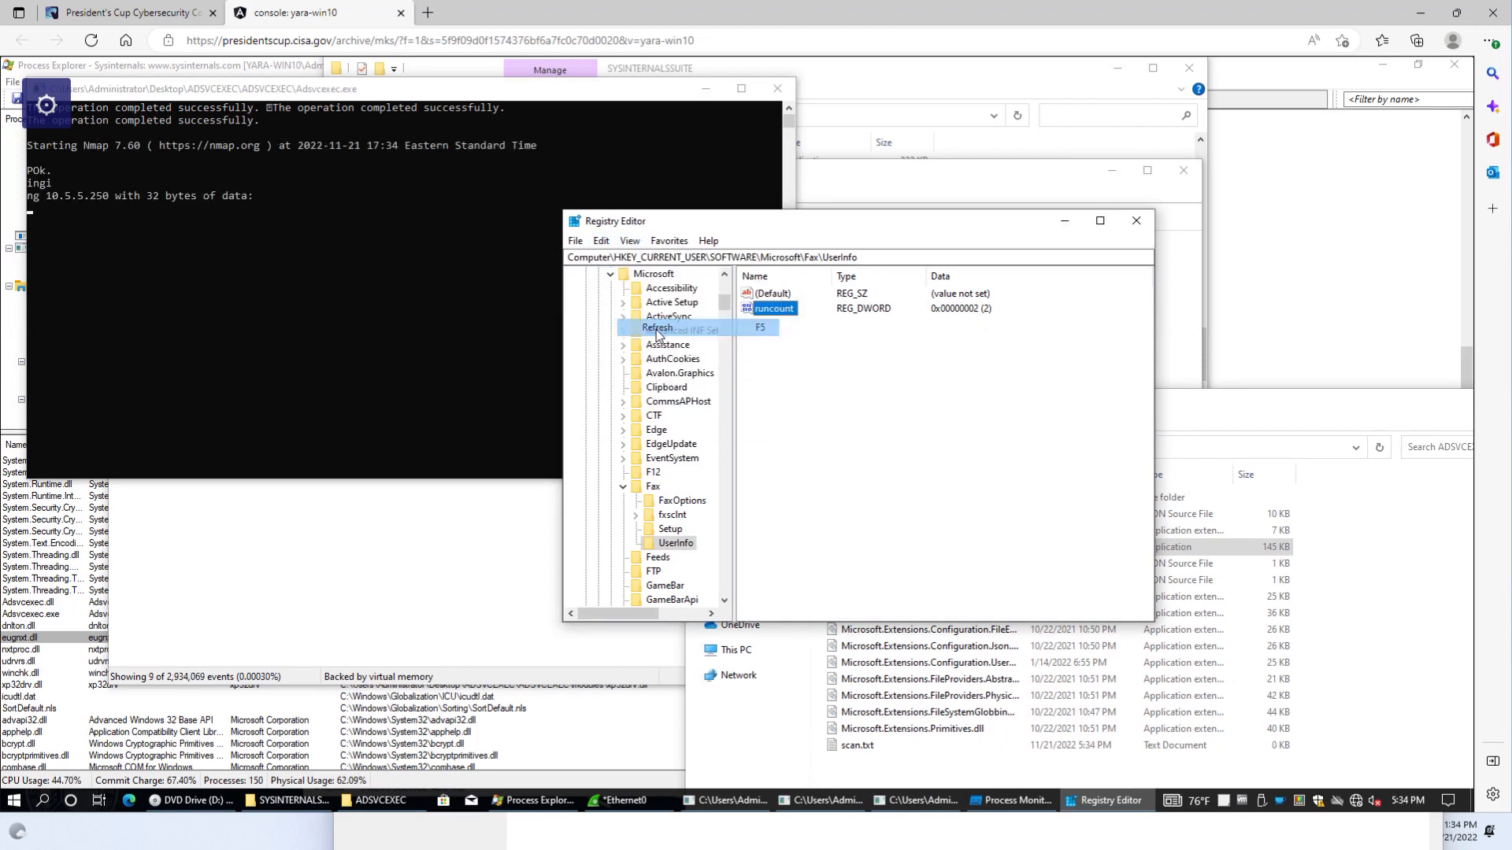
click(659, 328)
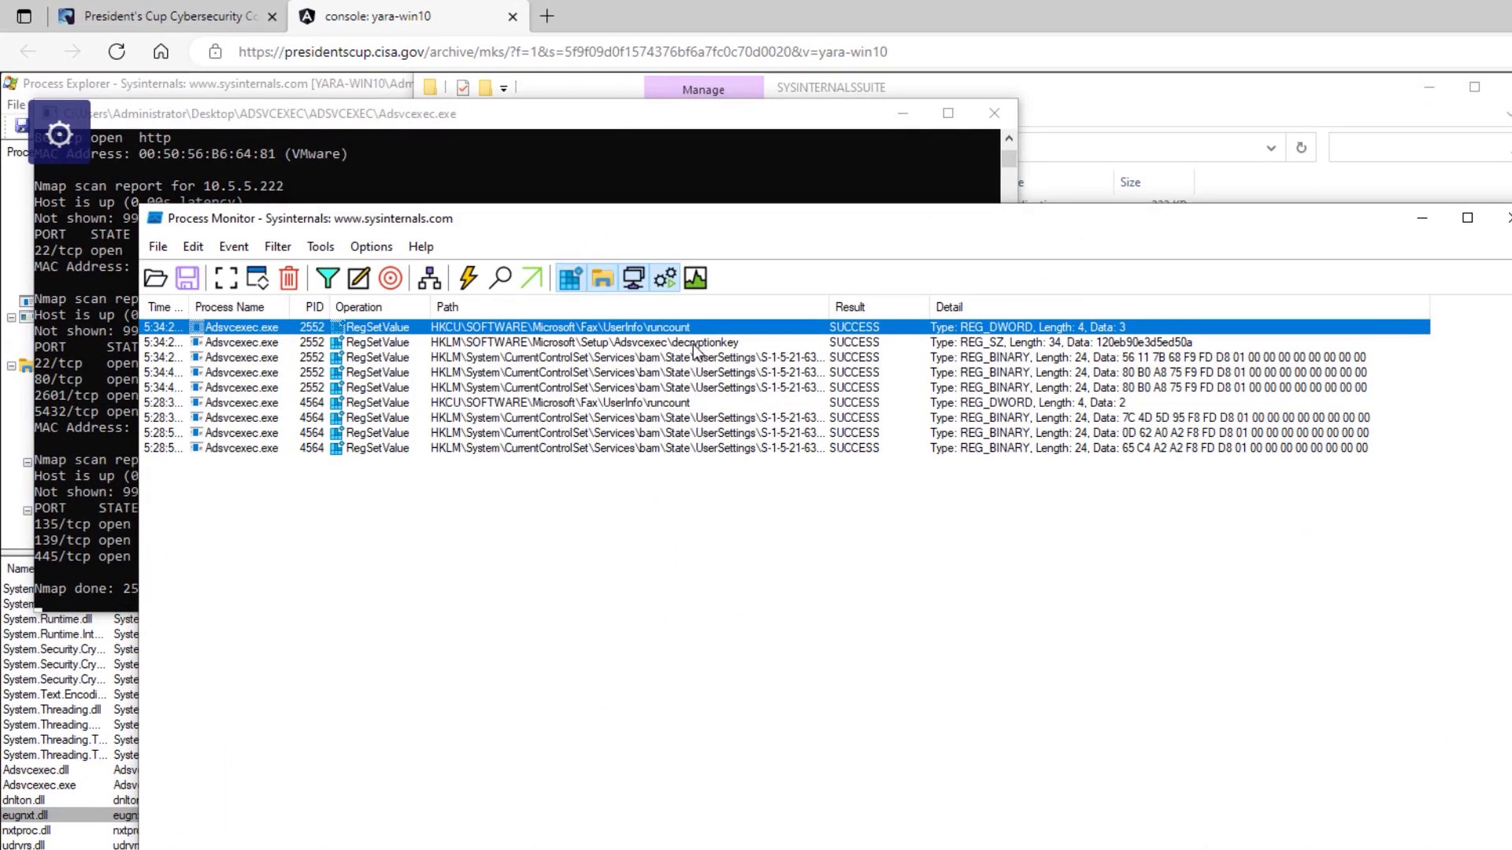
- Select the decryptionkey RegSetValue event and bring up its context actions for Jump To
click(578, 342)
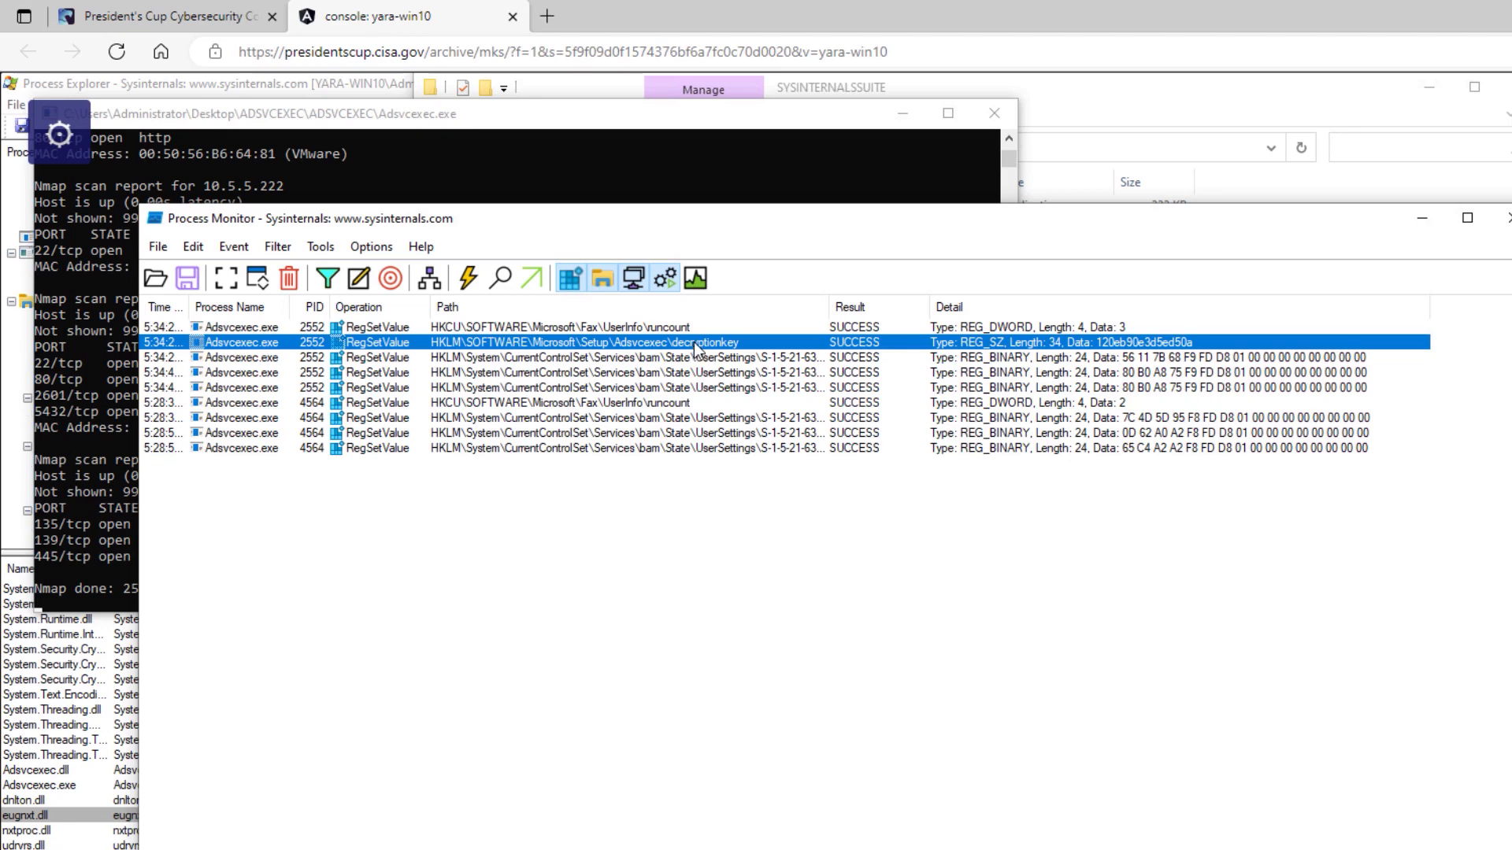
right_click(694, 341)
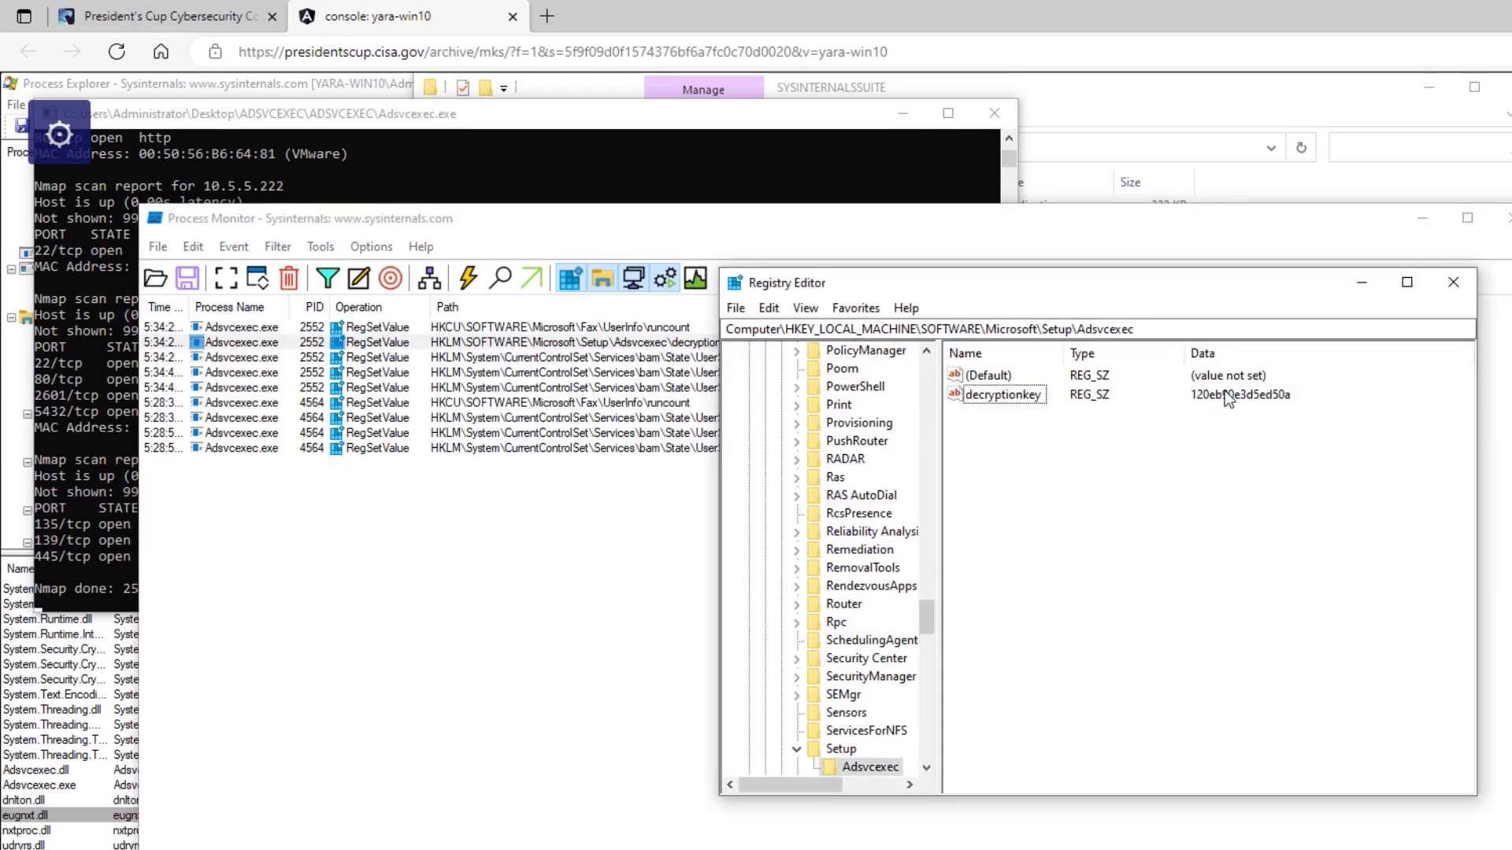
double_click(1003, 393)
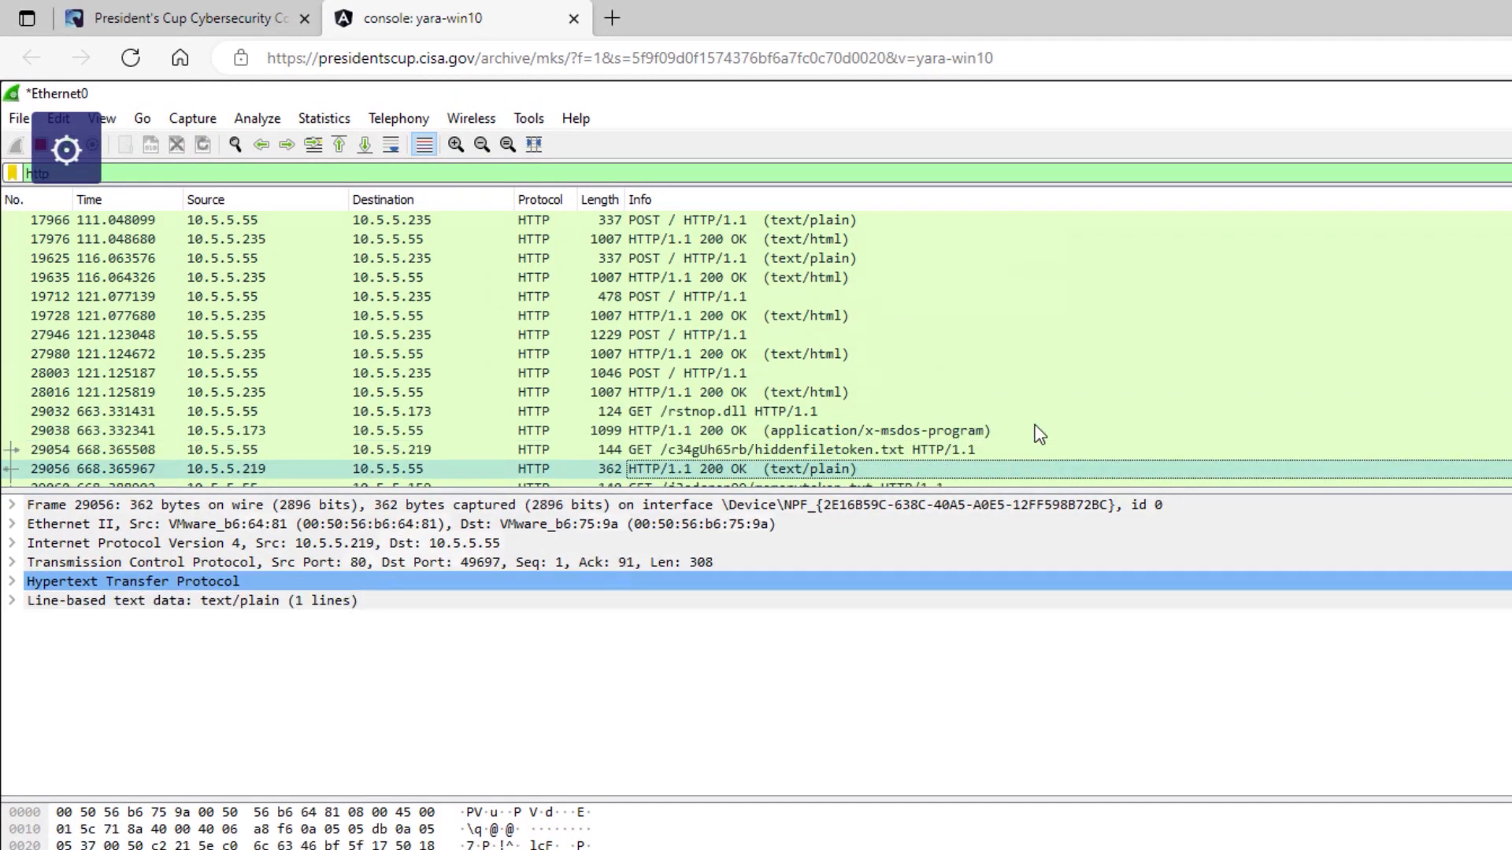
- Select packet 29076, the GET for /xkBr34mn0/personnel.csv.encrypted, then bring up File Explorer
scroll(down, 3)
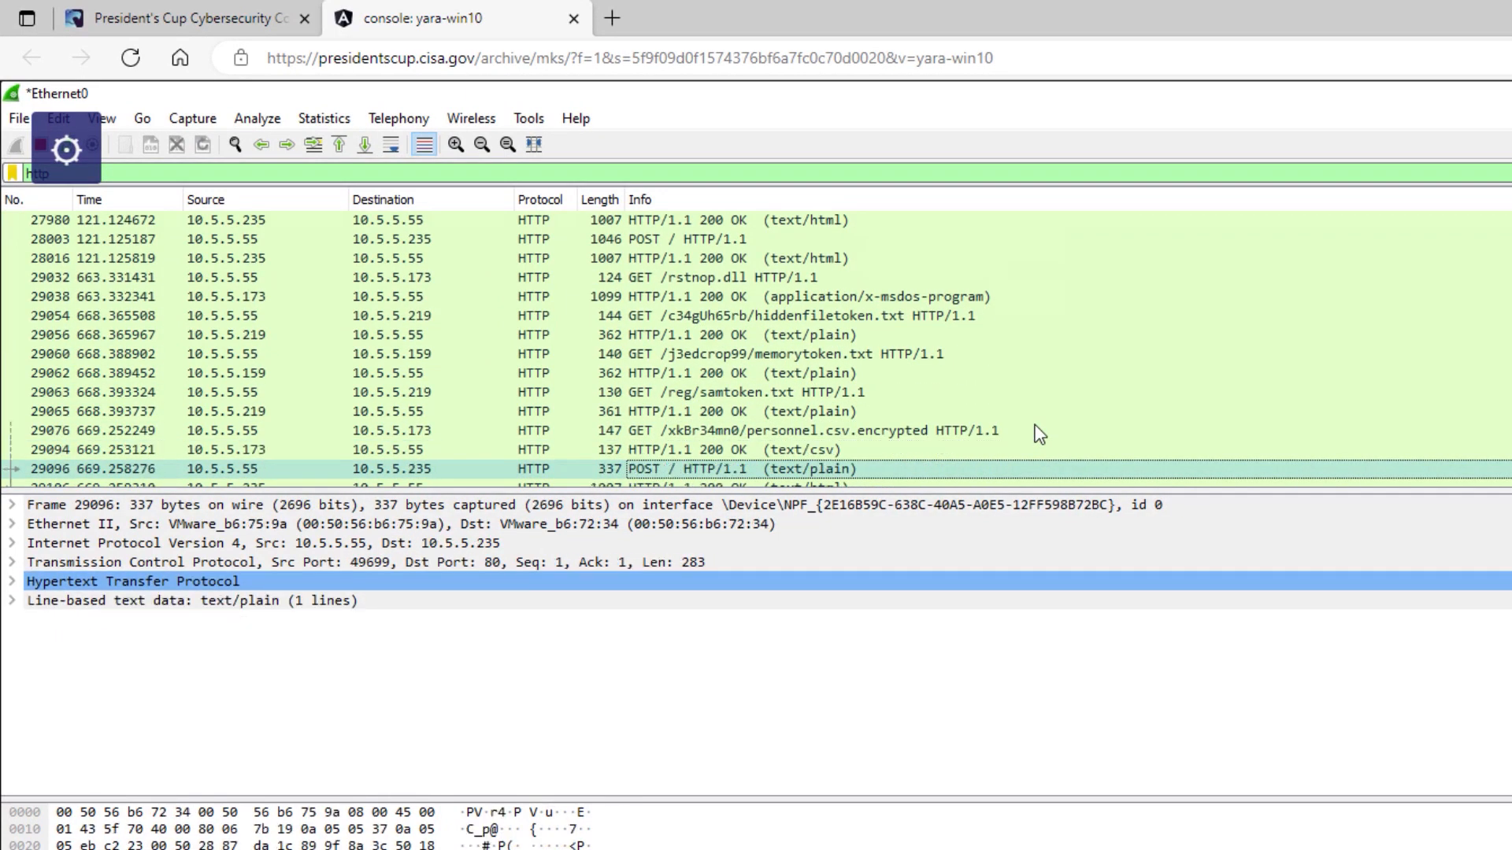
click(772, 430)
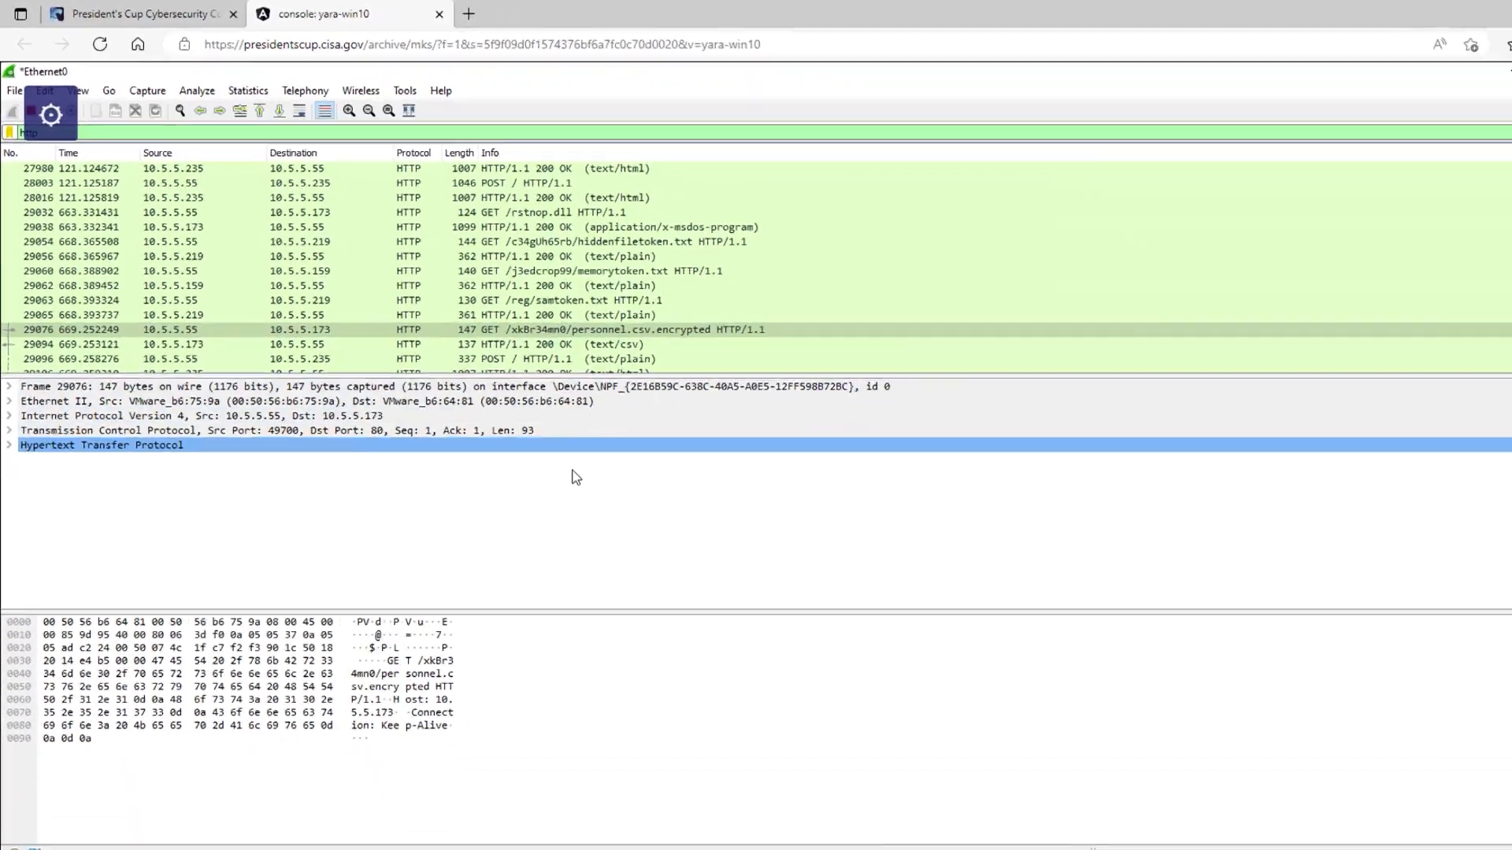
click(14, 800)
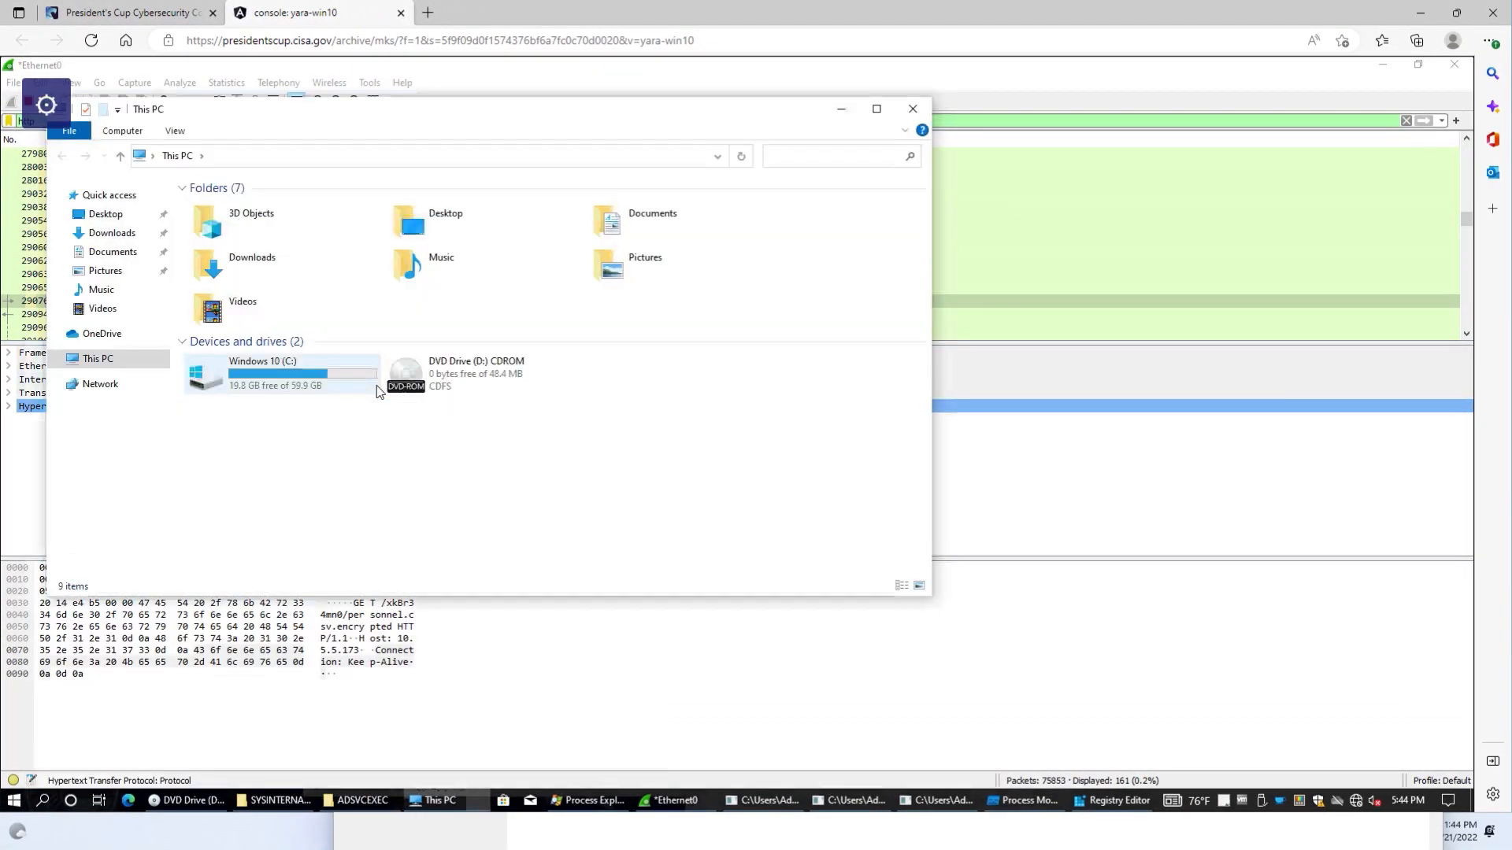
- Search This PC for personnel.csv and go to the result's file location in ProgramData
text(personn)
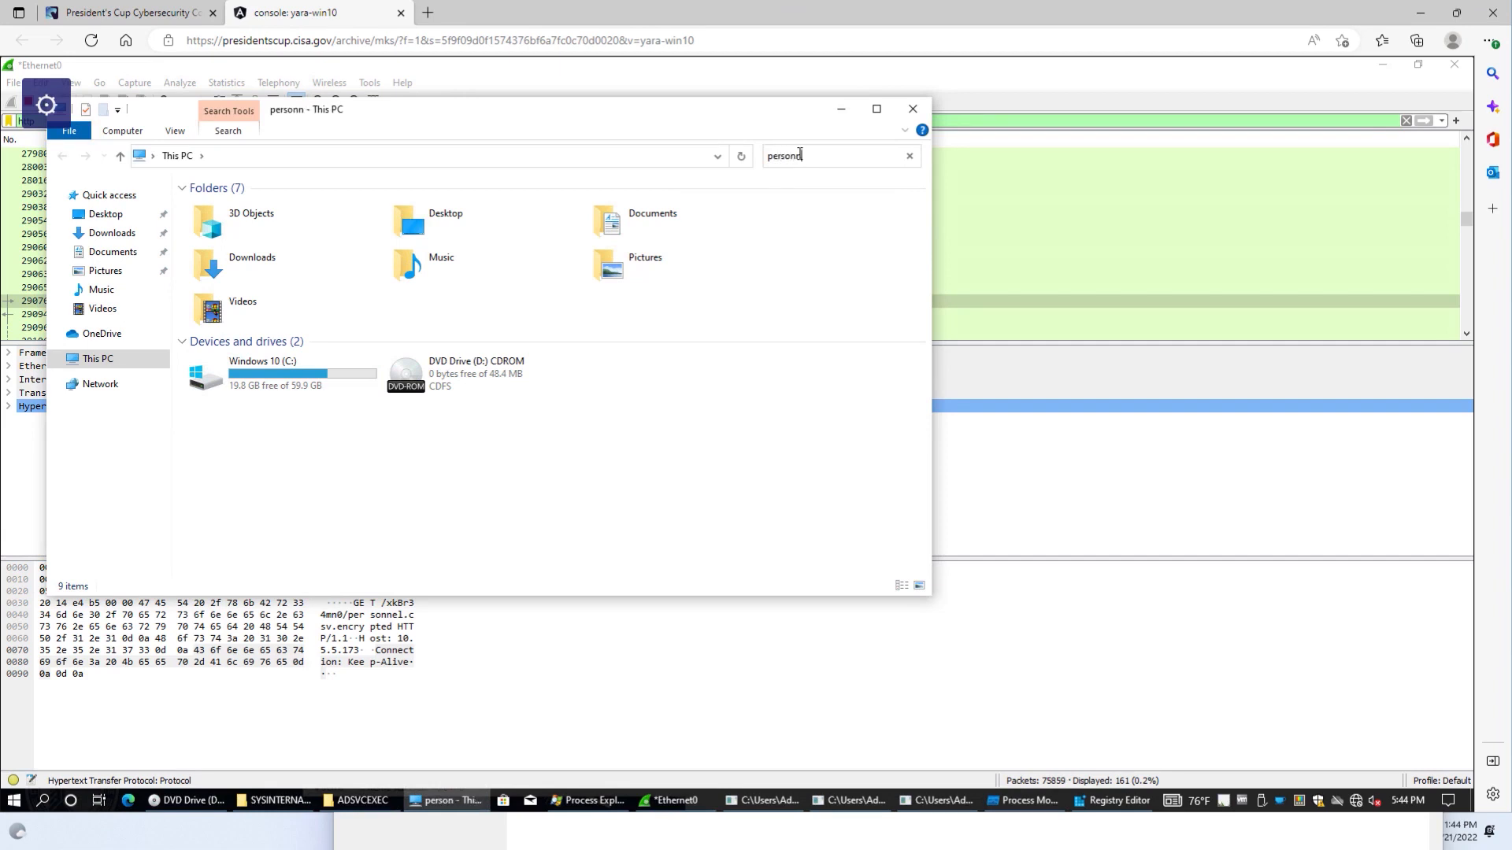
text(personnel.csv)
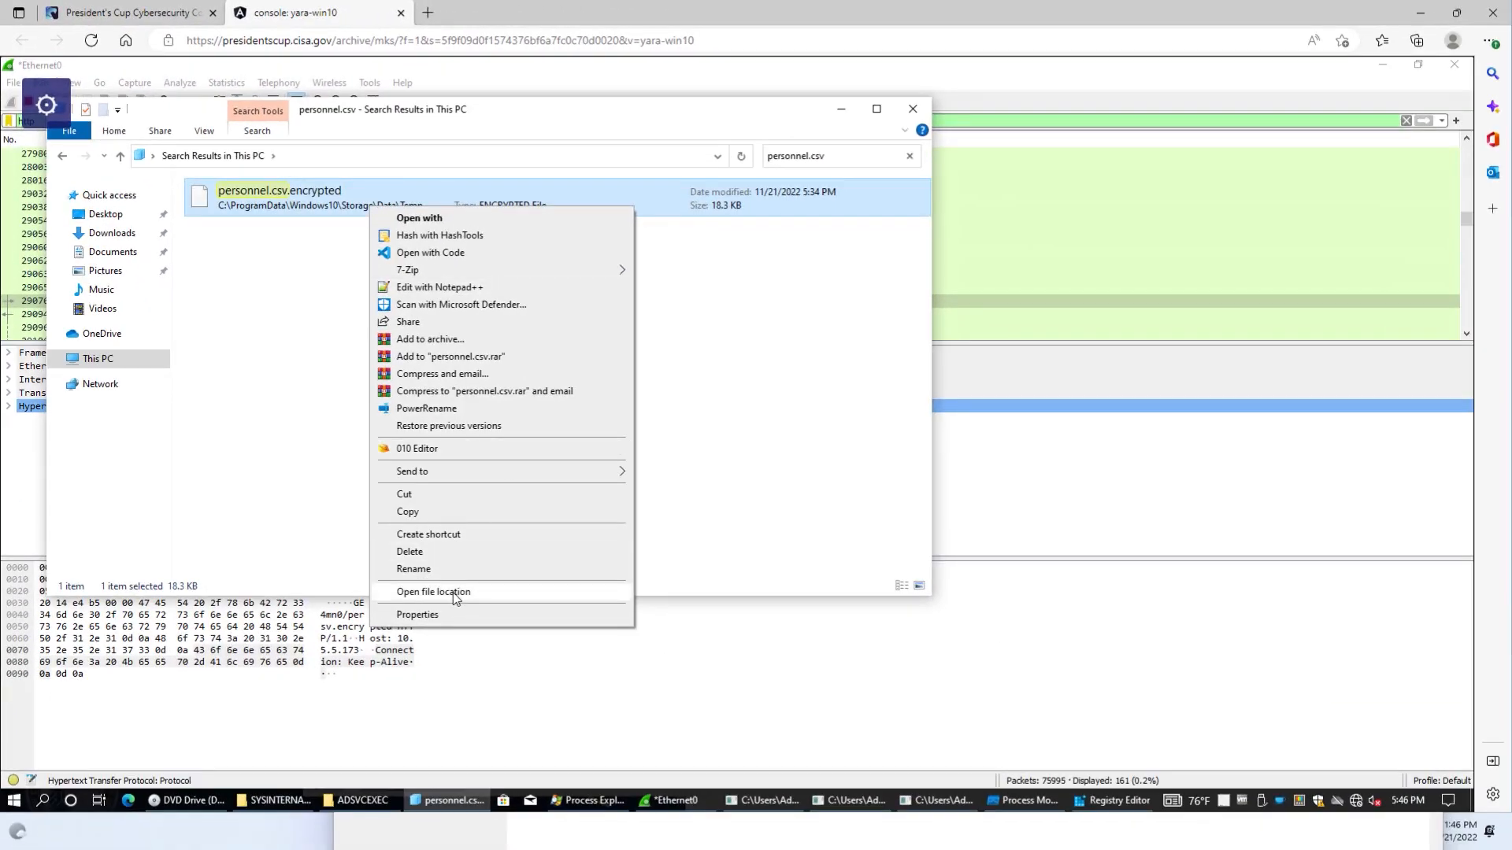
click(433, 591)
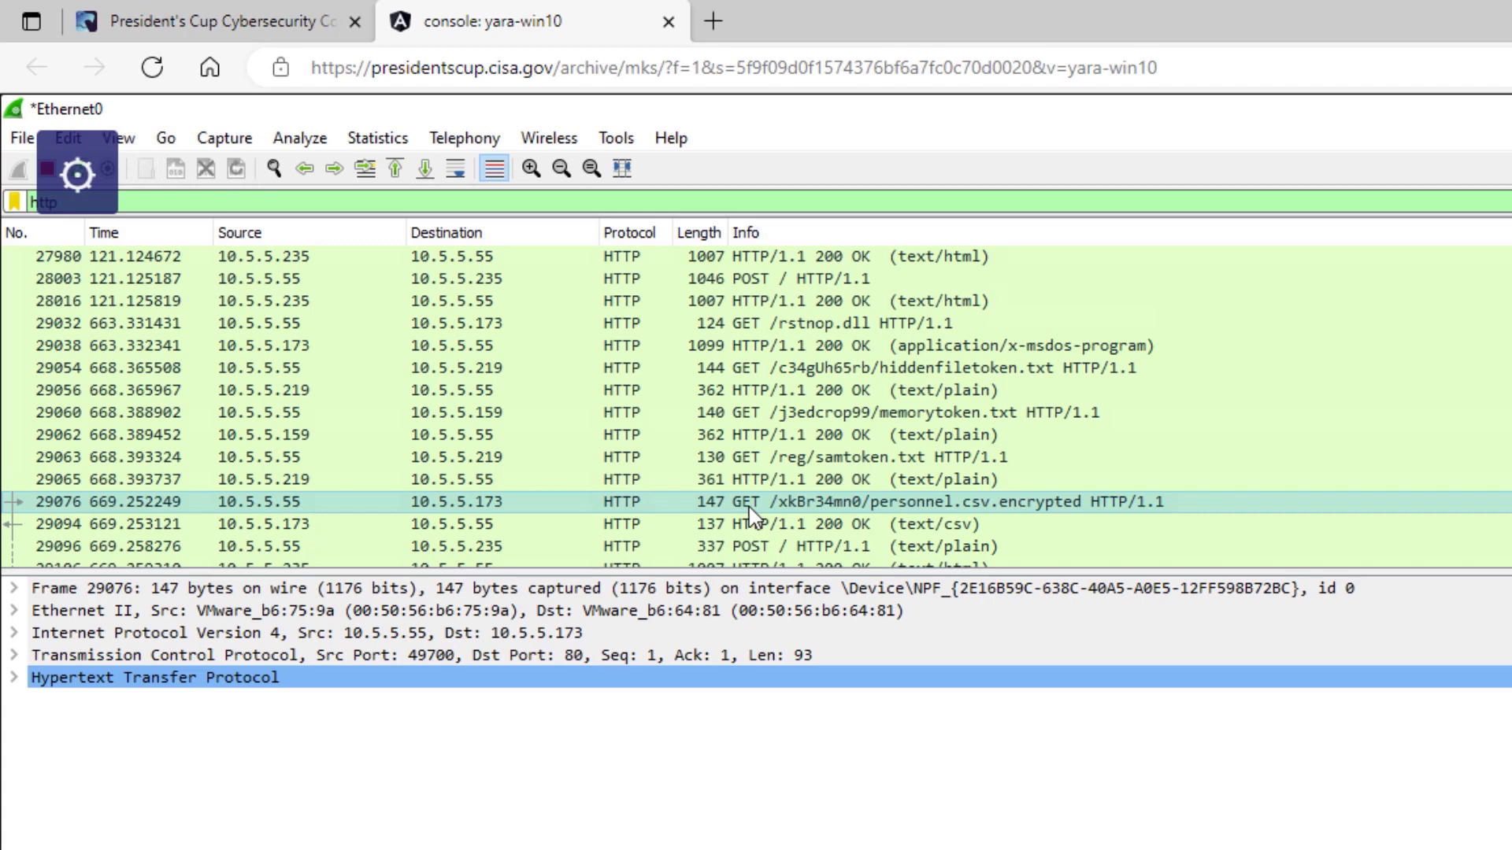
mouse_move(819, 522)
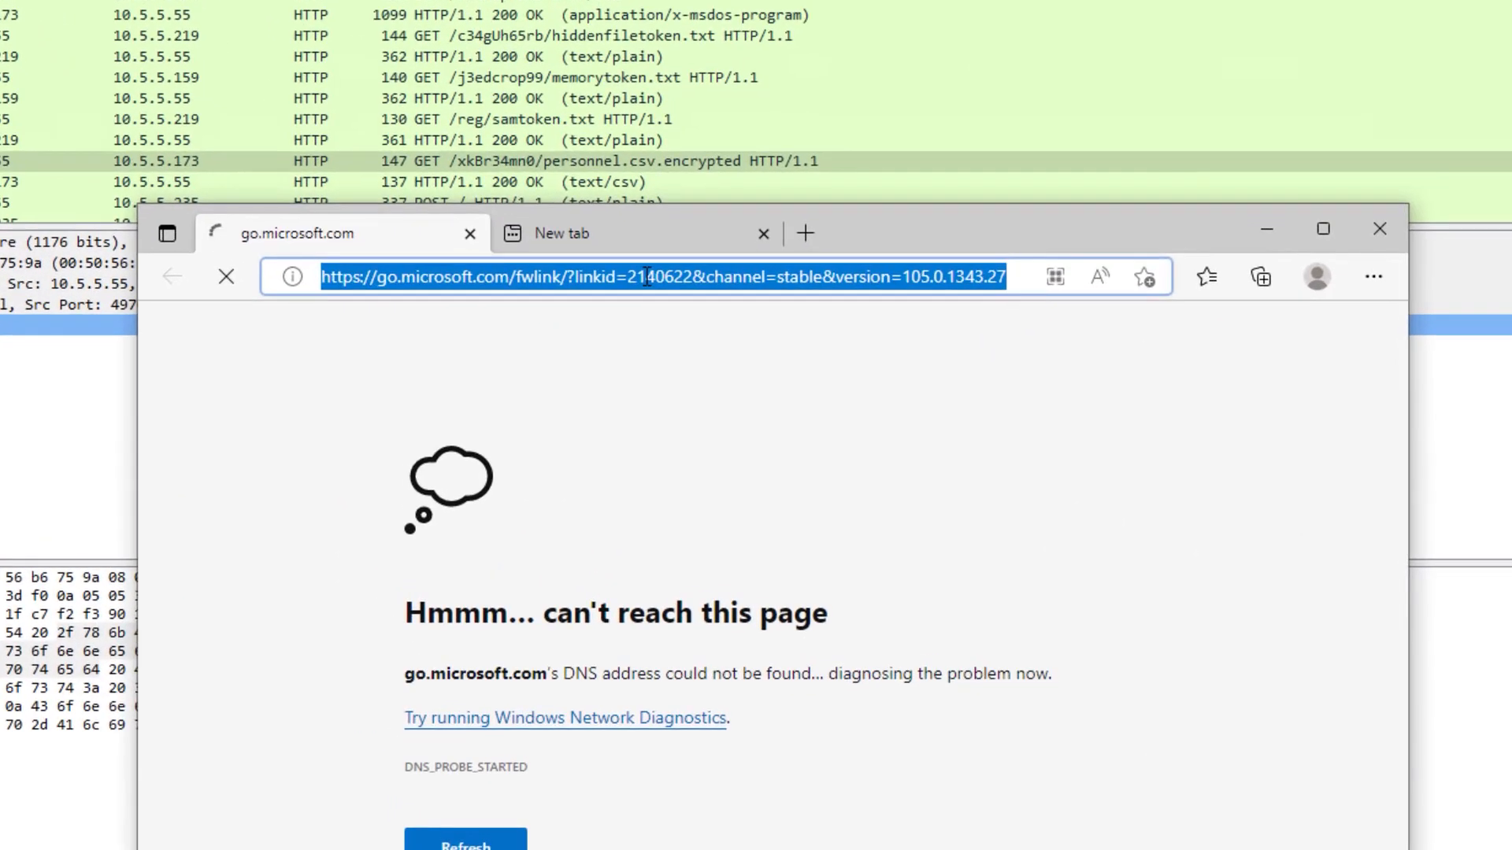
- Browse to 10.5.5.173/xkBr34mn0/ to list EncryptFileContents.zip and the encrypted files
text(10.5.5.173/)
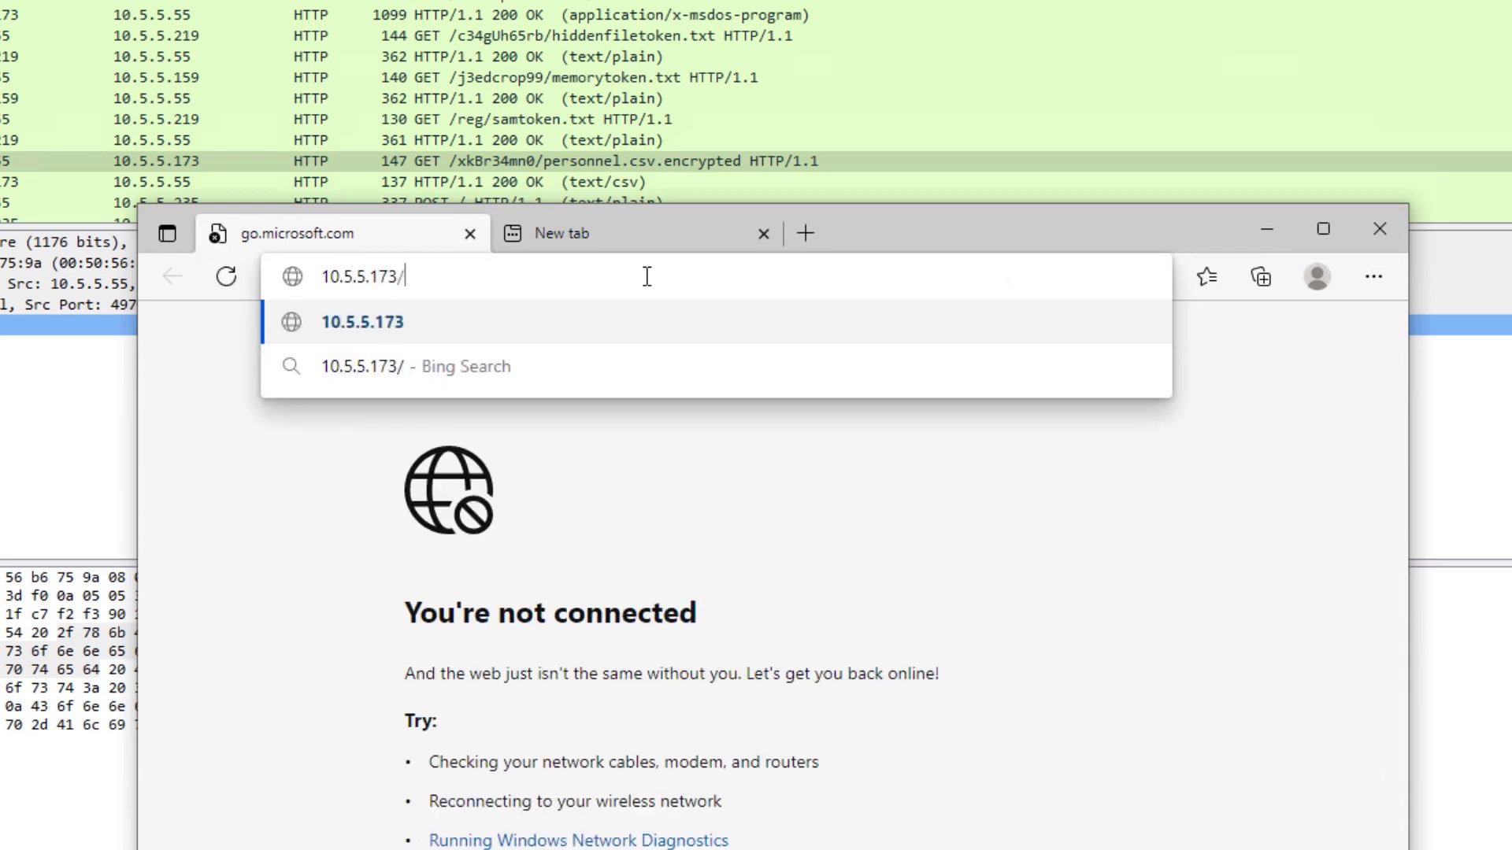
text(xkBr34mn0/)
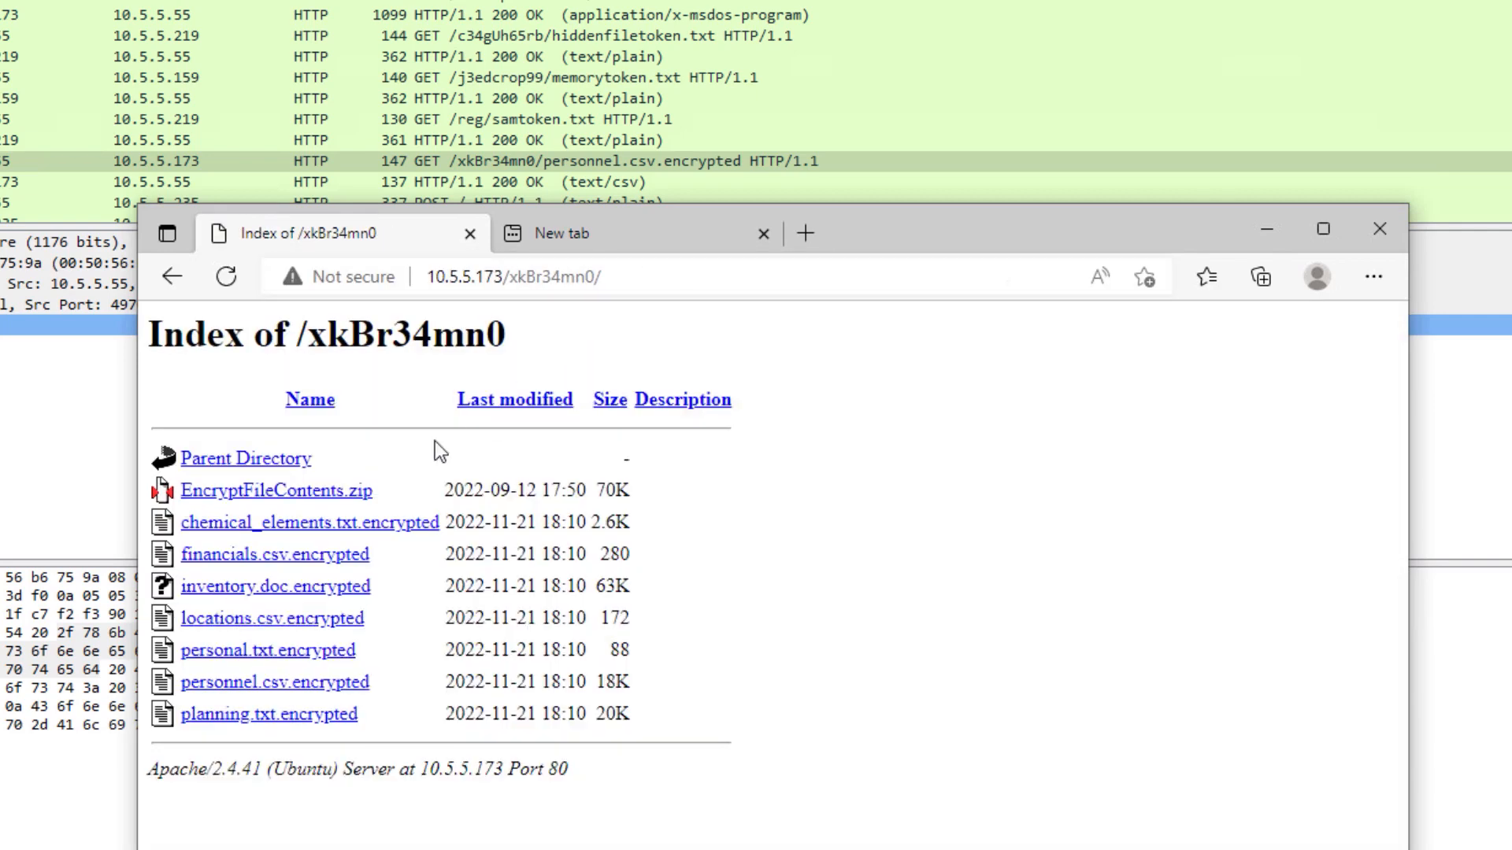
mouse_move(287, 509)
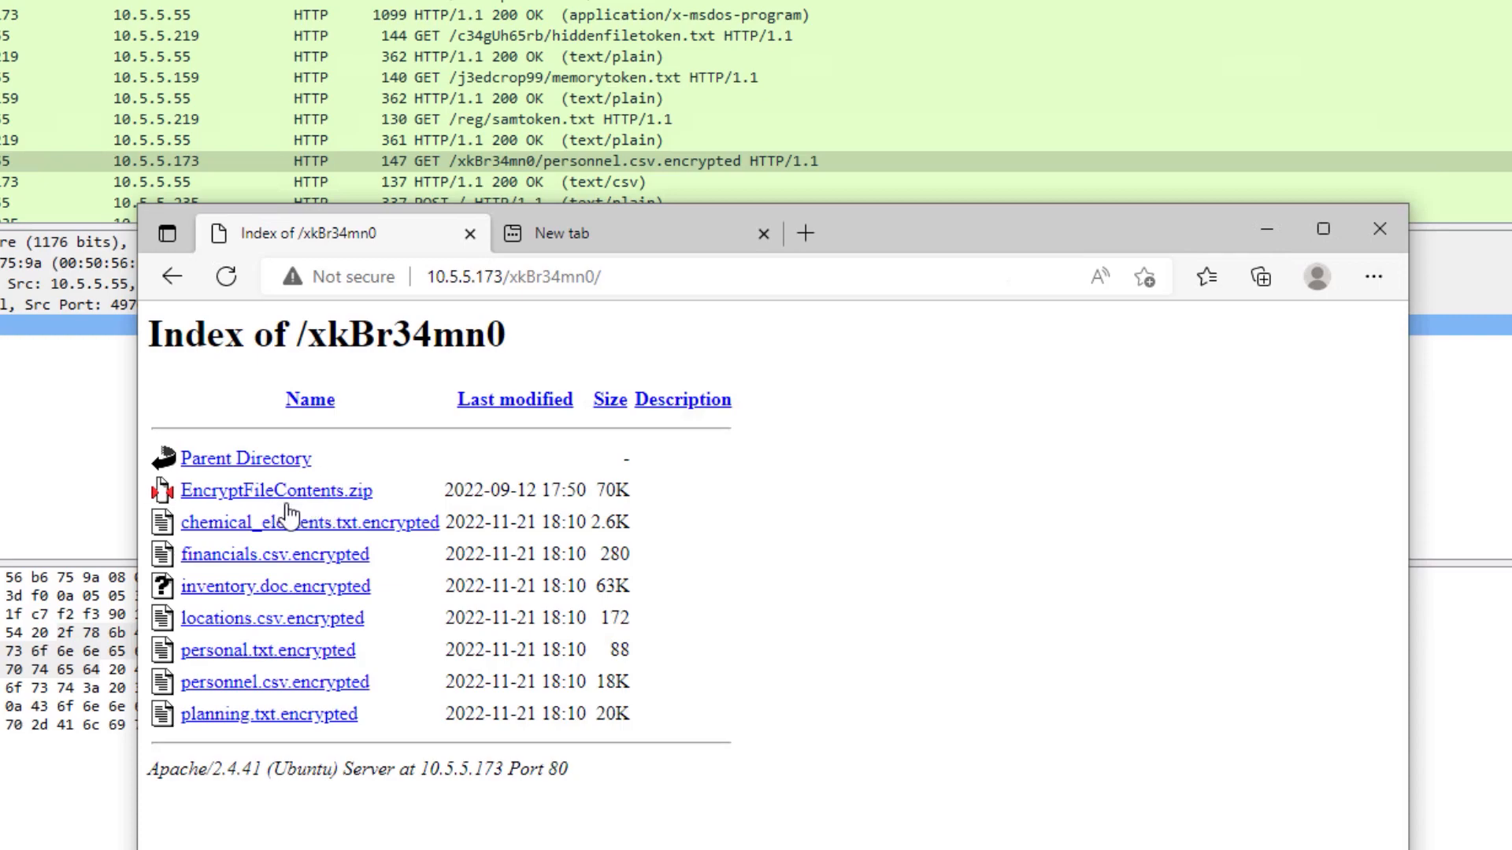
mouse_move(342, 496)
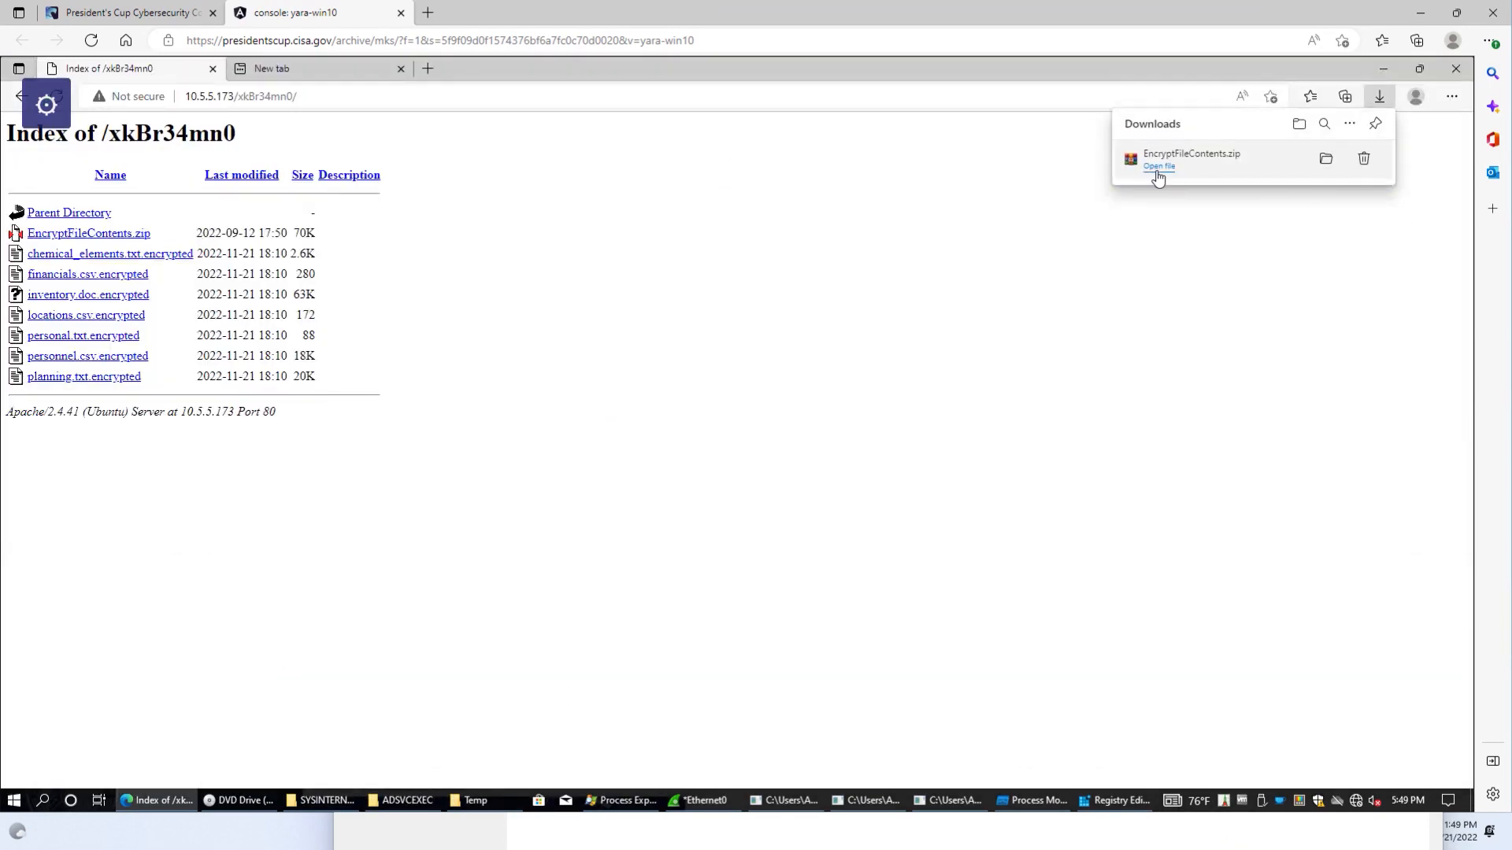
- Extract EncryptFileContents.zip to Downloads and enter the extracted EncryptFileContents folder
click(1158, 166)
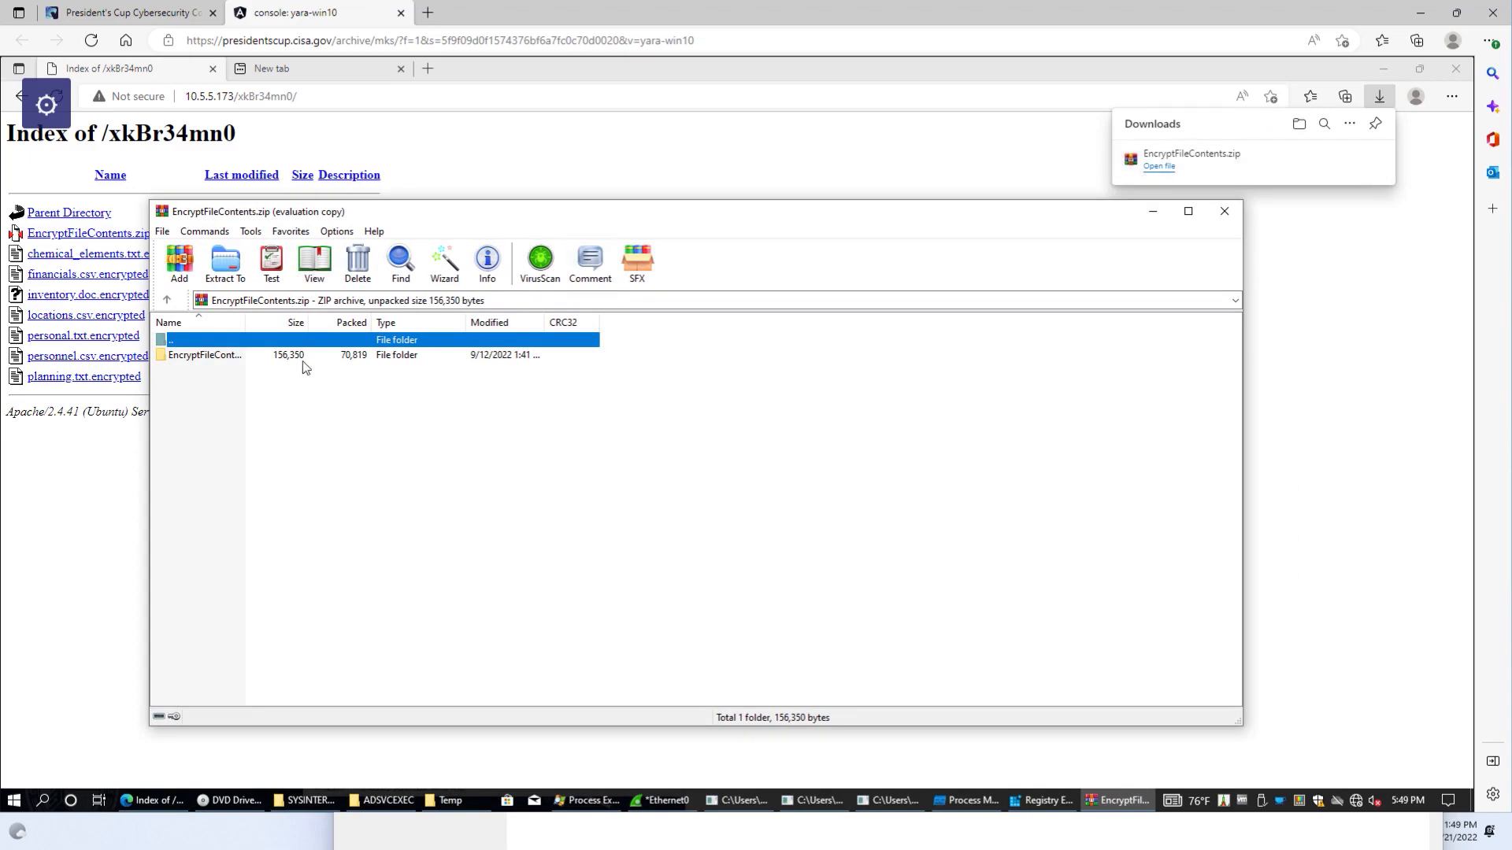
click(205, 354)
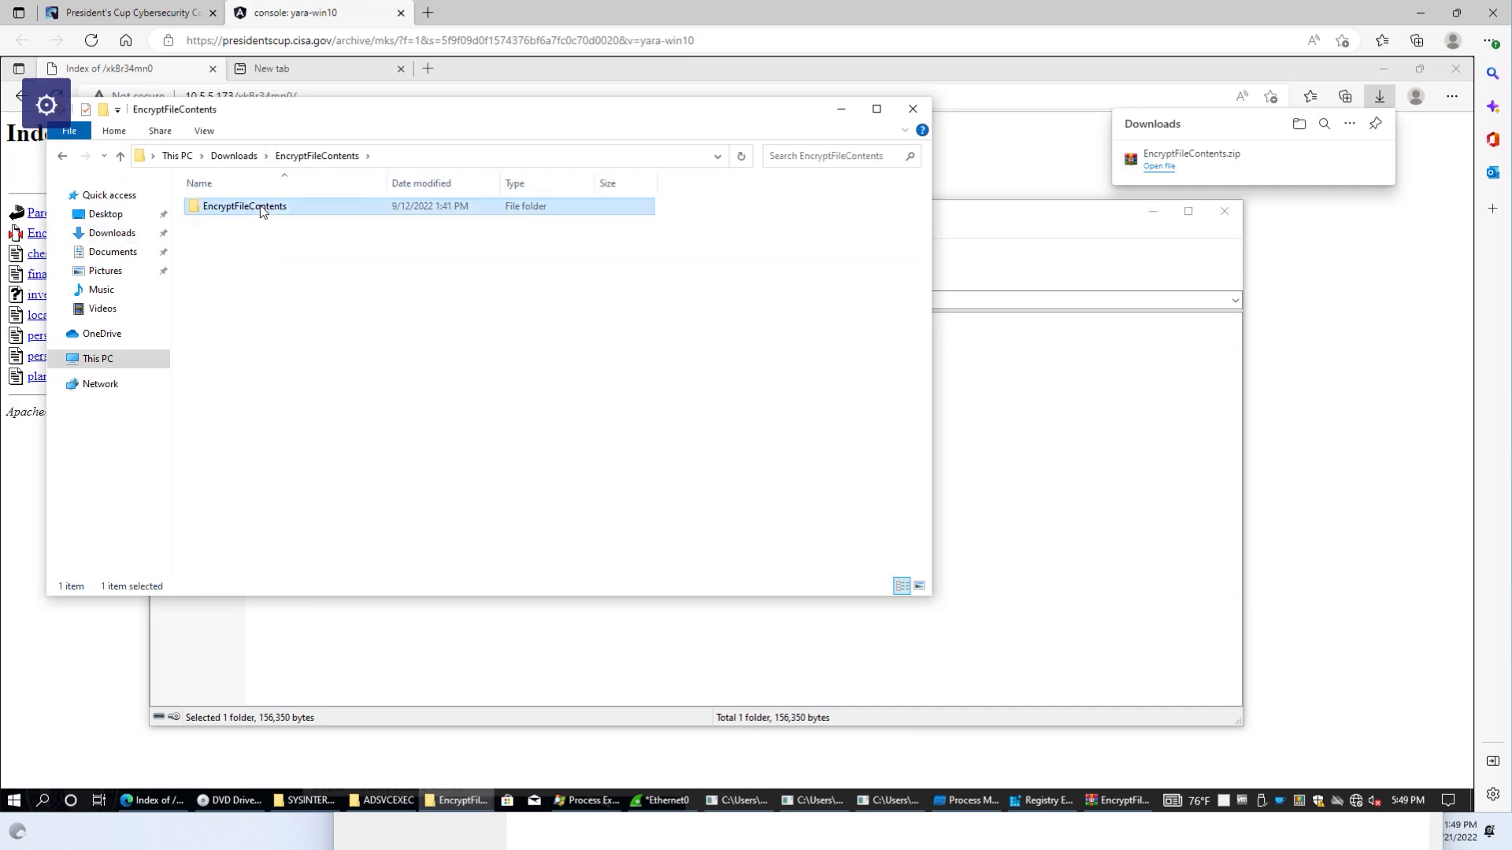
double_click(244, 205)
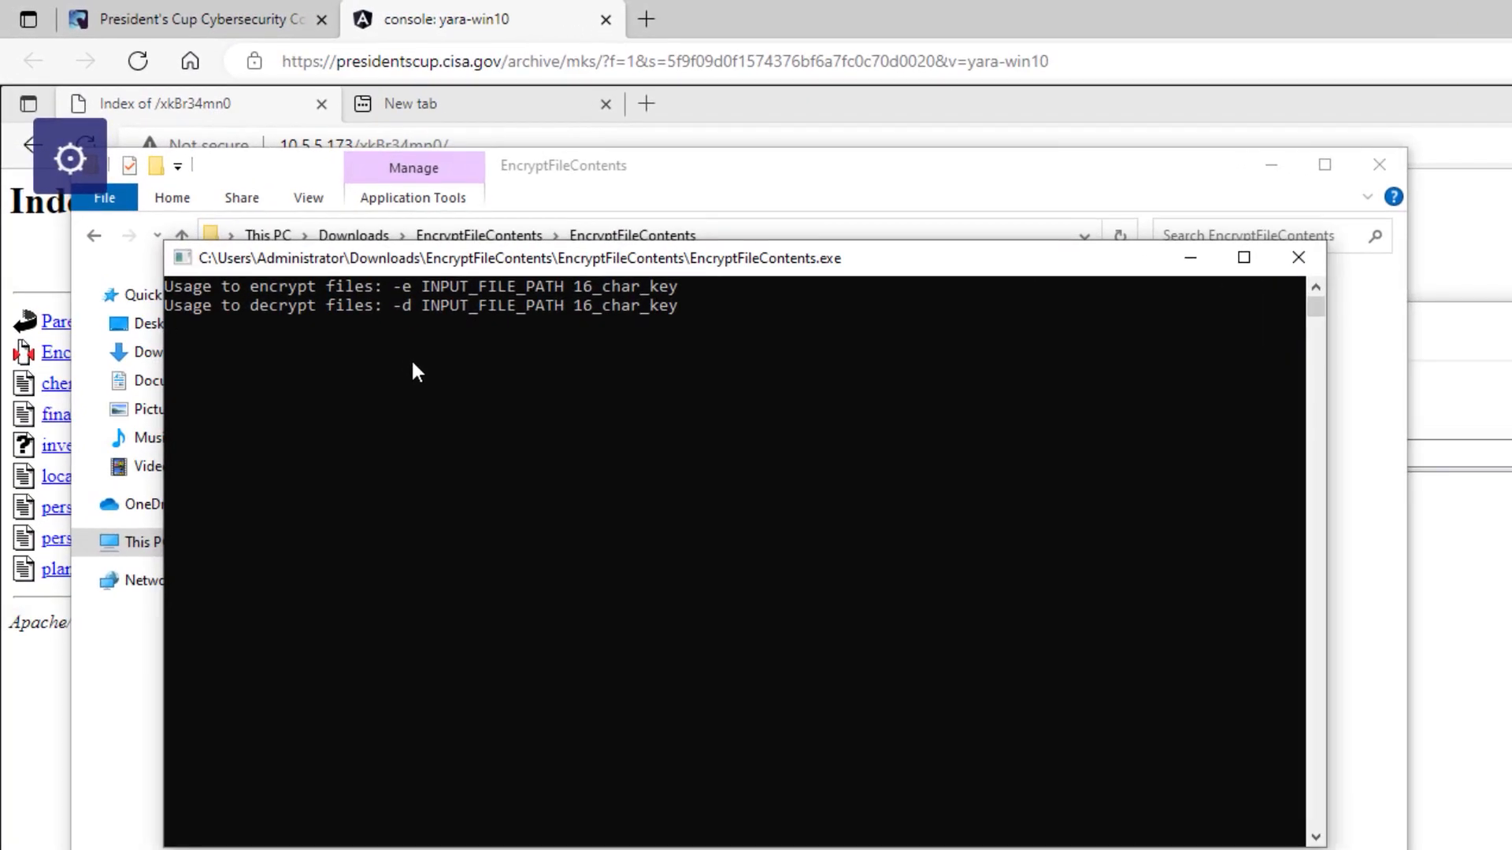
mouse_move(436, 310)
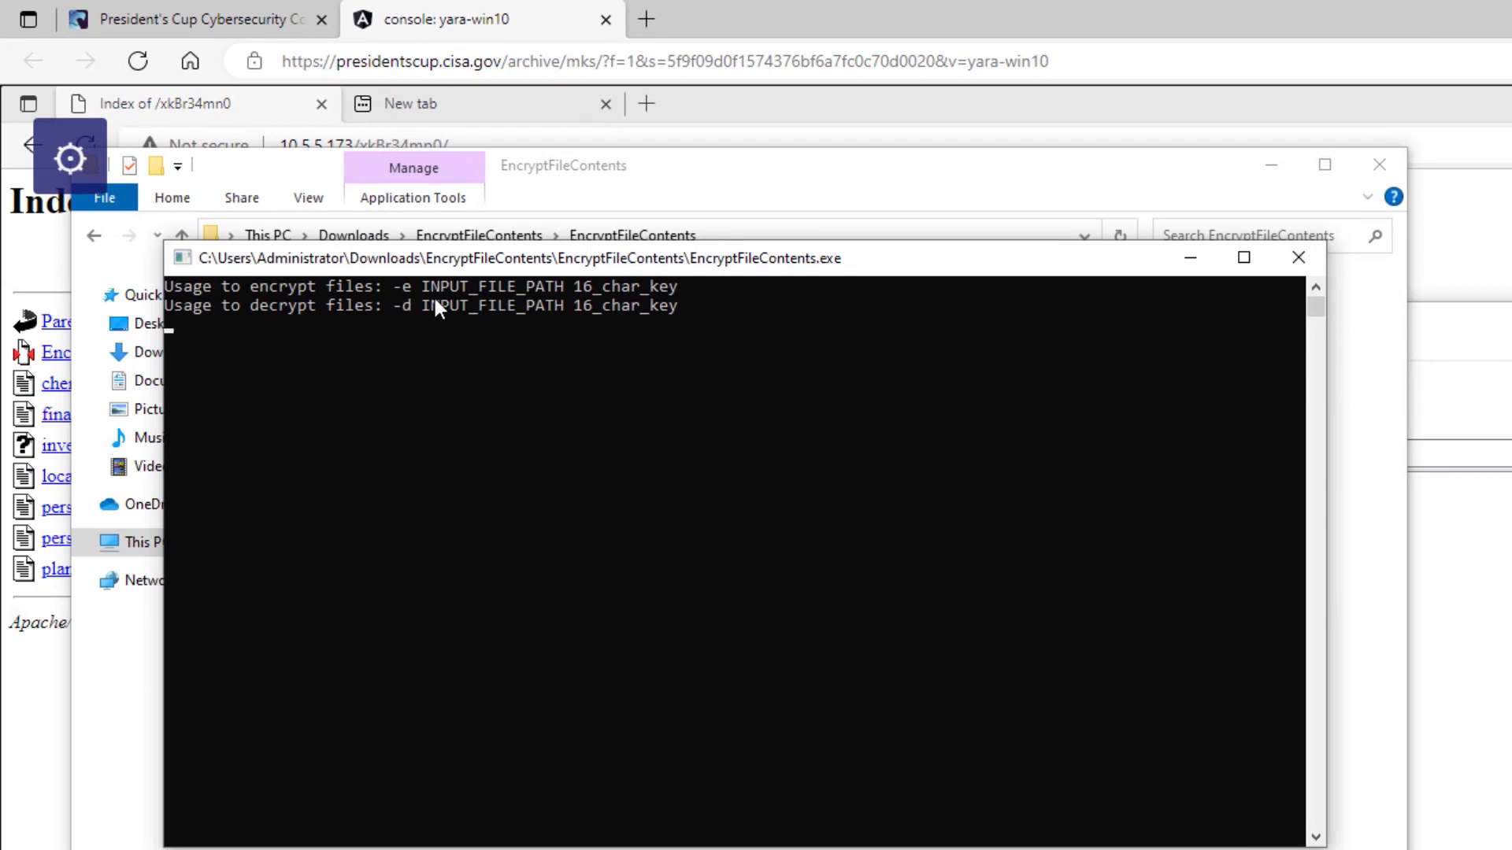
mouse_move(457, 310)
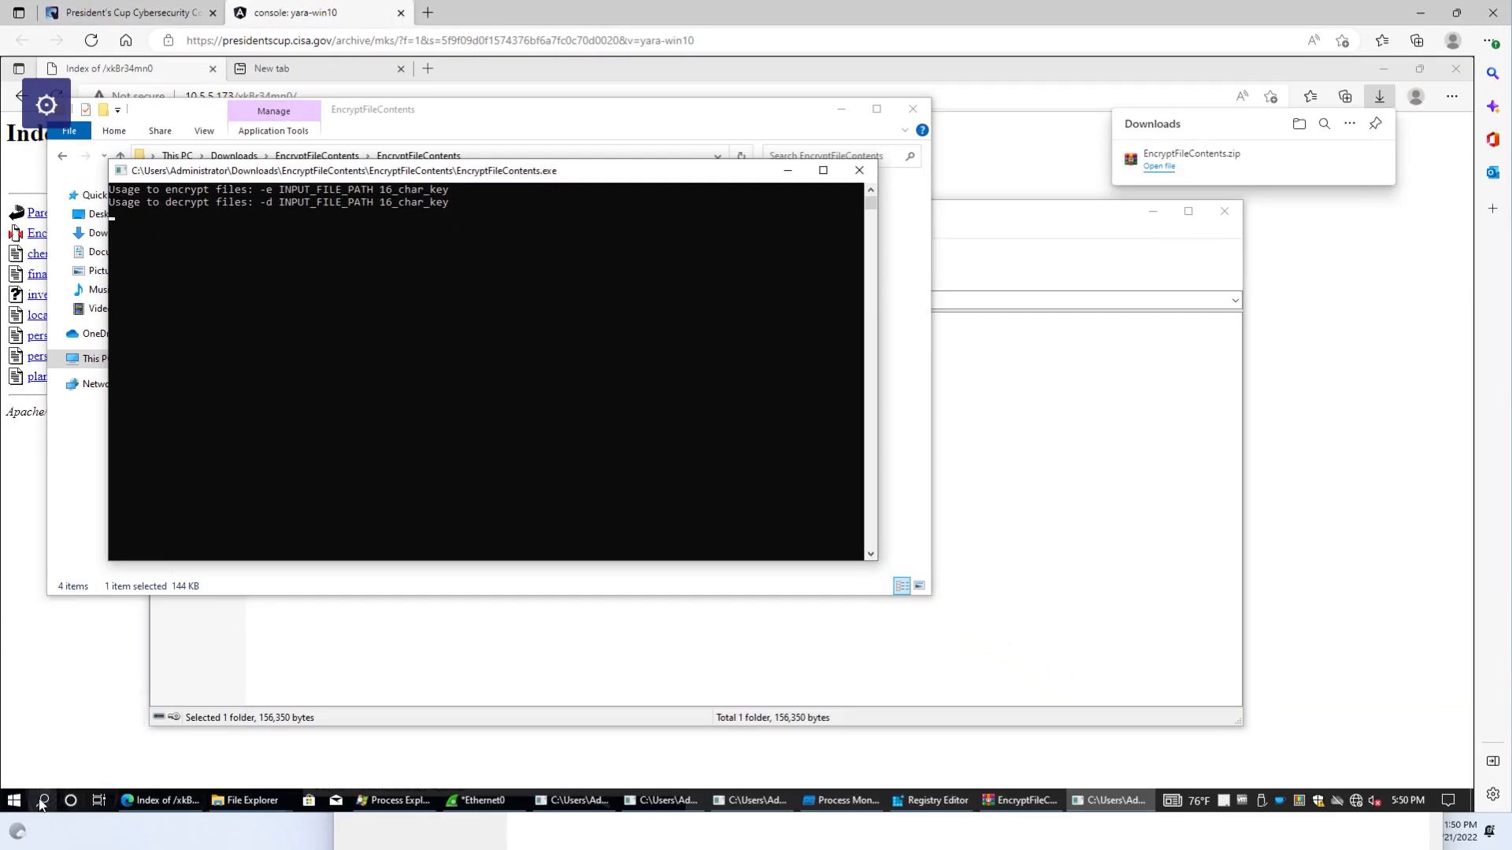
- Start an administrator Command Prompt with the EncryptFileContents.exe path and the -d switch
click(42, 800)
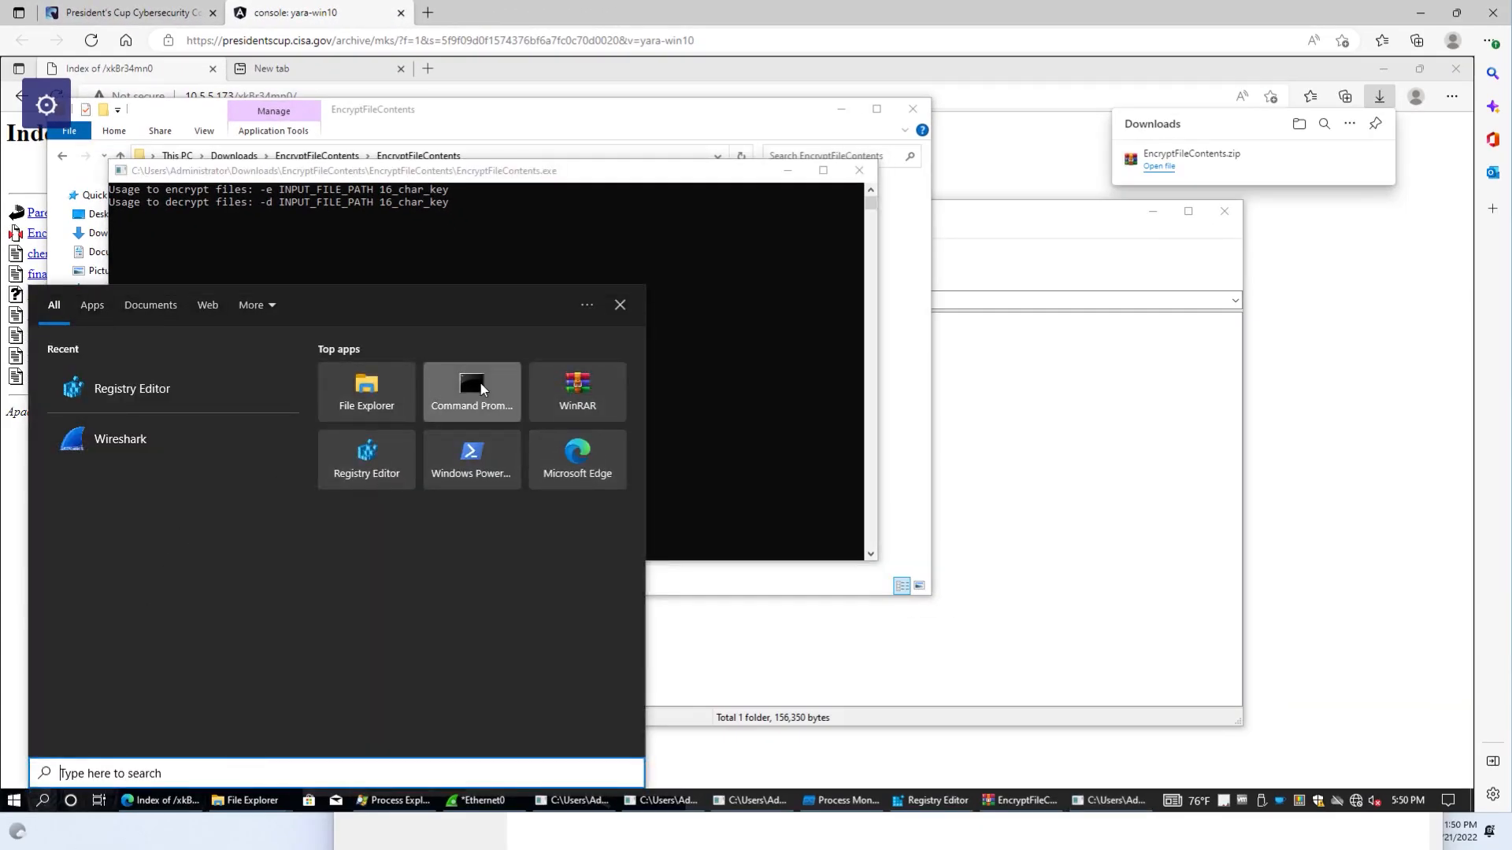
click(471, 392)
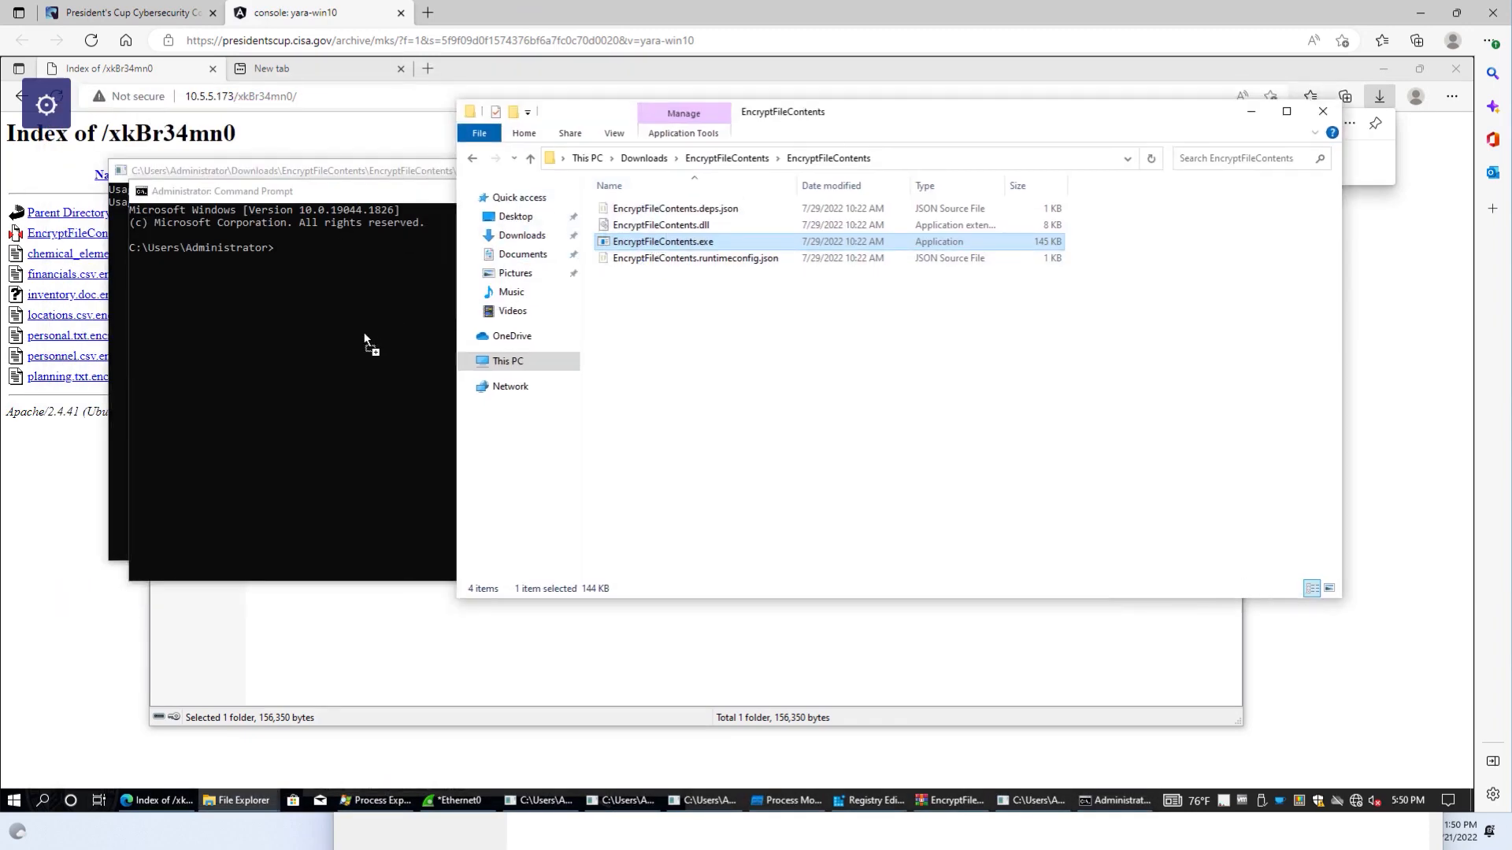
text(C:\Users\Administrator\Downloads\EncryptFileContents\EncryptFileContents\EncryptFileContents.exe)
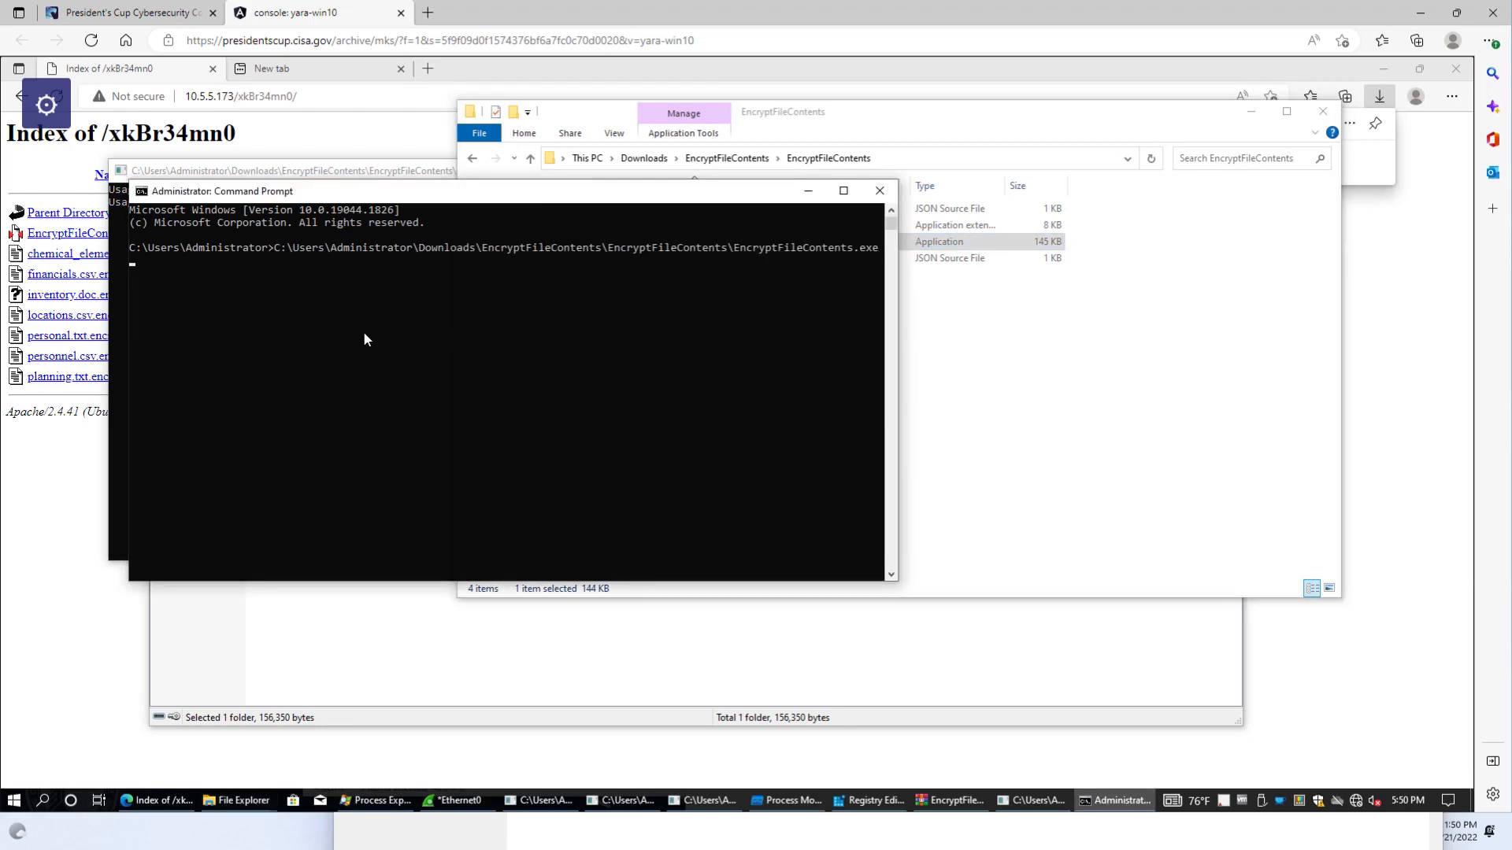
text(-d)
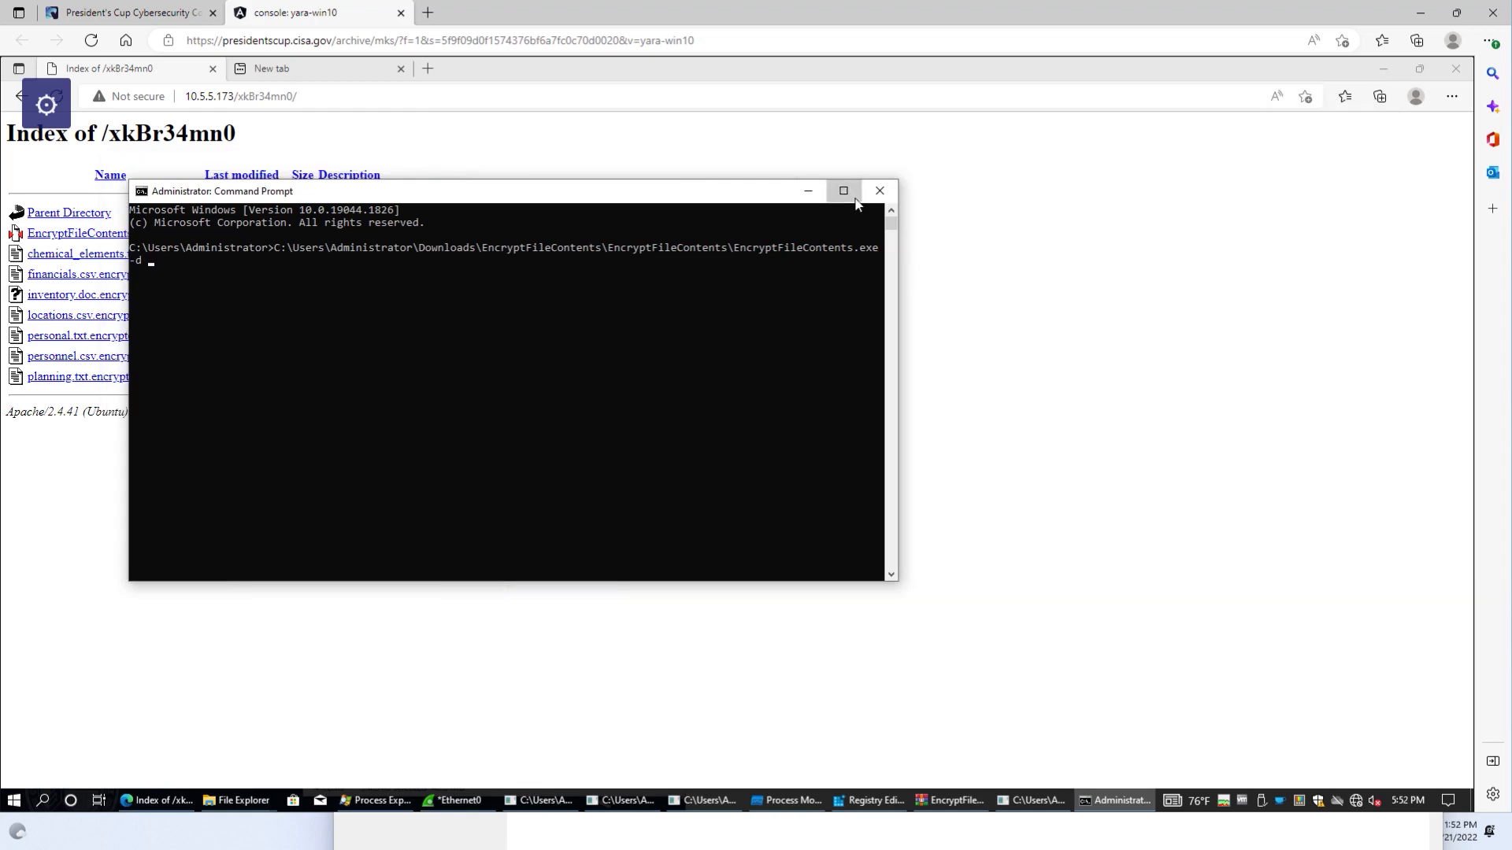
click(841, 191)
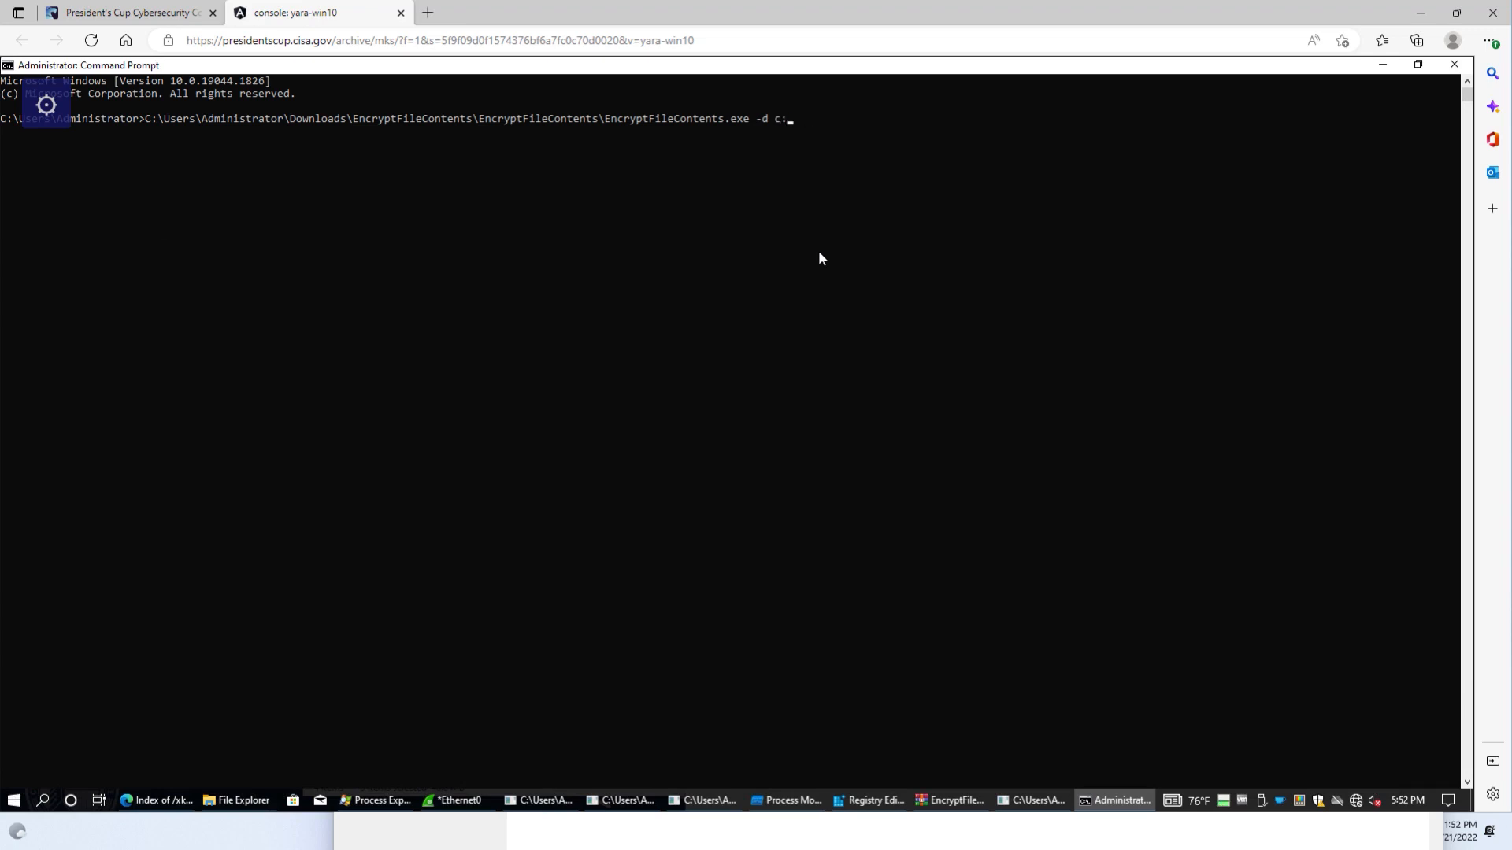
- Add the quoted ProgramData Windows10 Storage data temp chemical_elements path, after a partial run printed usage
text("c:\Programdata)
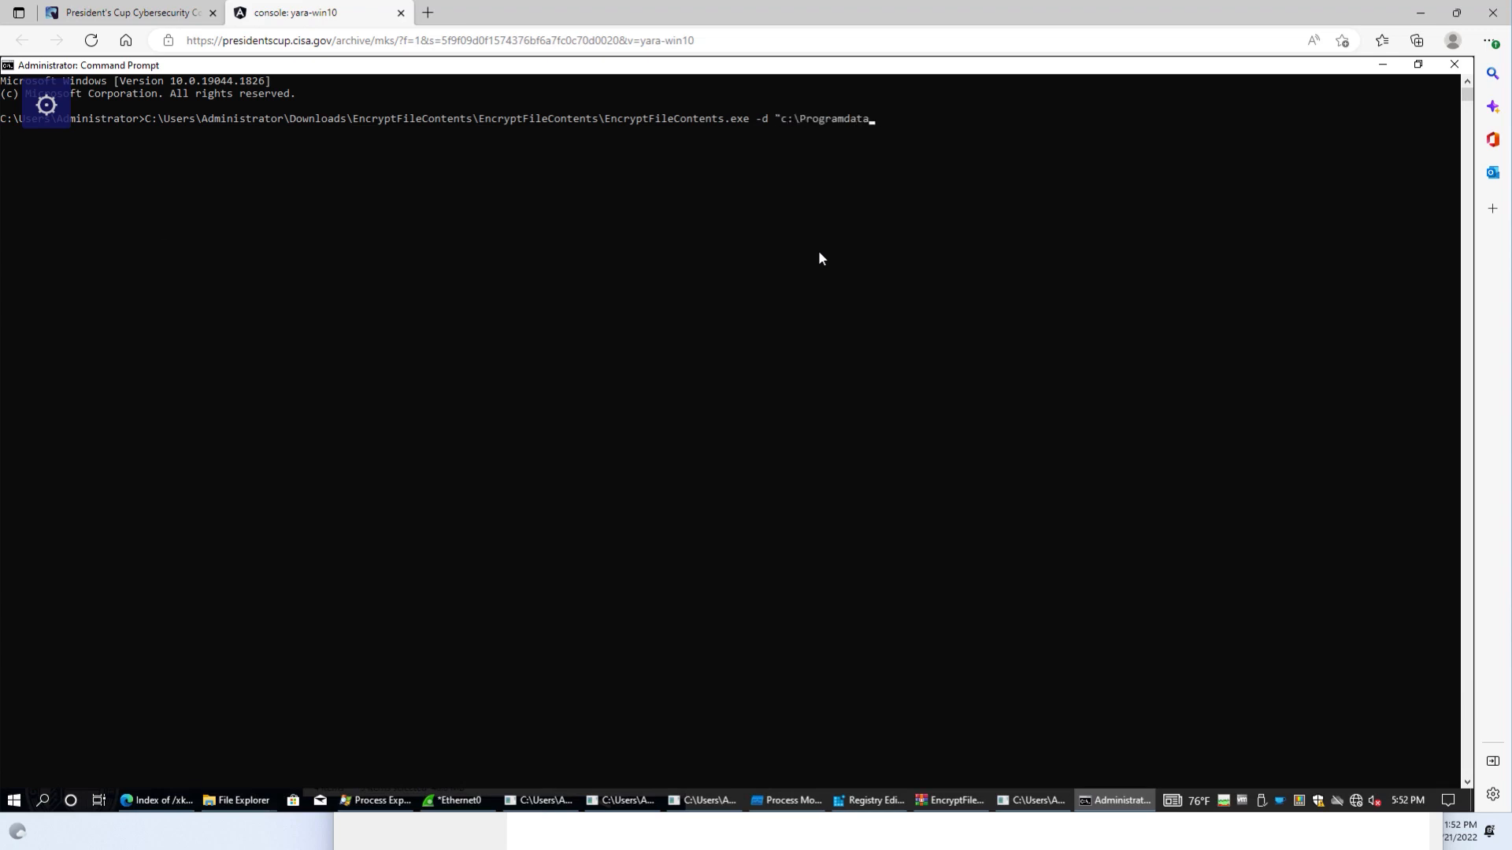
text(\Windows10\Storage\data\temp)
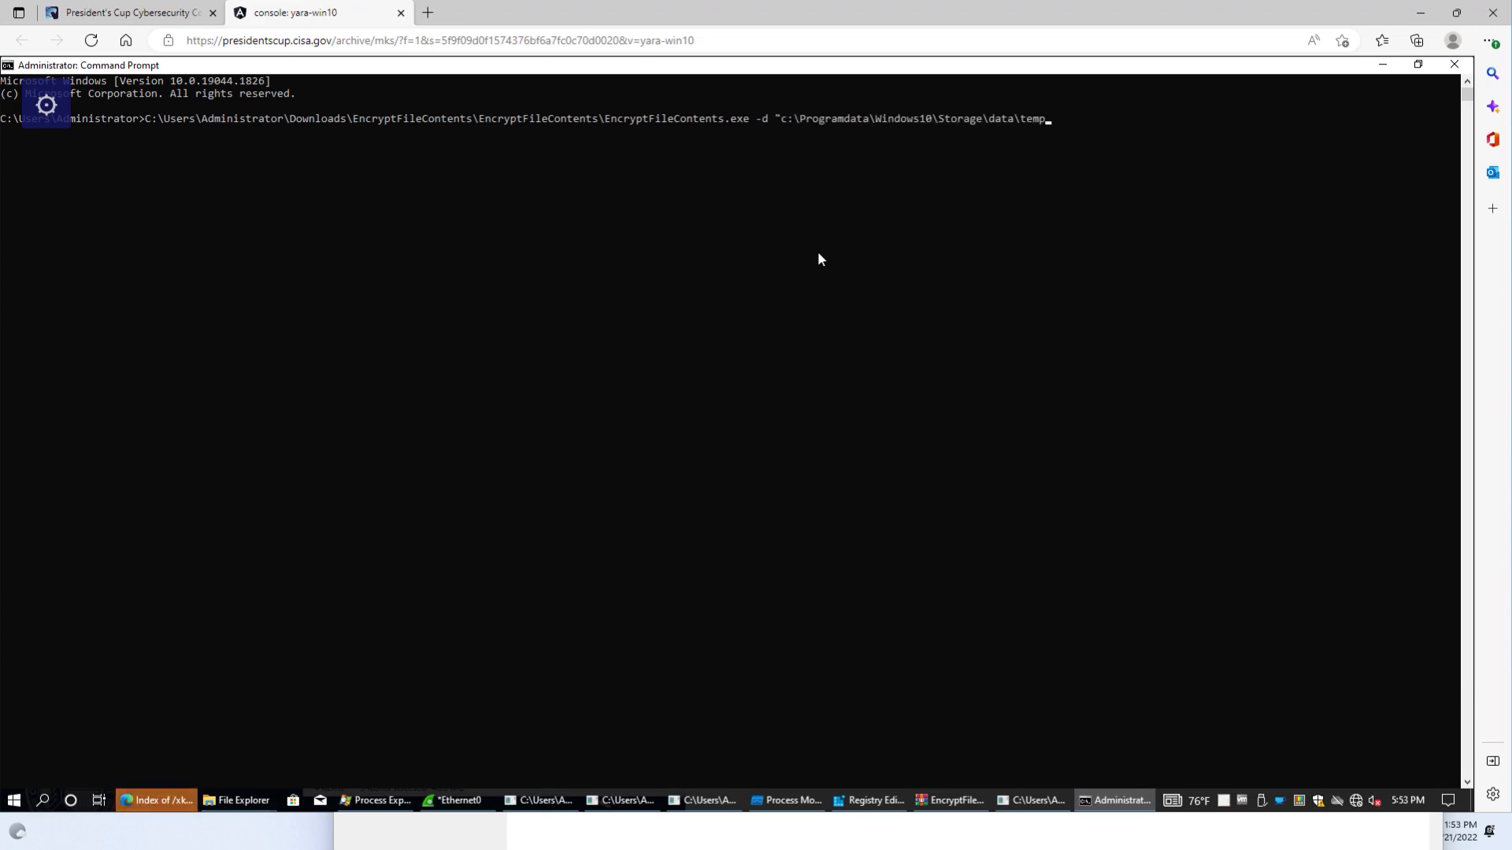
text(chemicals)
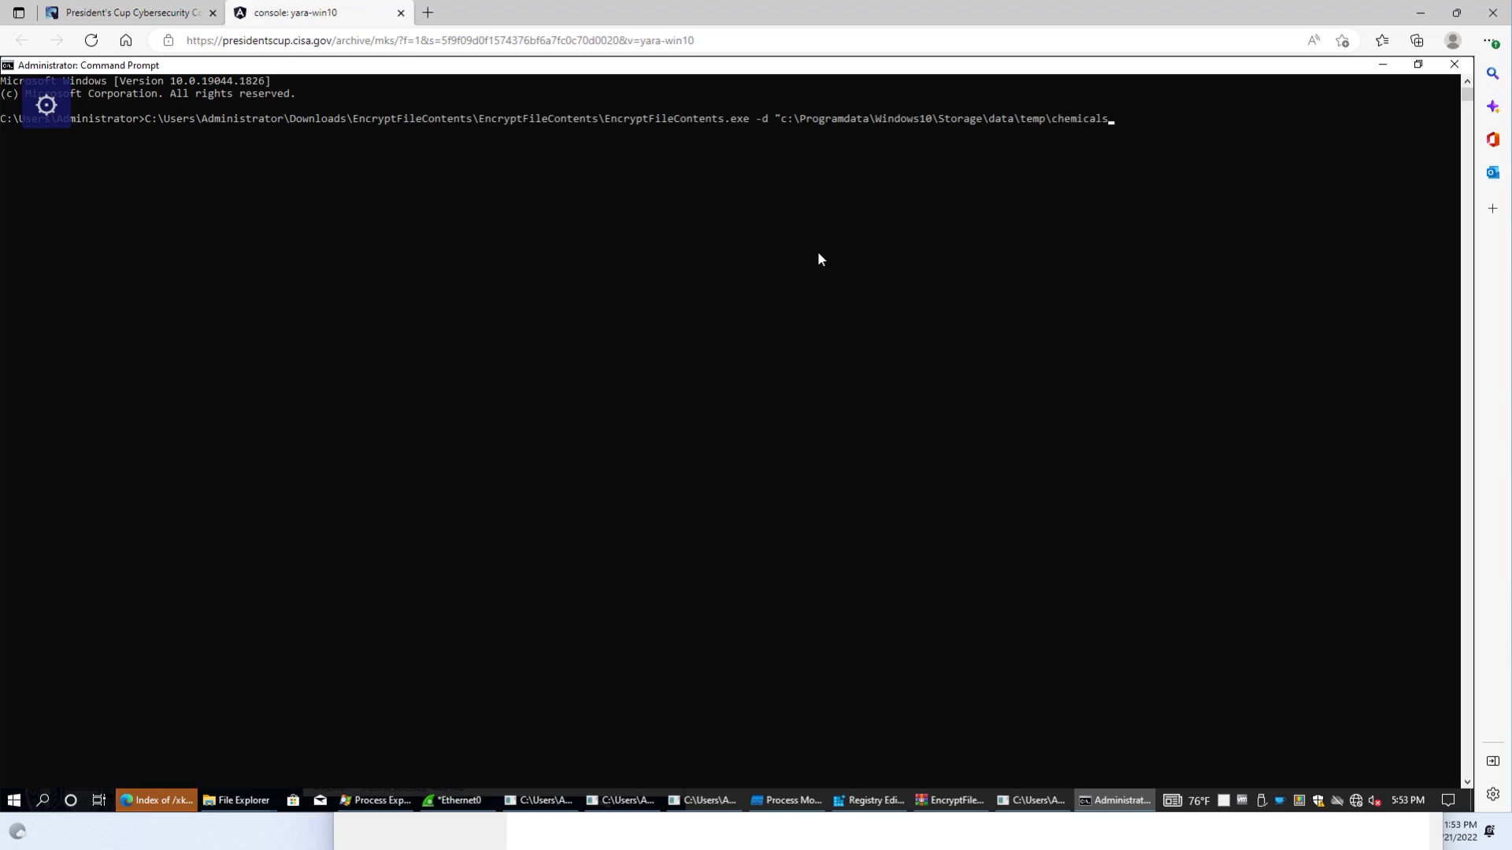
key(enter)
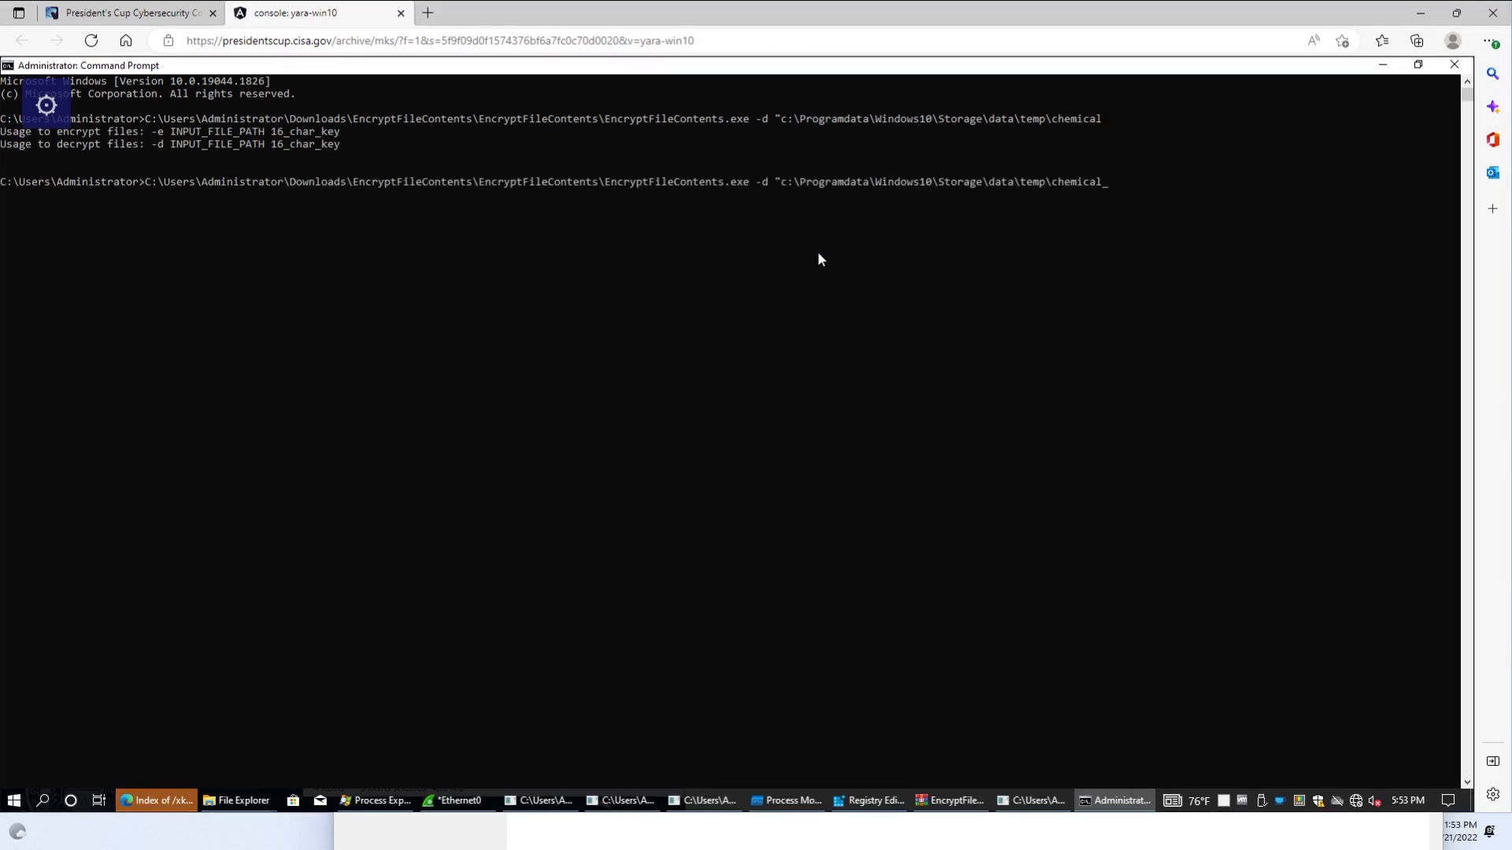
text(_elements.txt.encrypted)
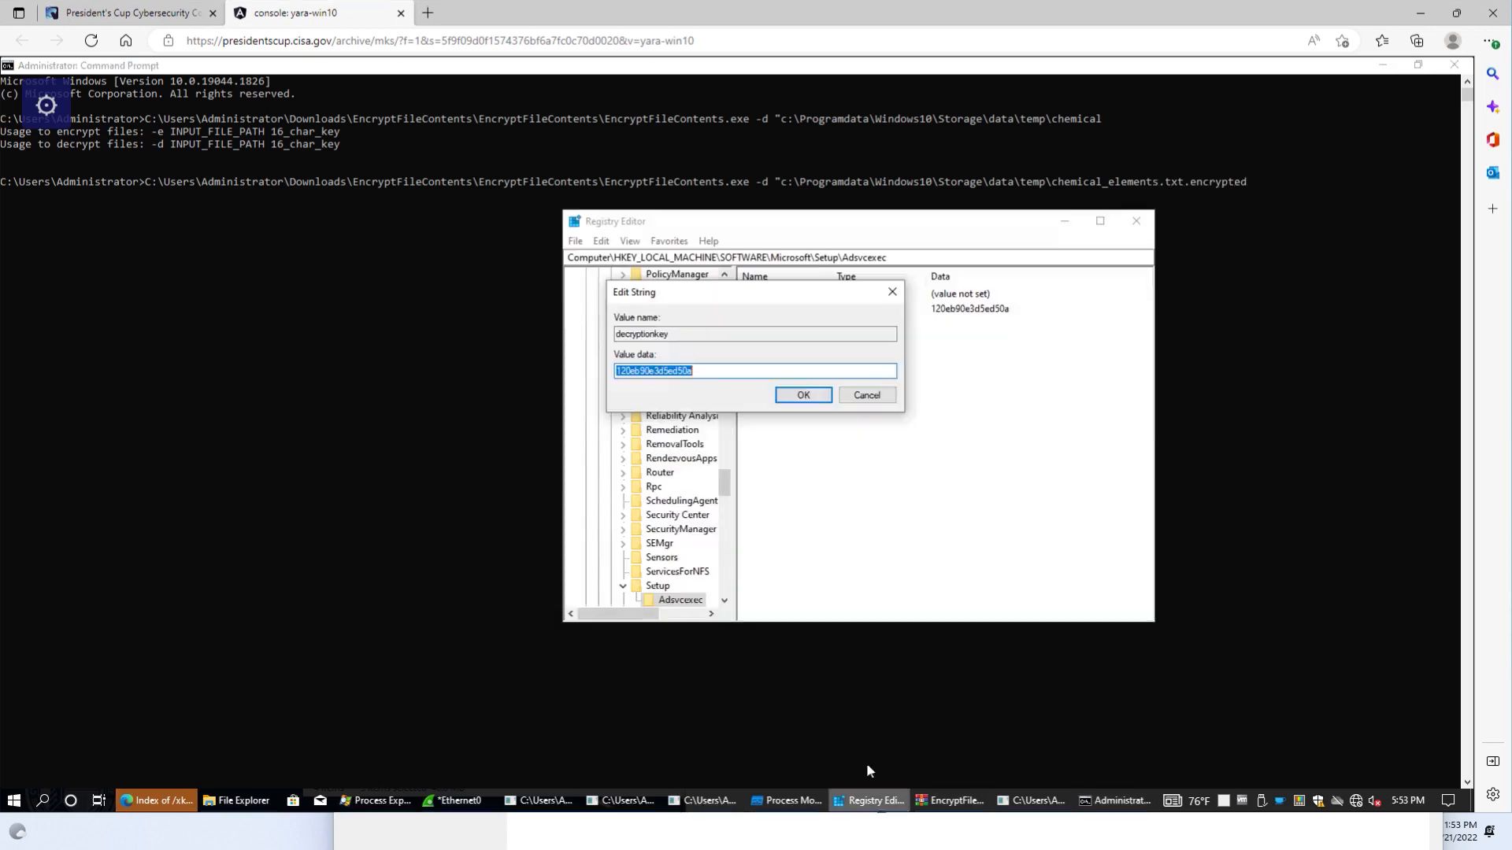
click(802, 394)
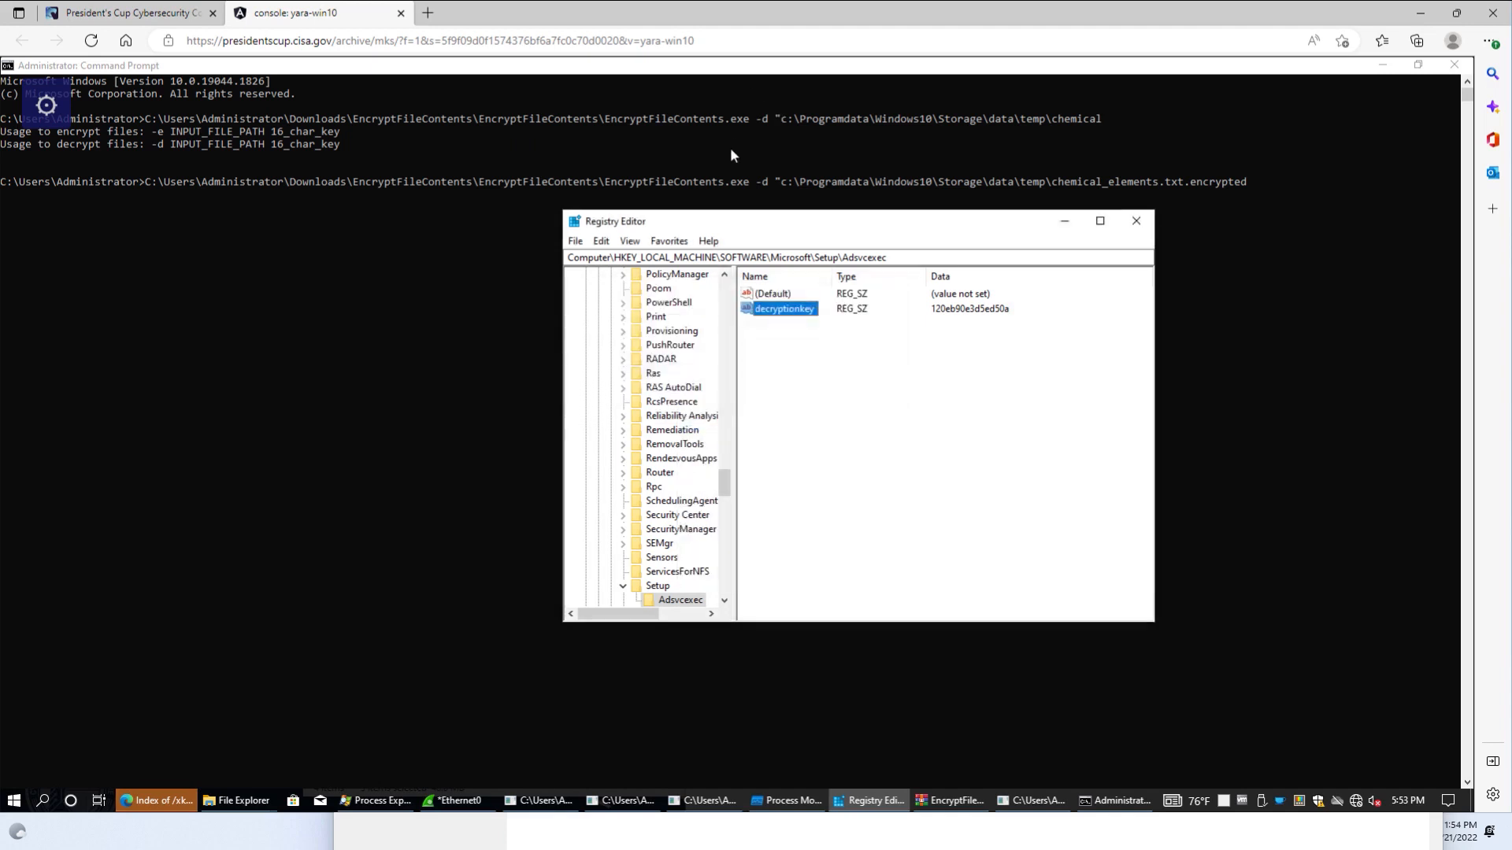
click(8, 64)
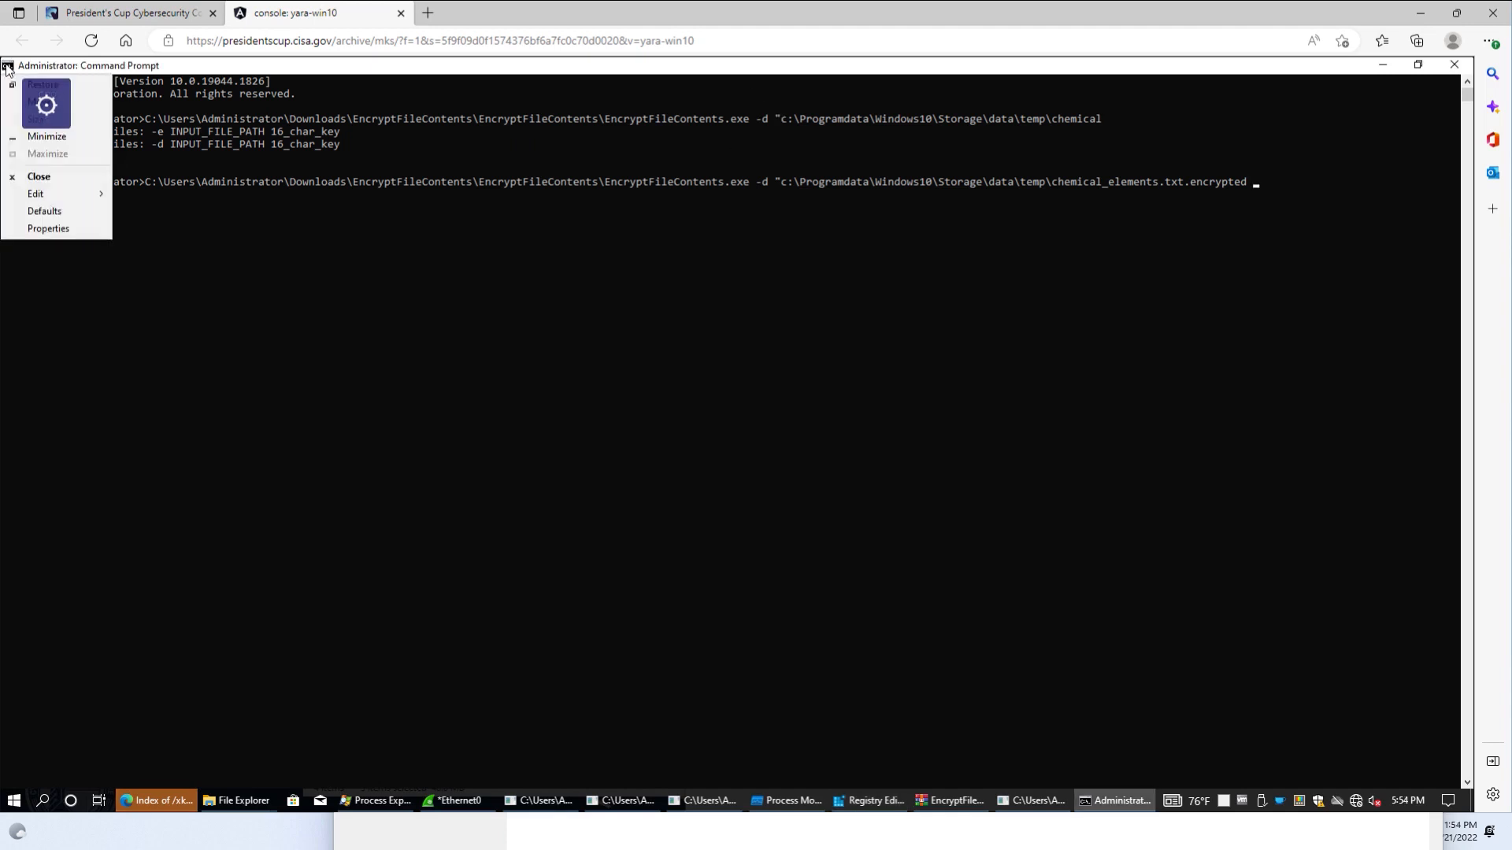
click(36, 194)
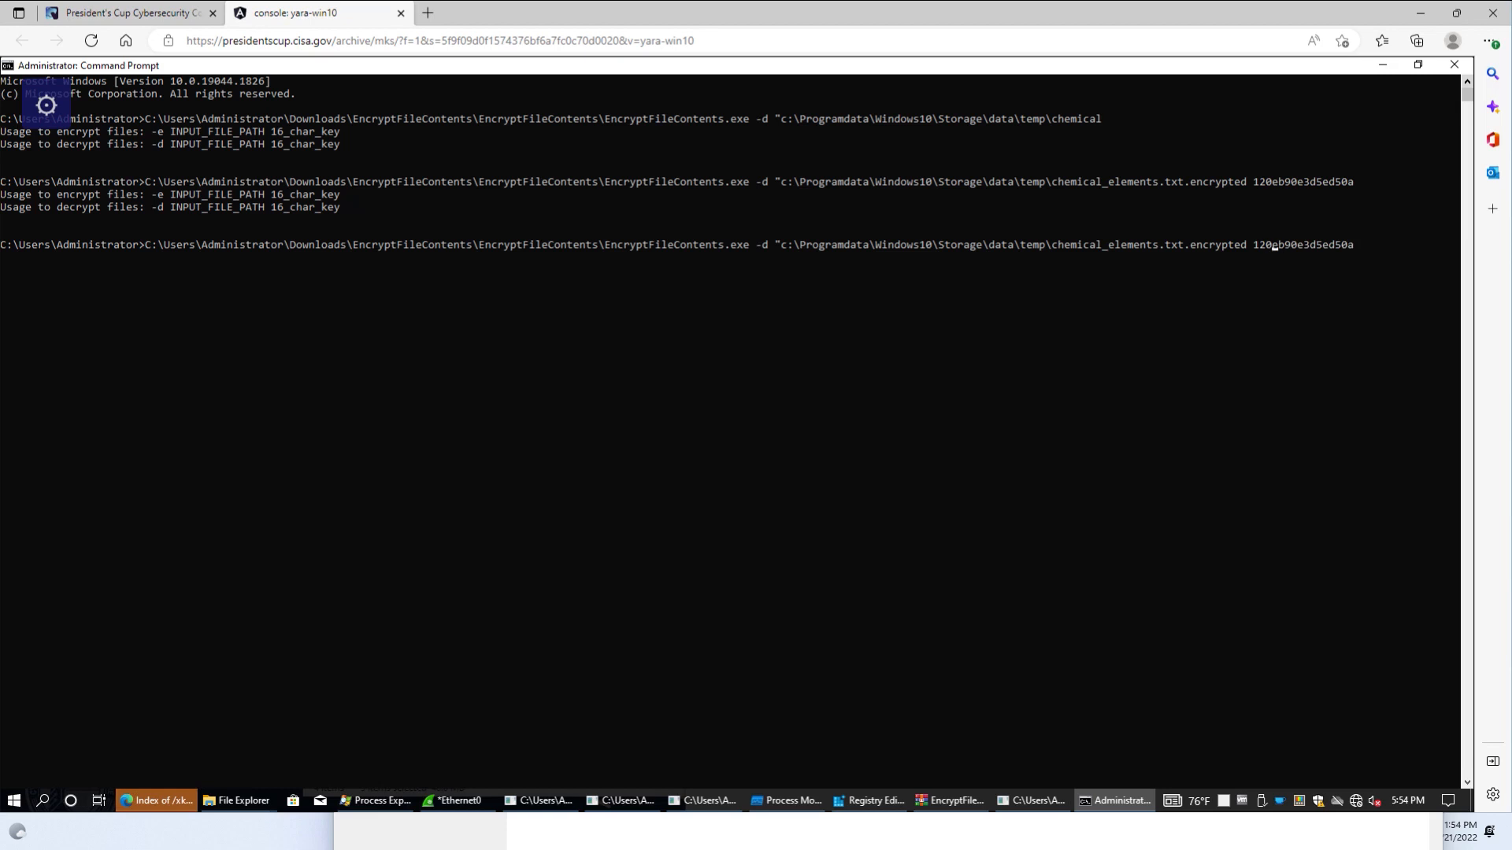
key(enter)
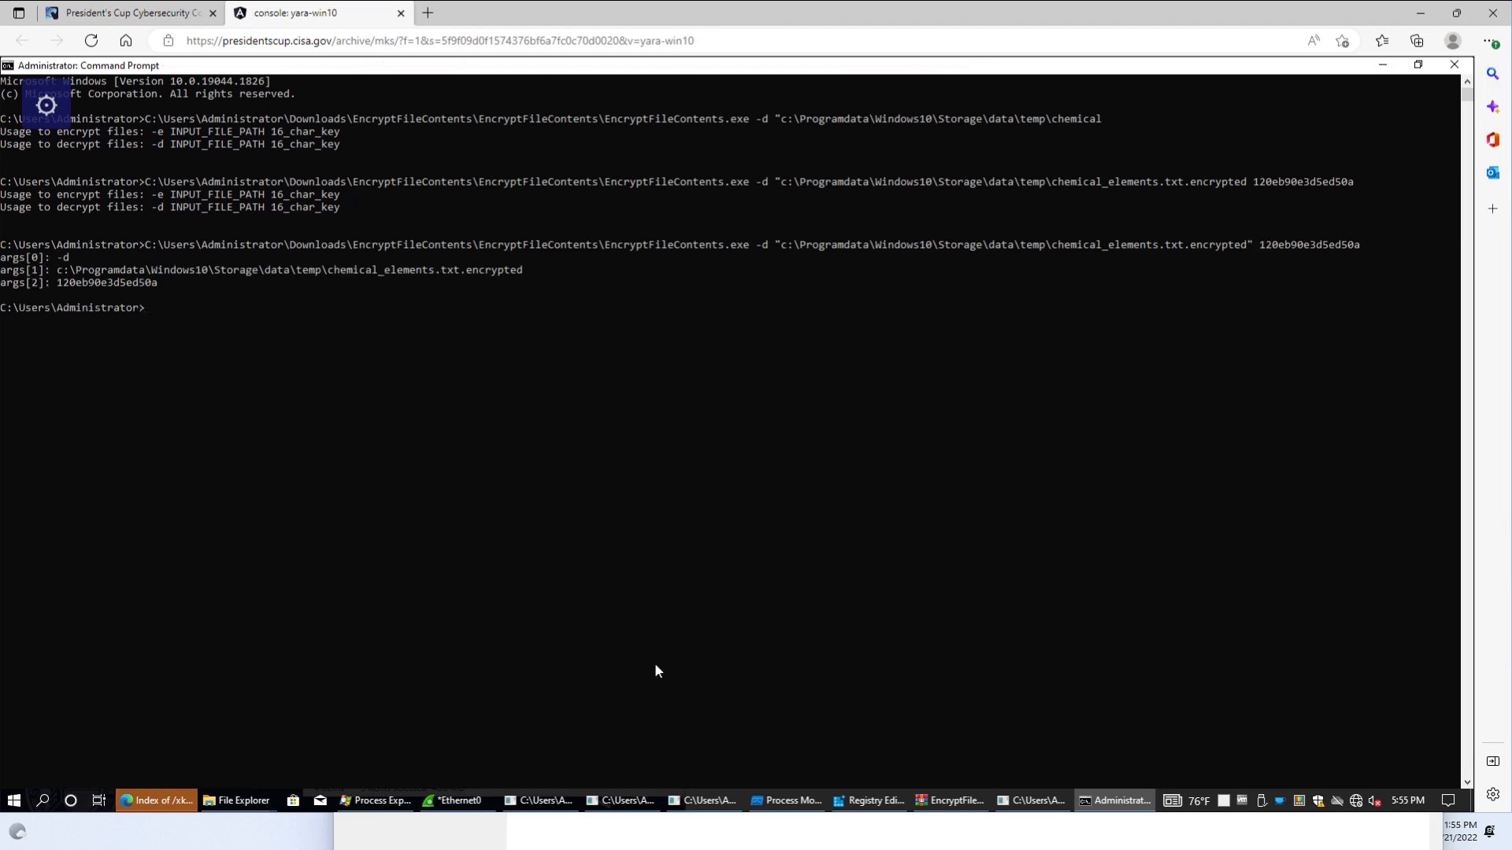
mouse_move(241, 800)
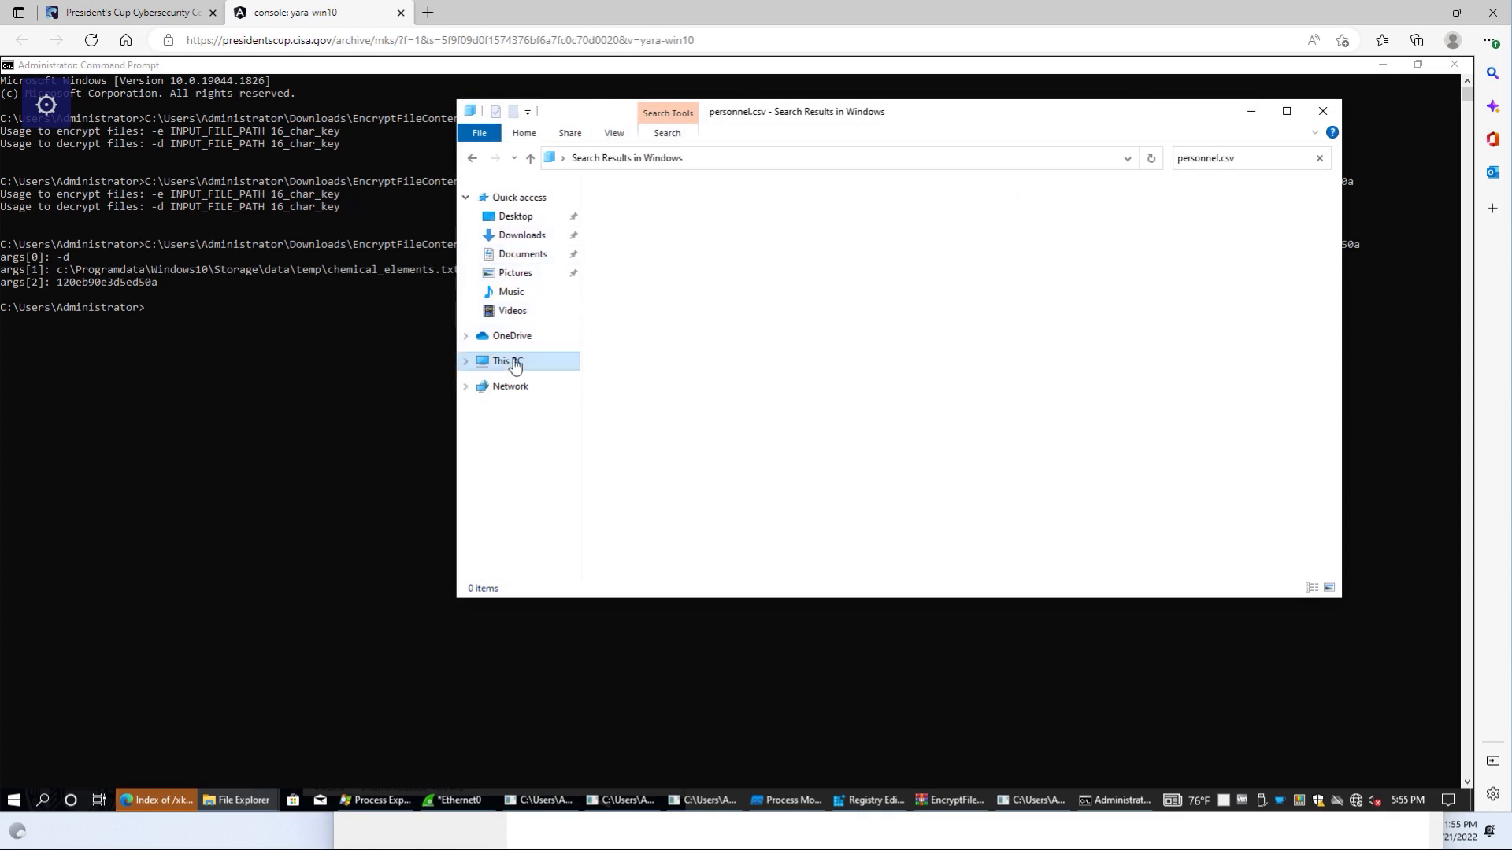
- Browse ProgramData\Windows10\Storage\Data\Temp and read the decrypted chemical_elements.txt in Notepad
click(501, 360)
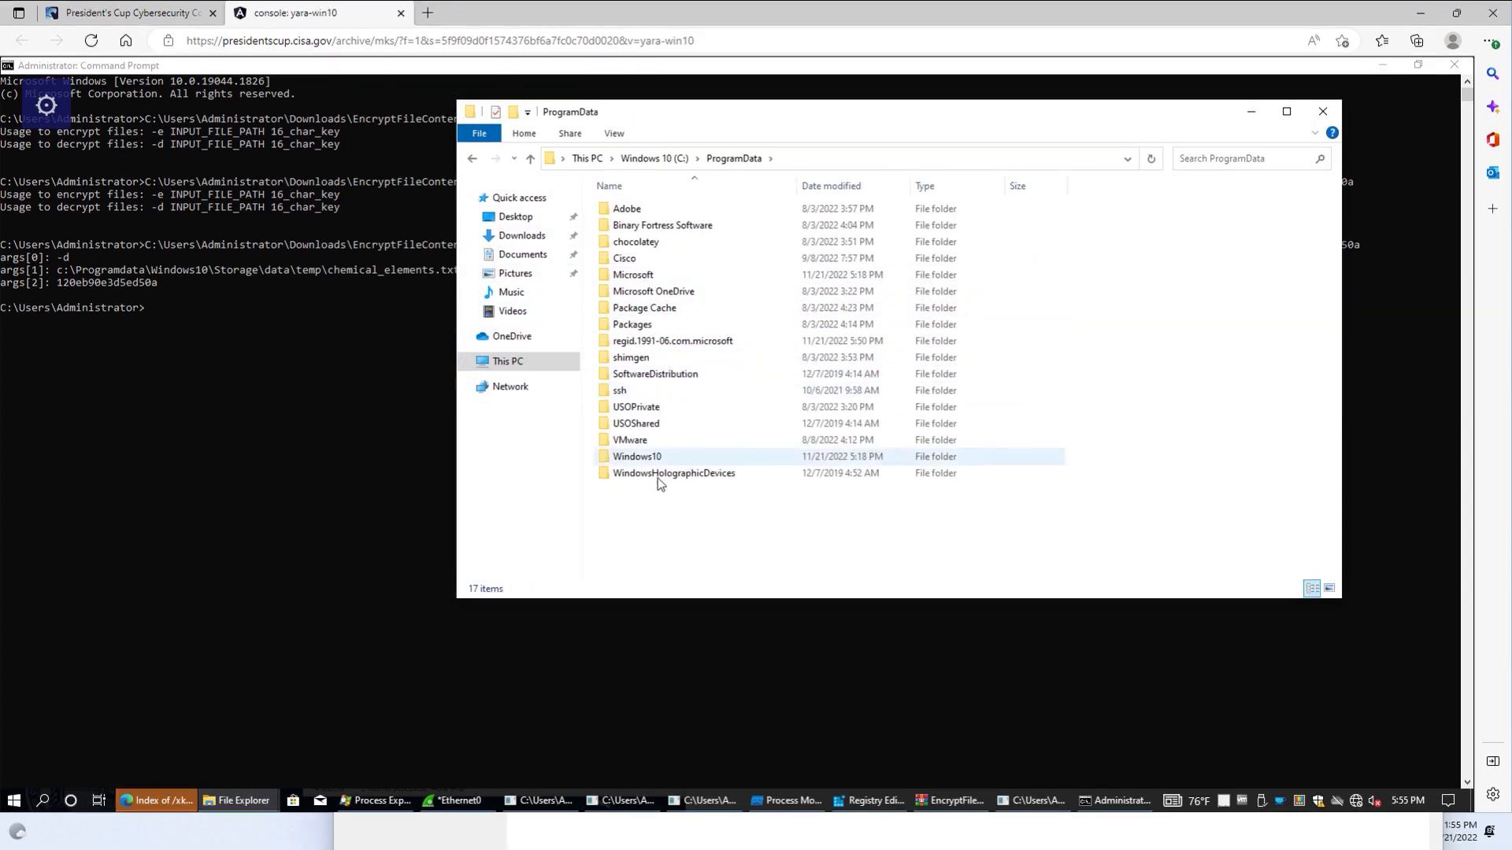
double_click(636, 457)
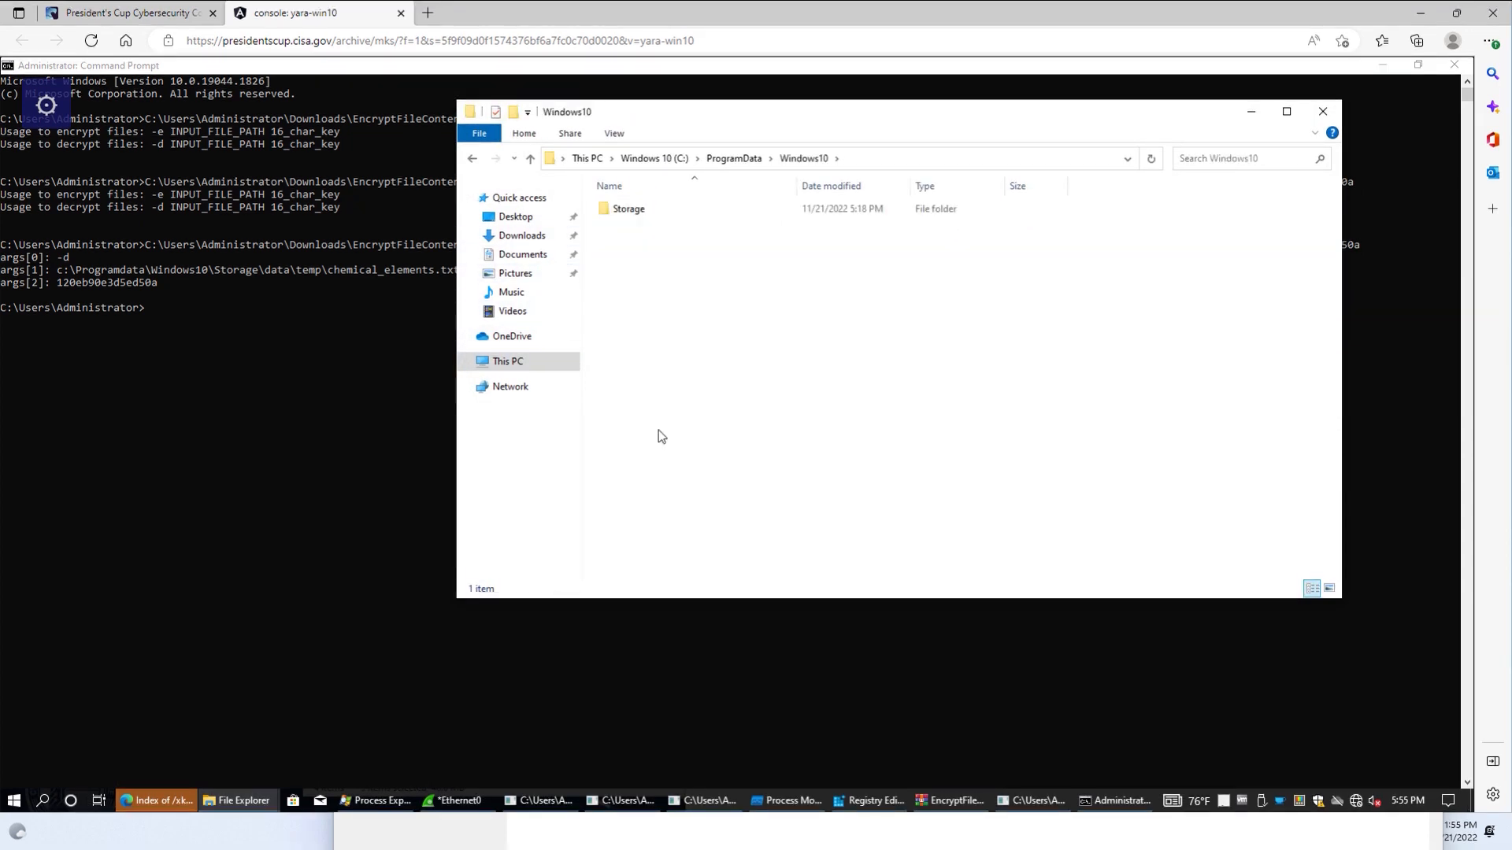
double_click(629, 208)
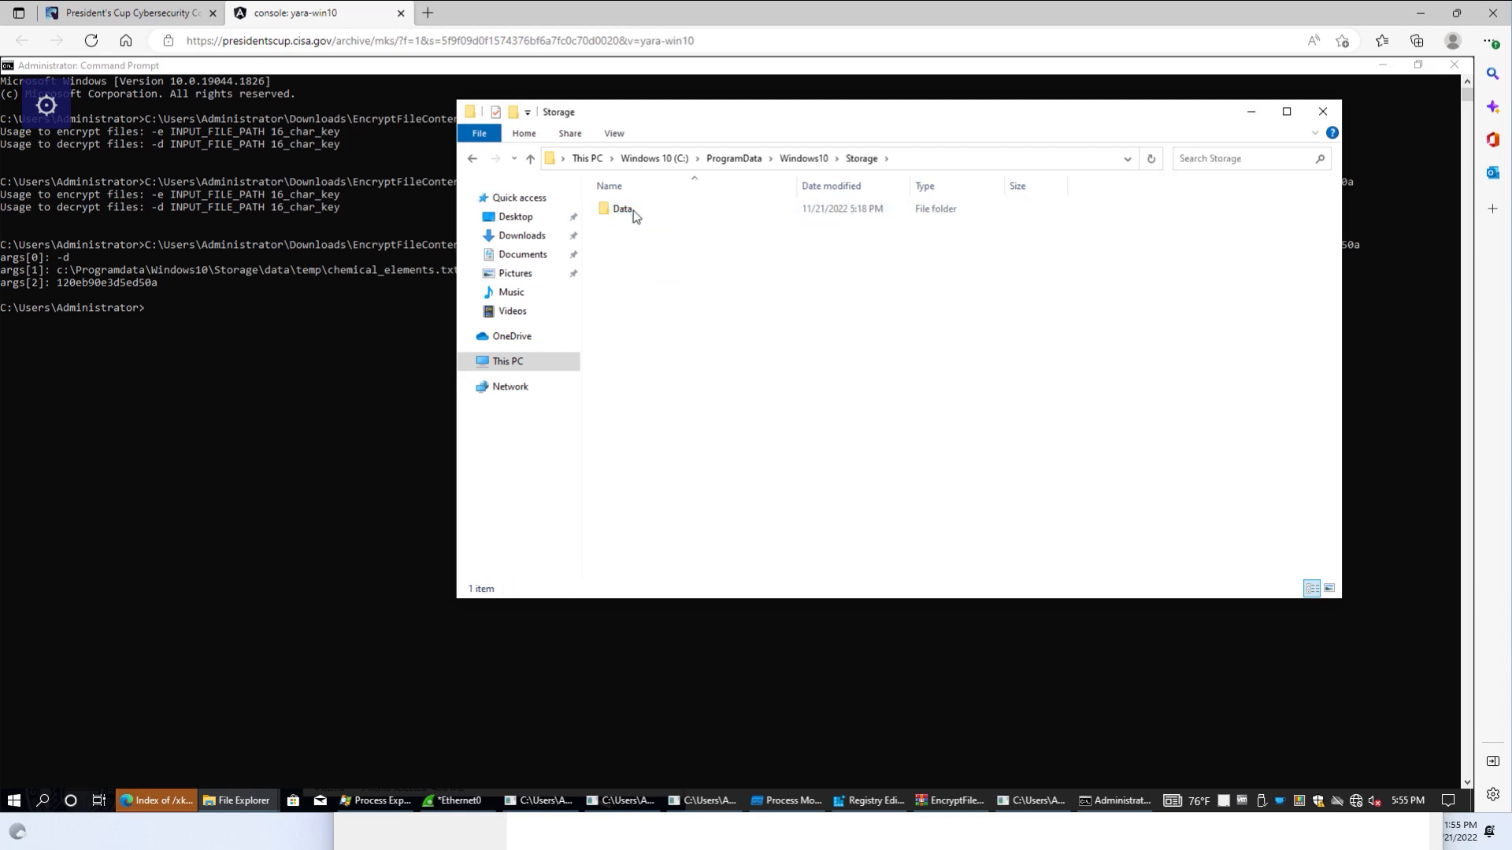
double_click(623, 208)
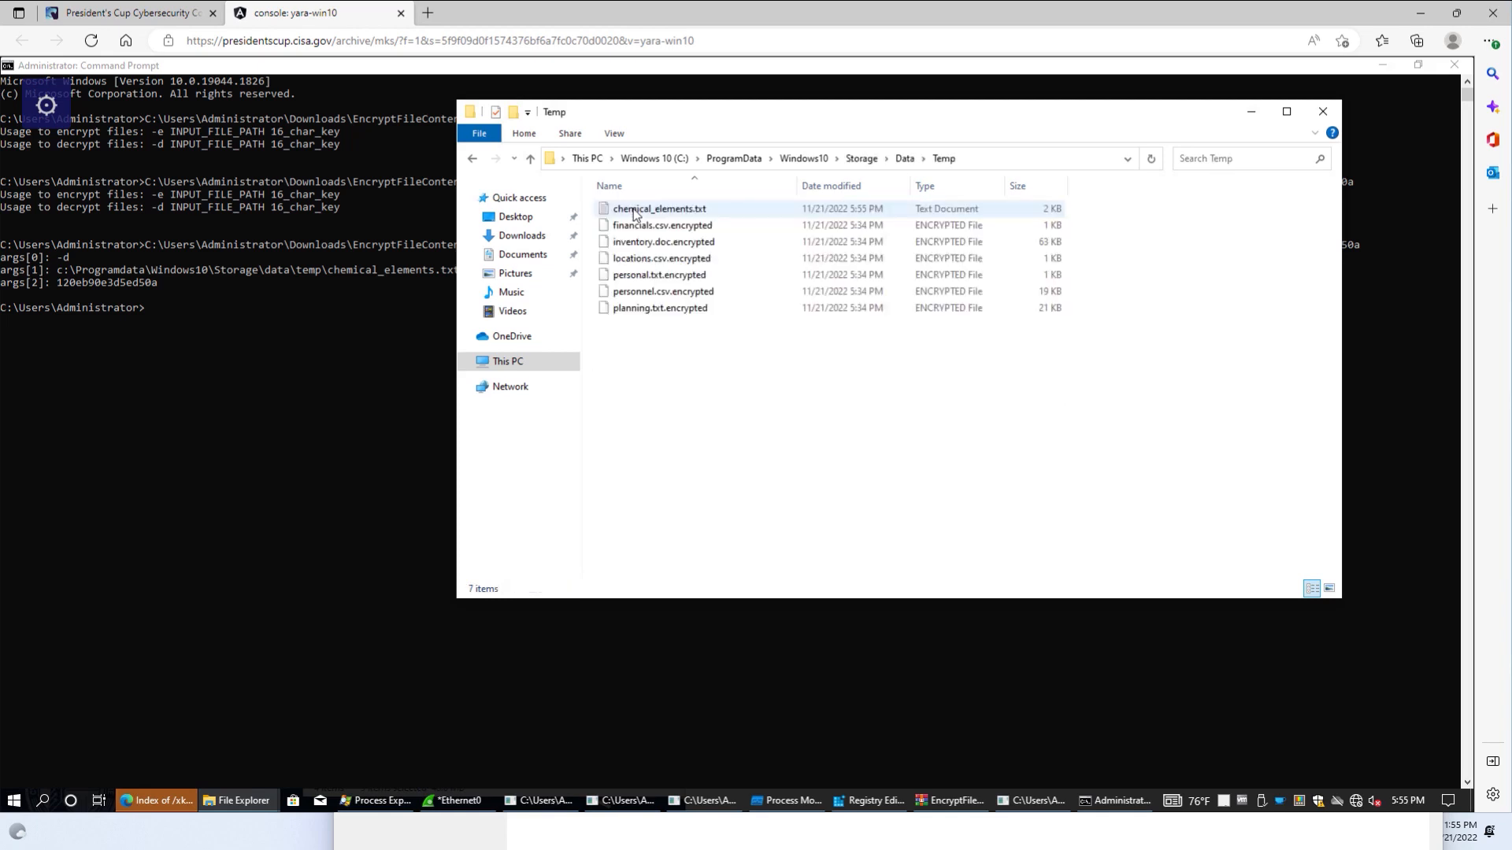
double_click(660, 208)
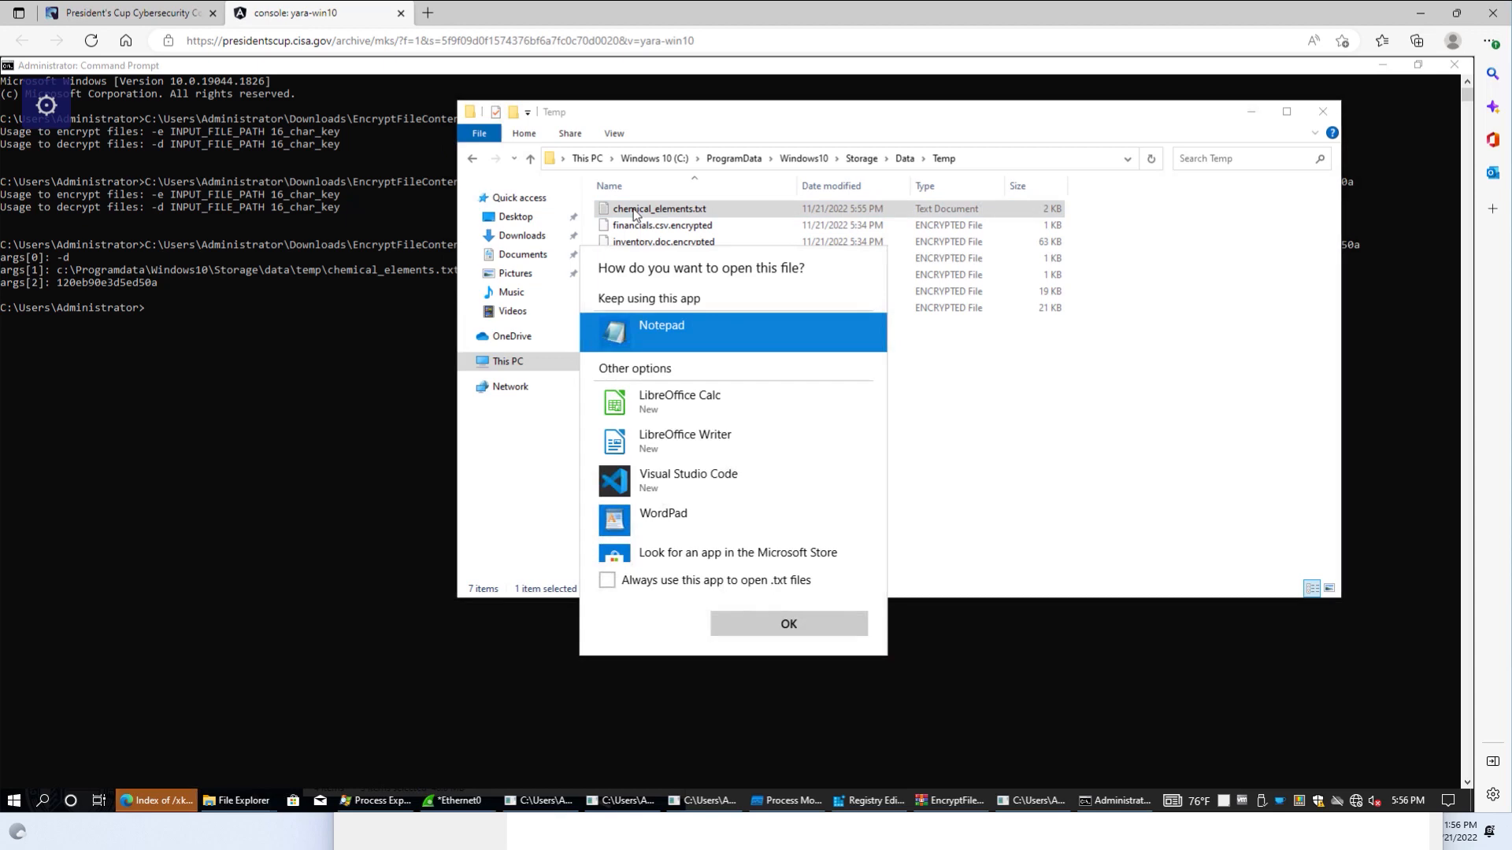
click(787, 624)
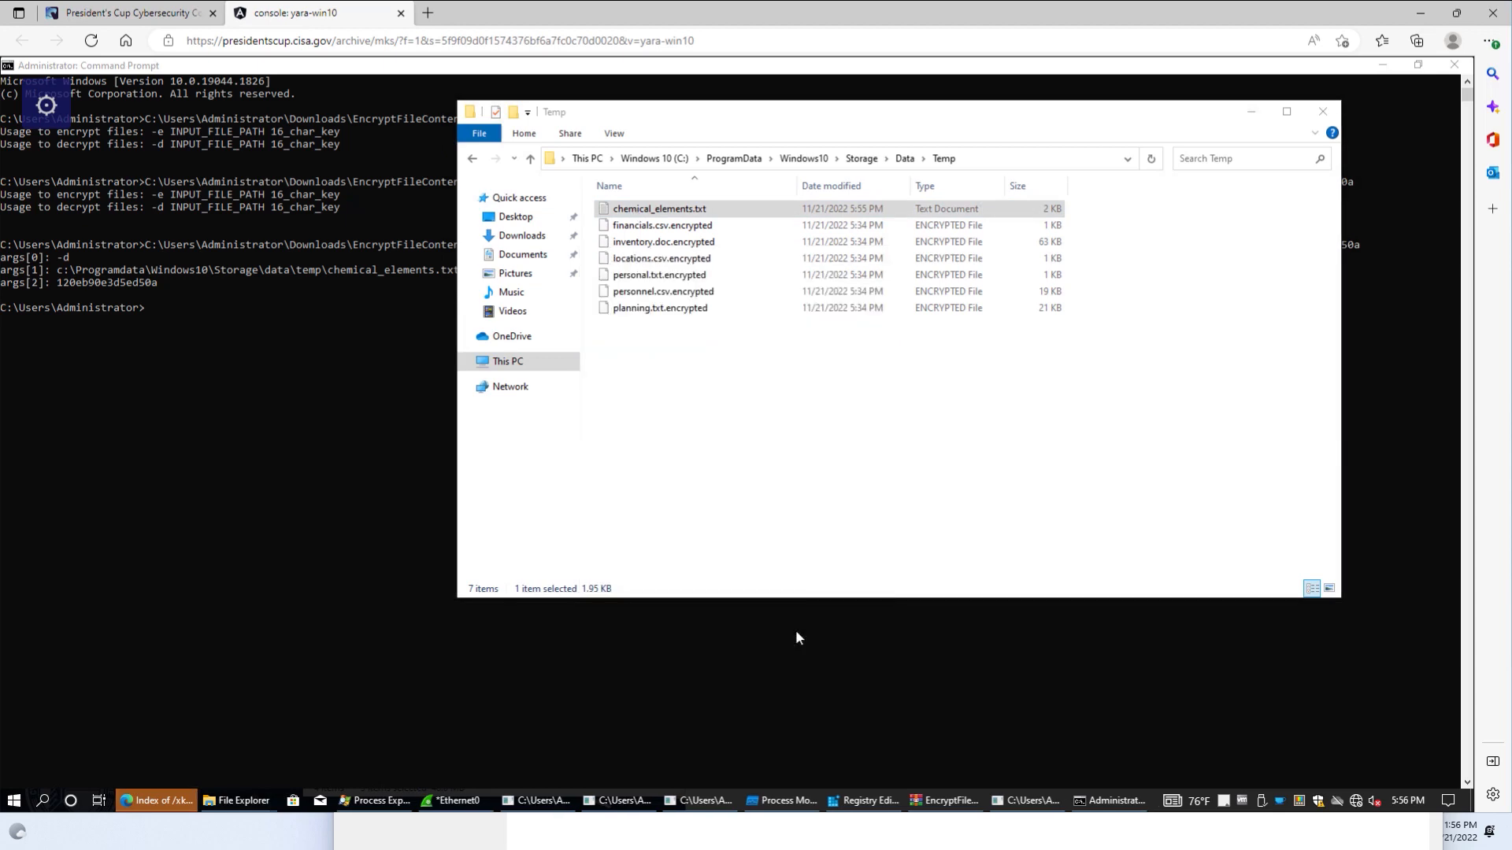
double_click(660, 207)
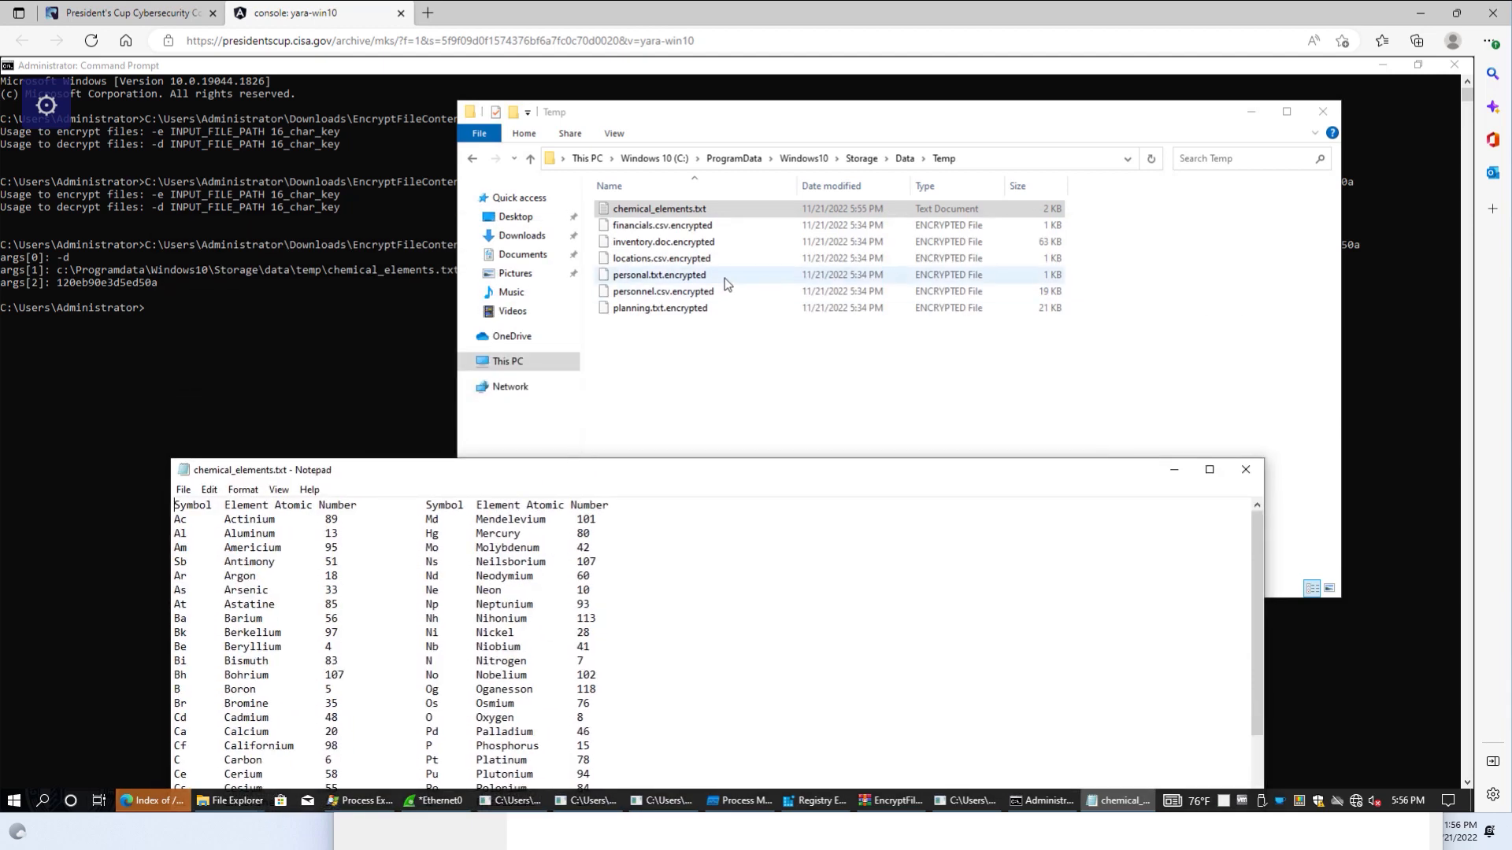
mouse_move(724, 285)
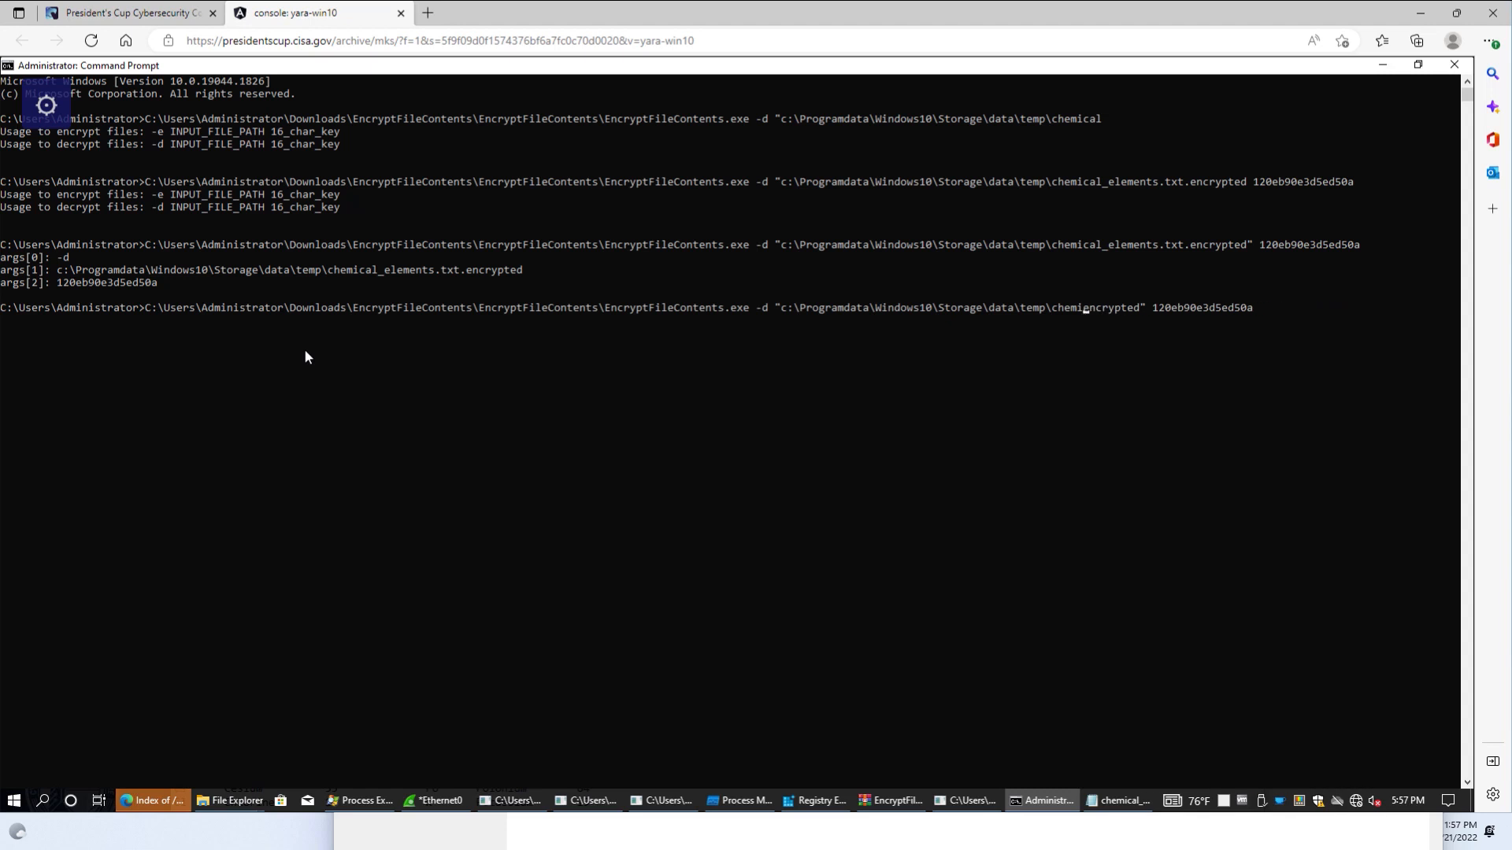
text(perso)
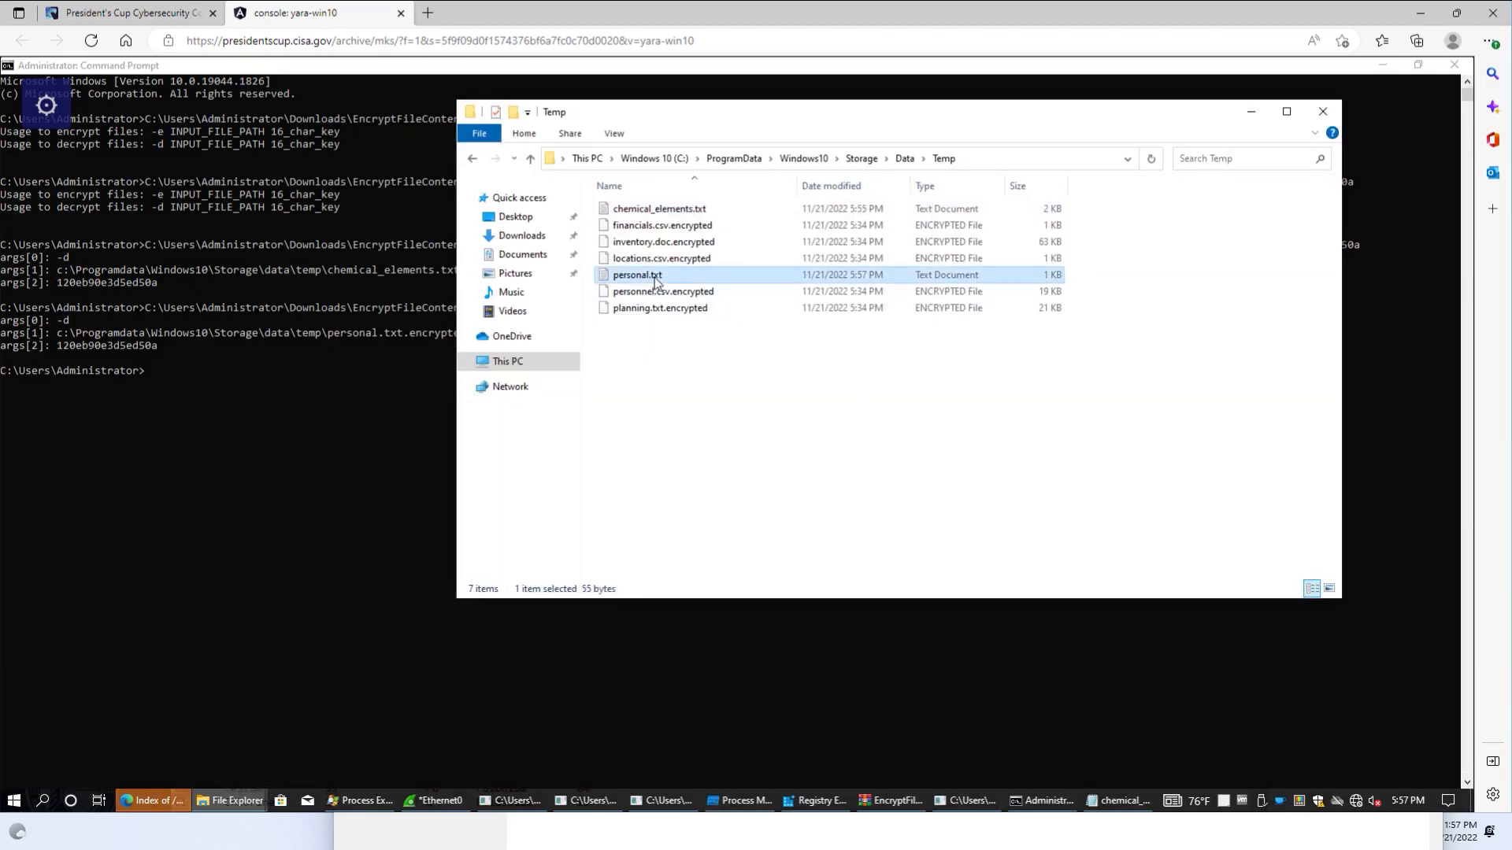
double_click(636, 274)
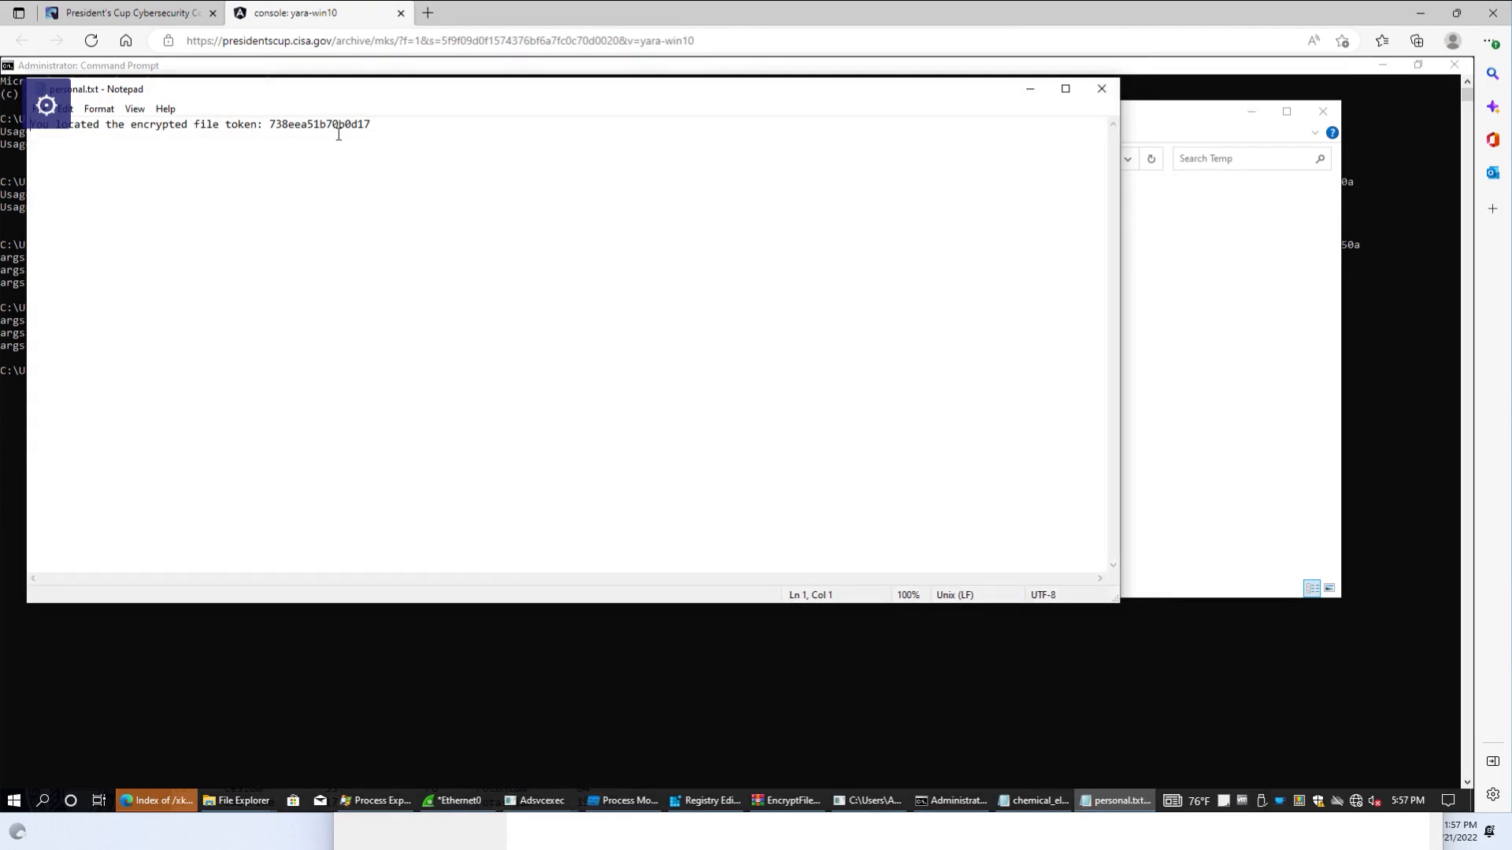